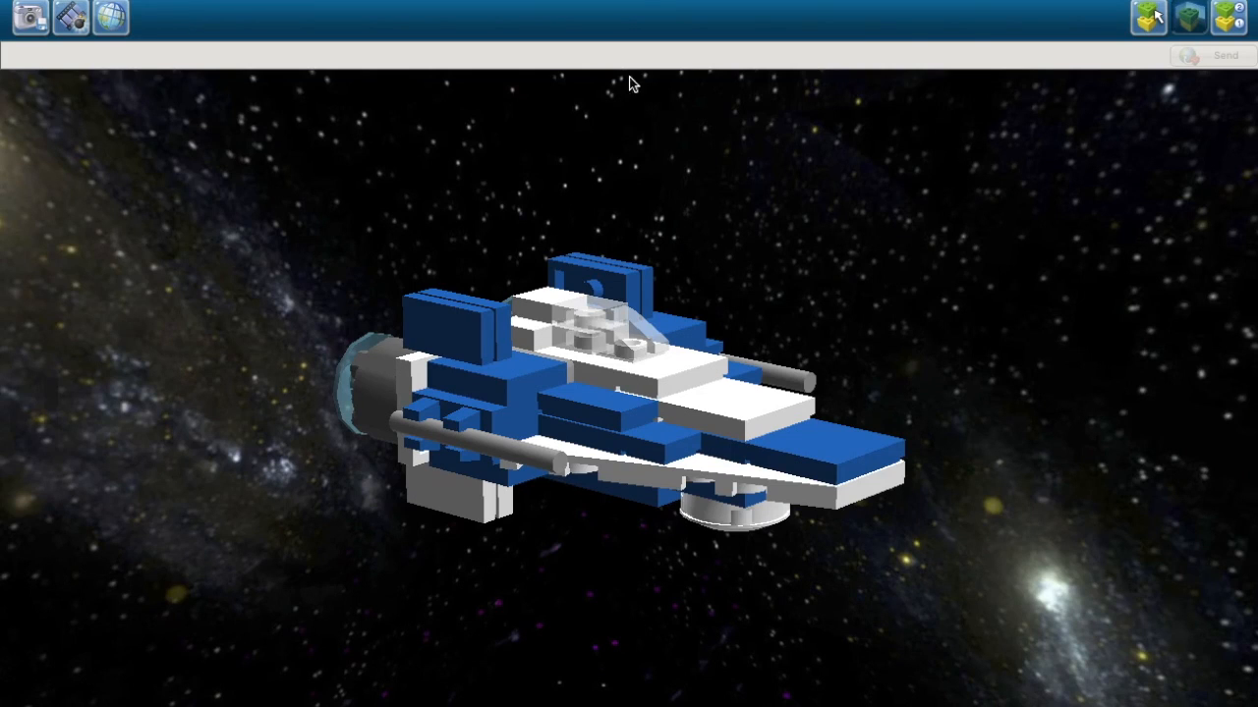
mouse_move(546, 214)
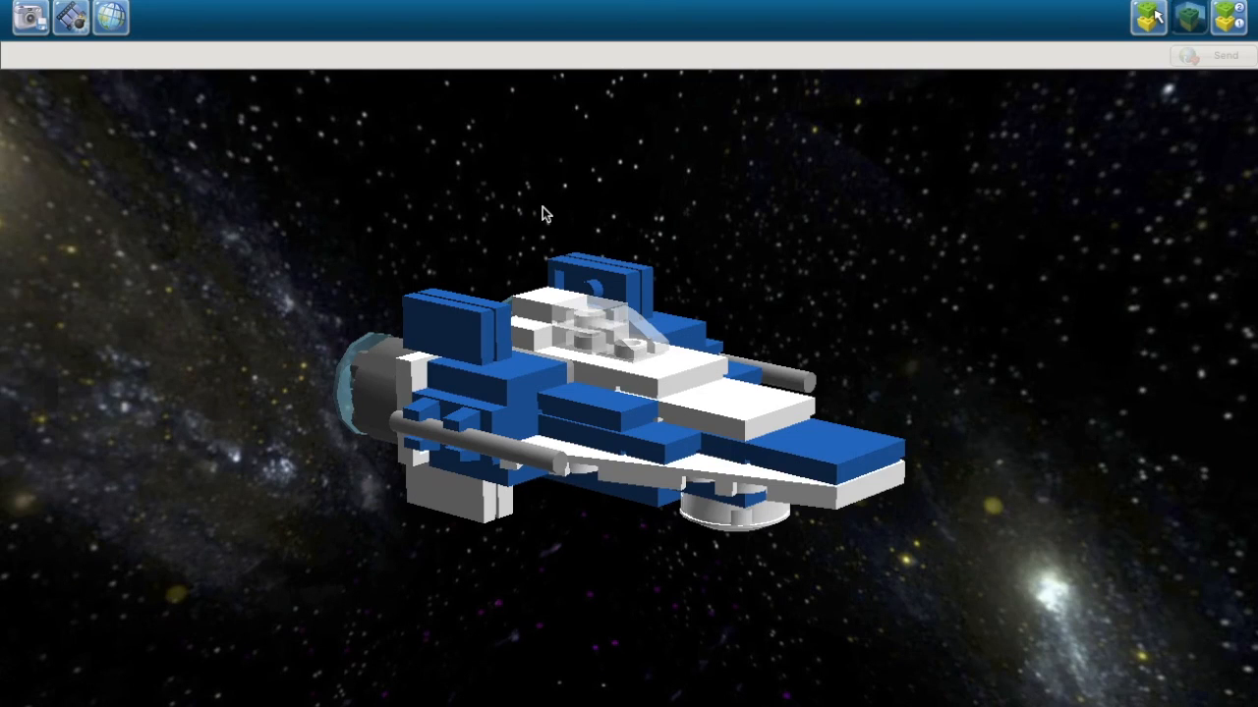
mouse_move(391, 95)
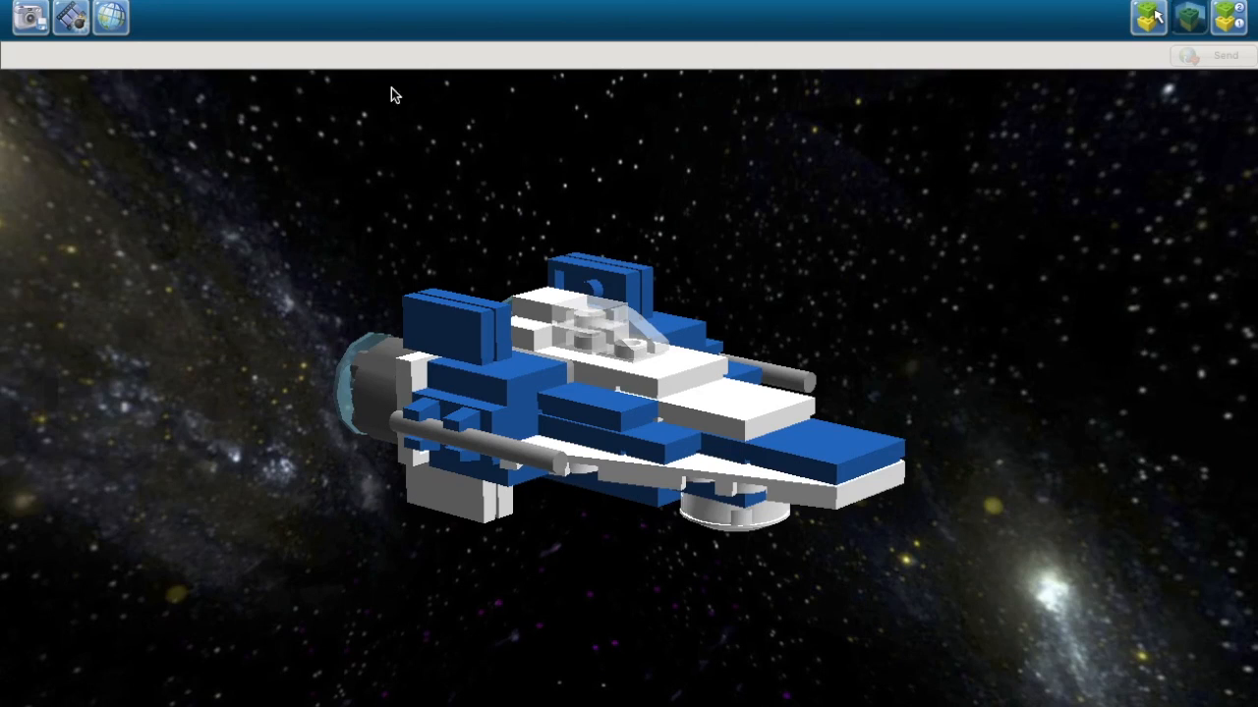
mouse_move(234, 275)
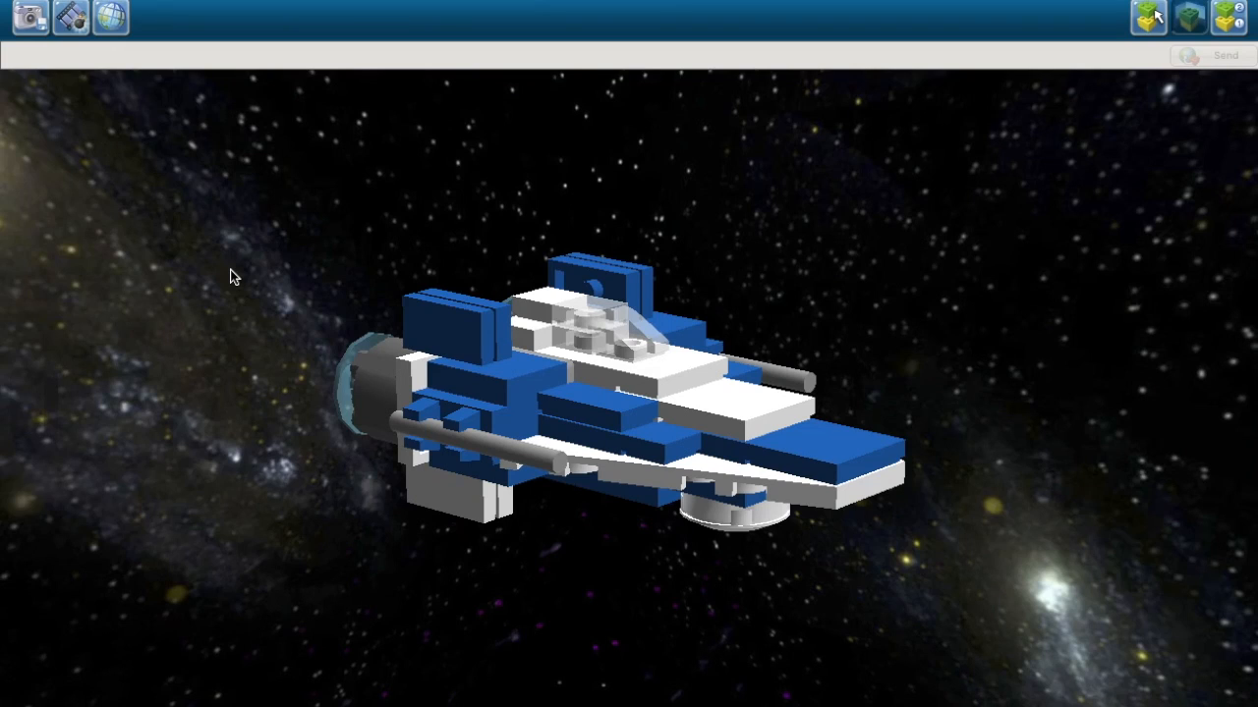
mouse_move(869, 558)
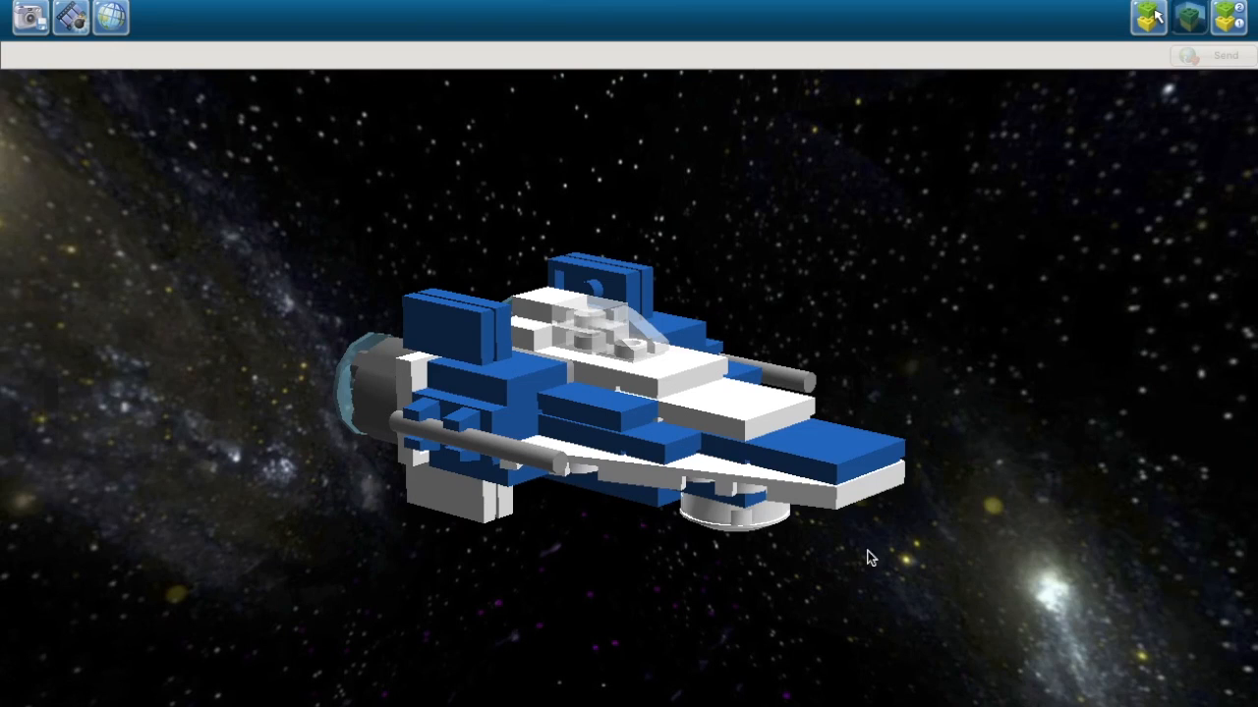
mouse_move(189, 434)
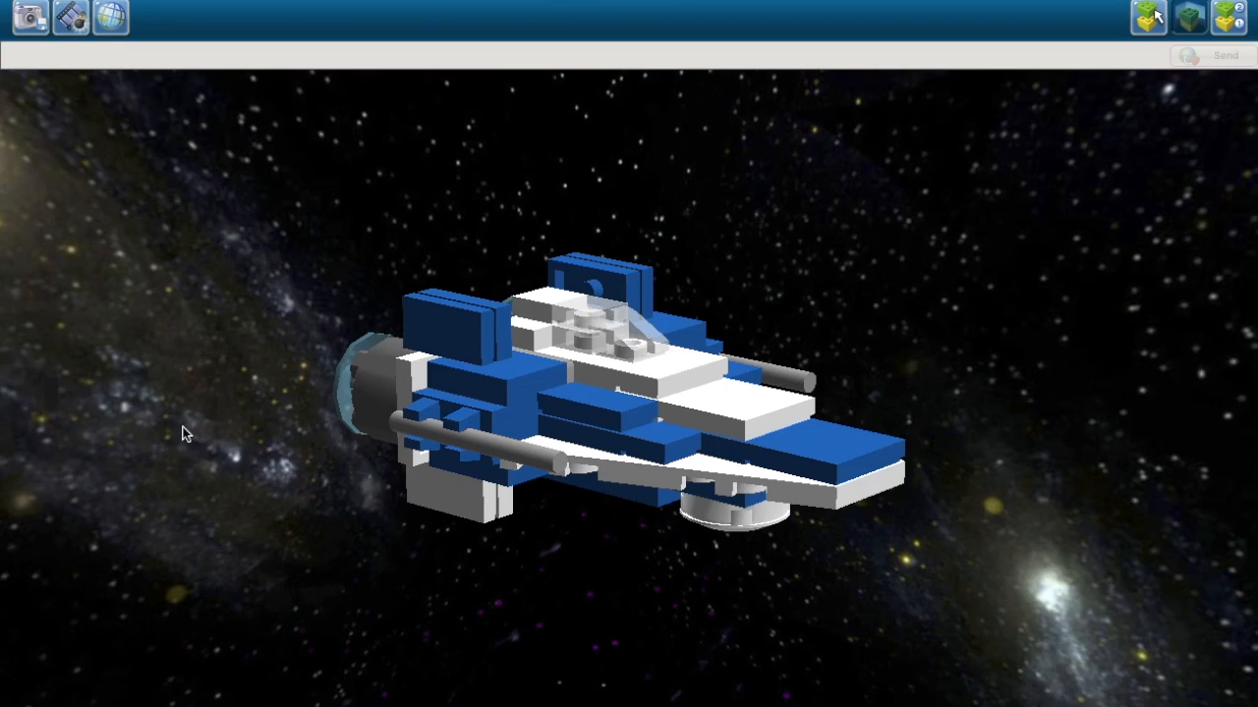
mouse_move(39, 440)
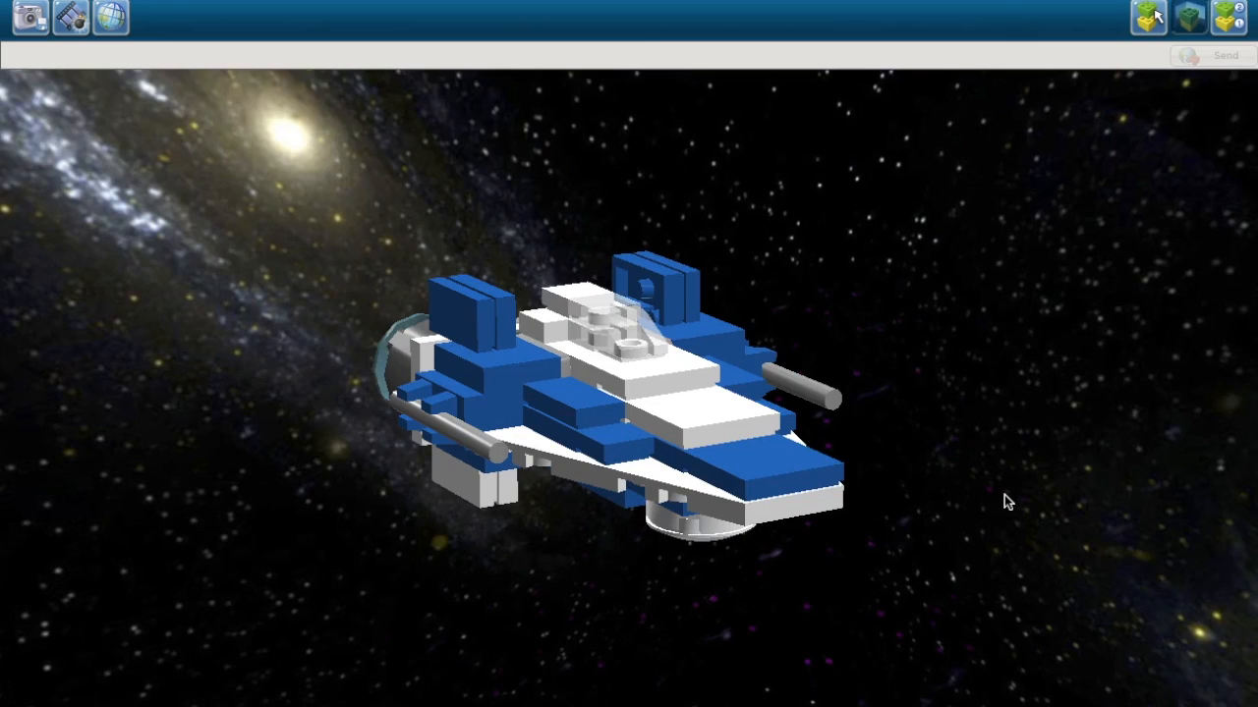
mouse_move(1071, 448)
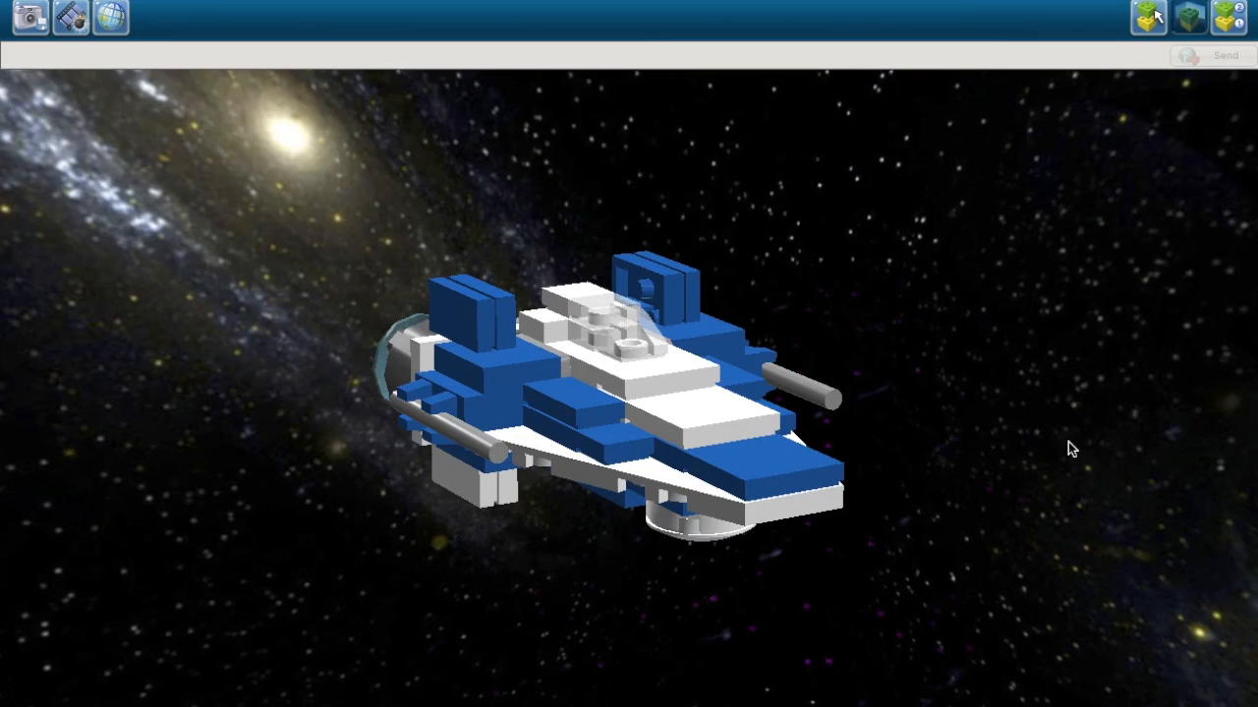
Step: Orbit the presented starfighter to view its front, side and rear engines, then dismiss the low disk space notification
drag(1071, 448, 29, 416)
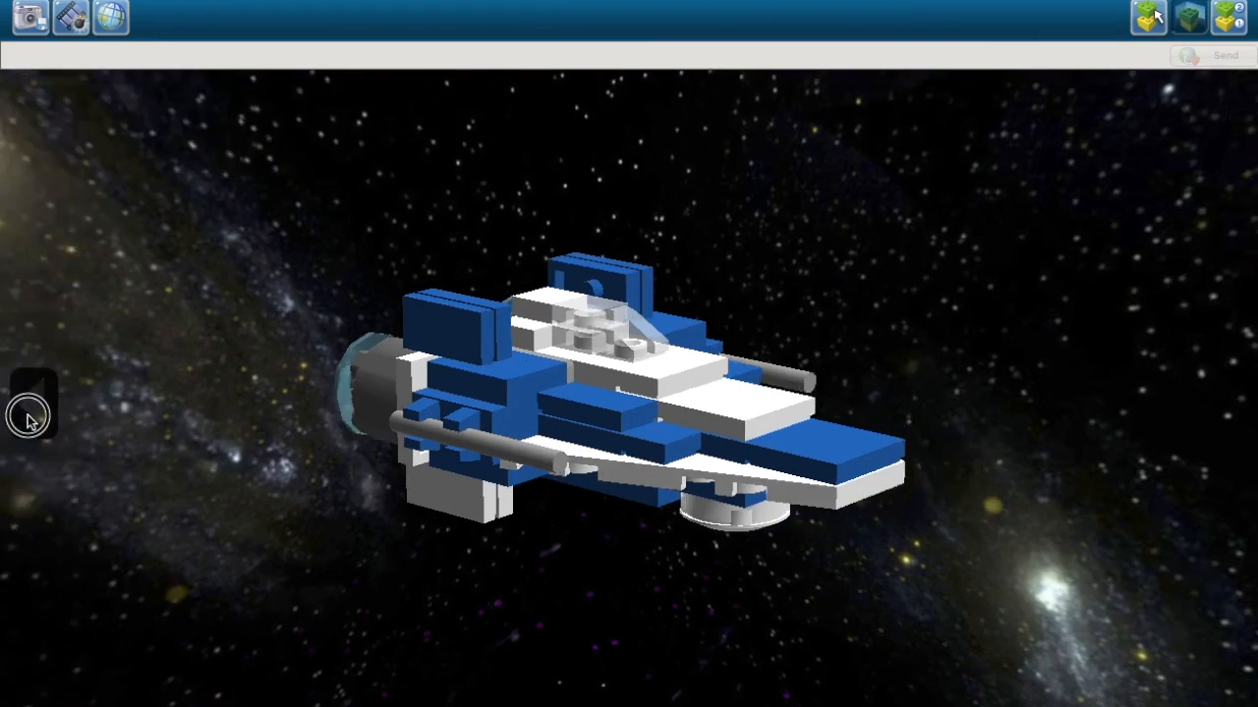
drag(29, 420, 1222, 416)
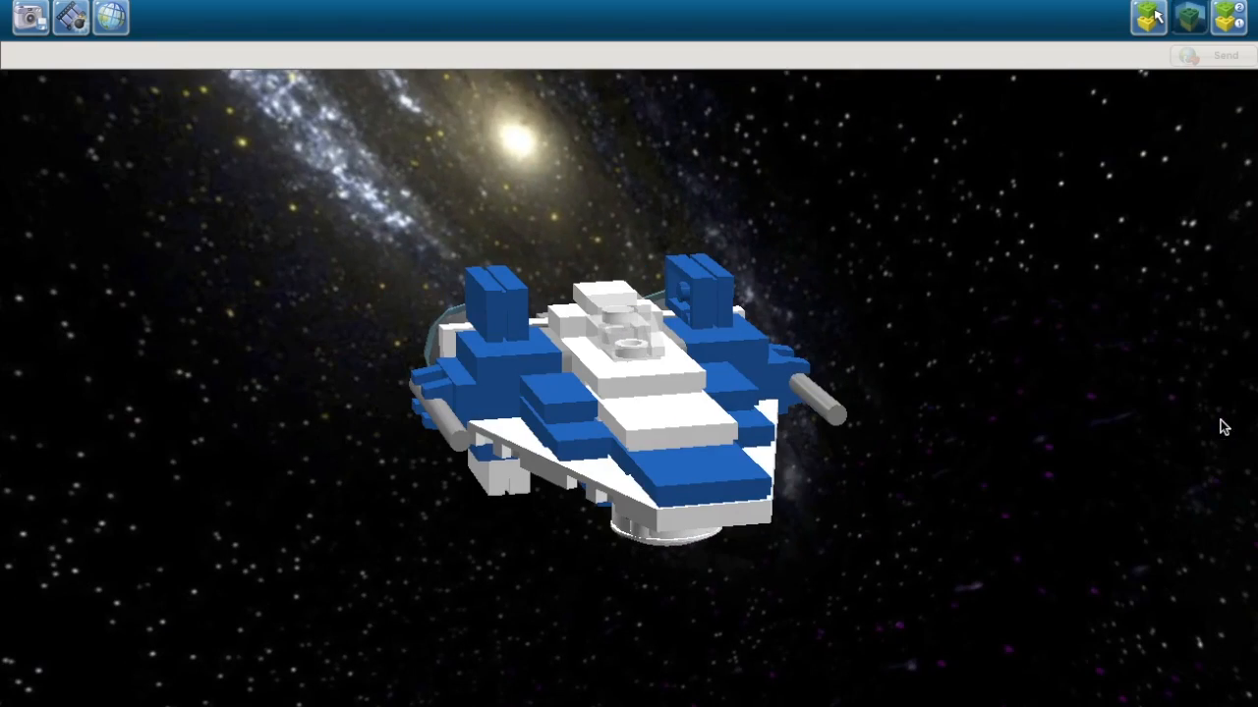
mouse_move(408, 617)
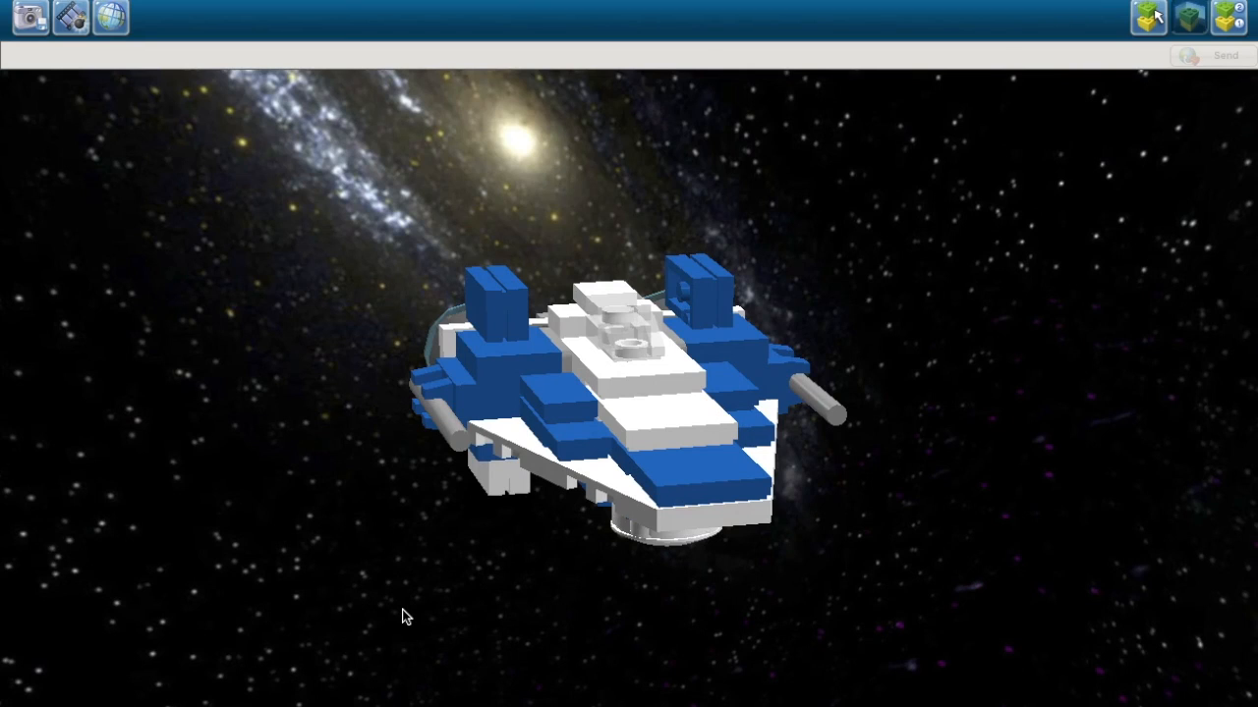
mouse_move(20, 423)
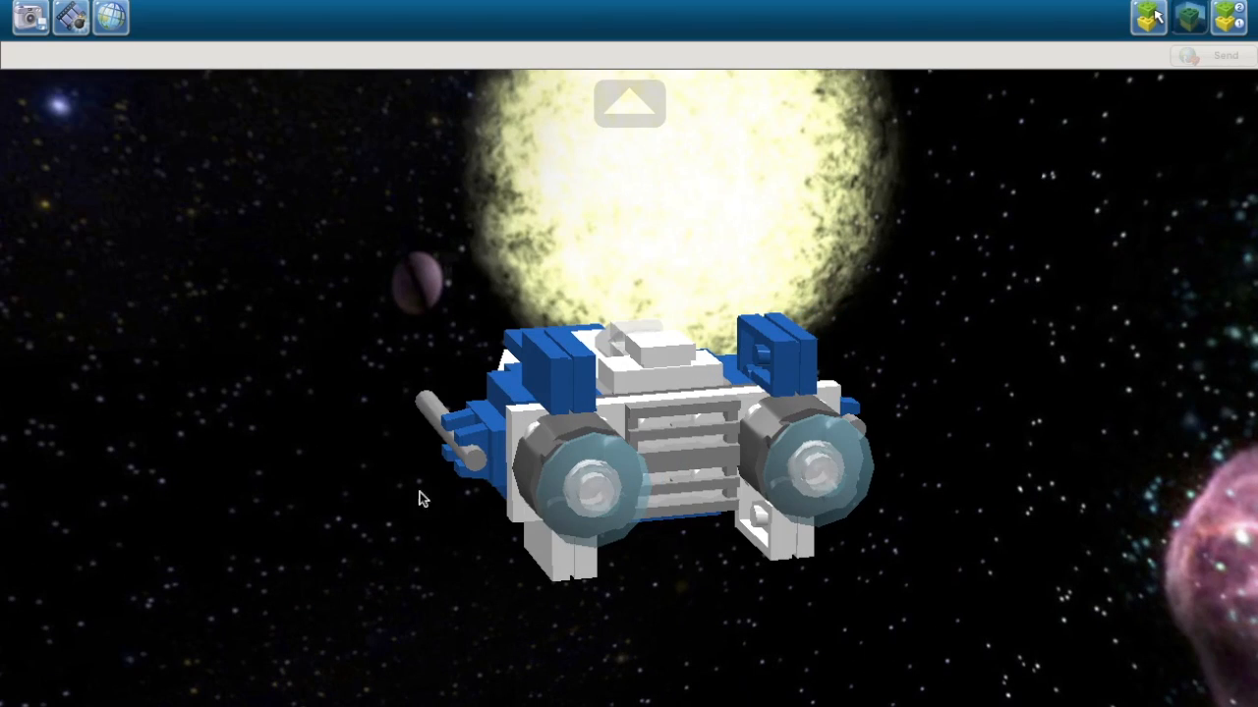
drag(419, 499, 40, 428)
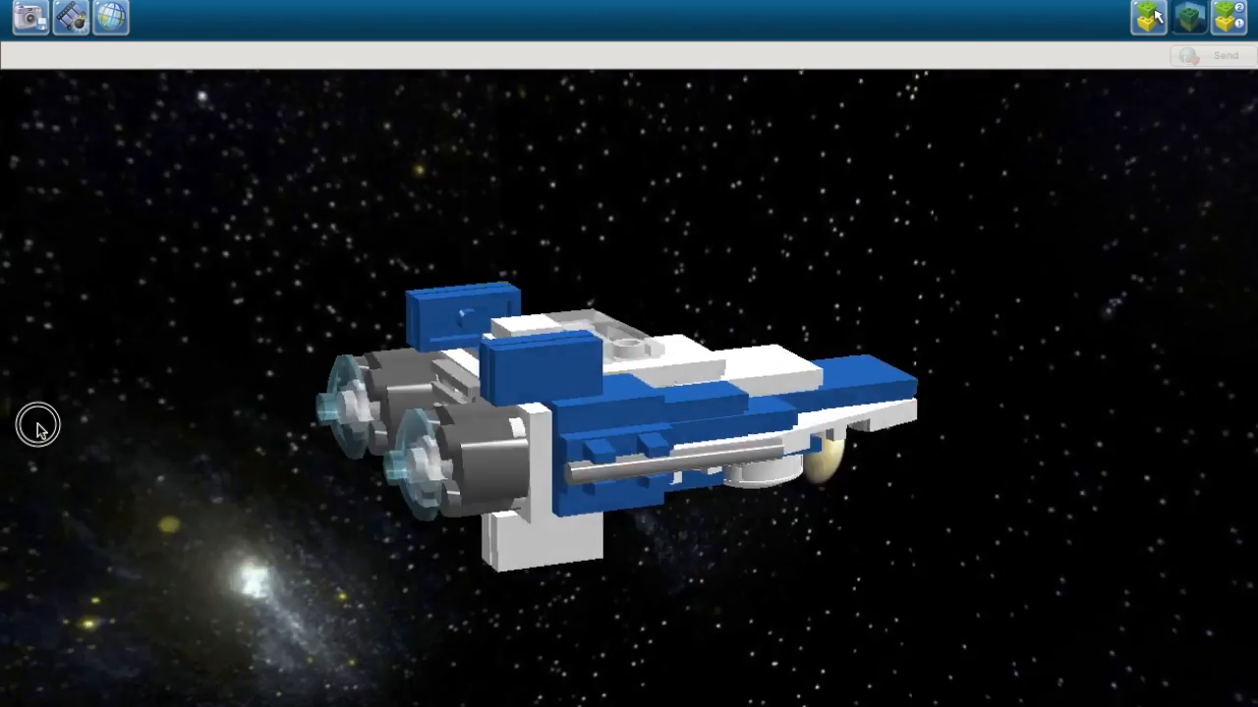
drag(39, 423, 141, 402)
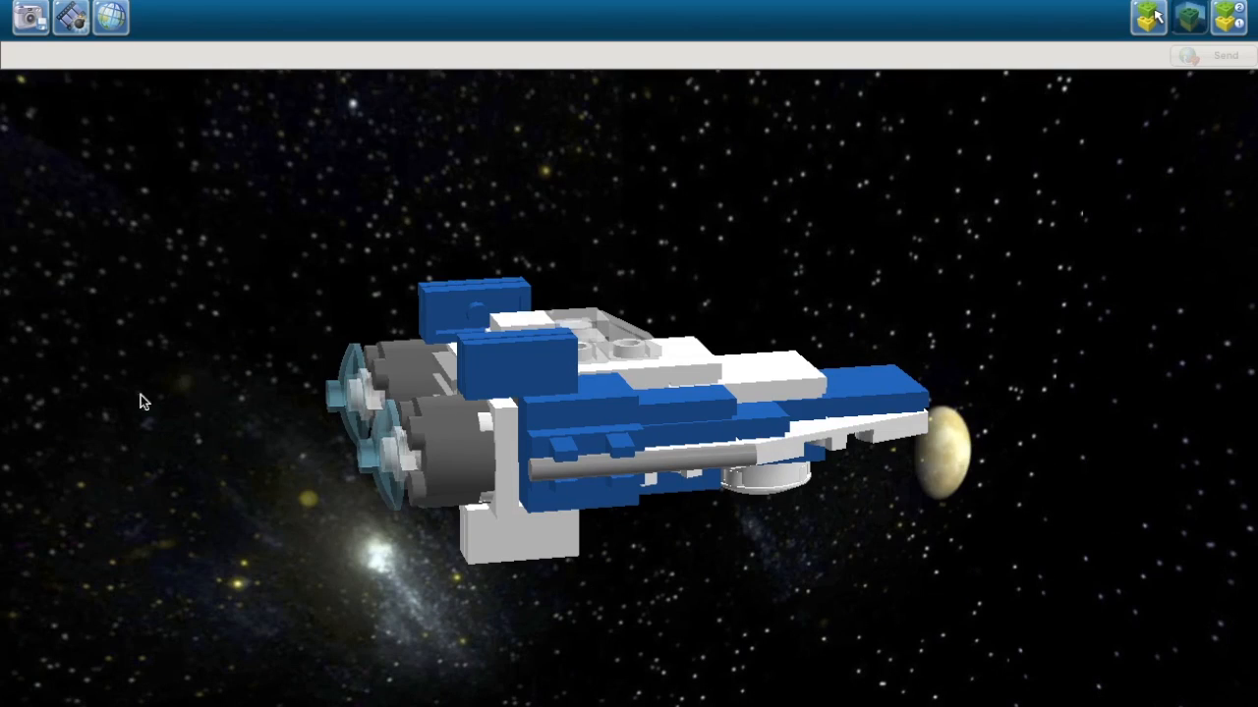
drag(142, 401, 40, 428)
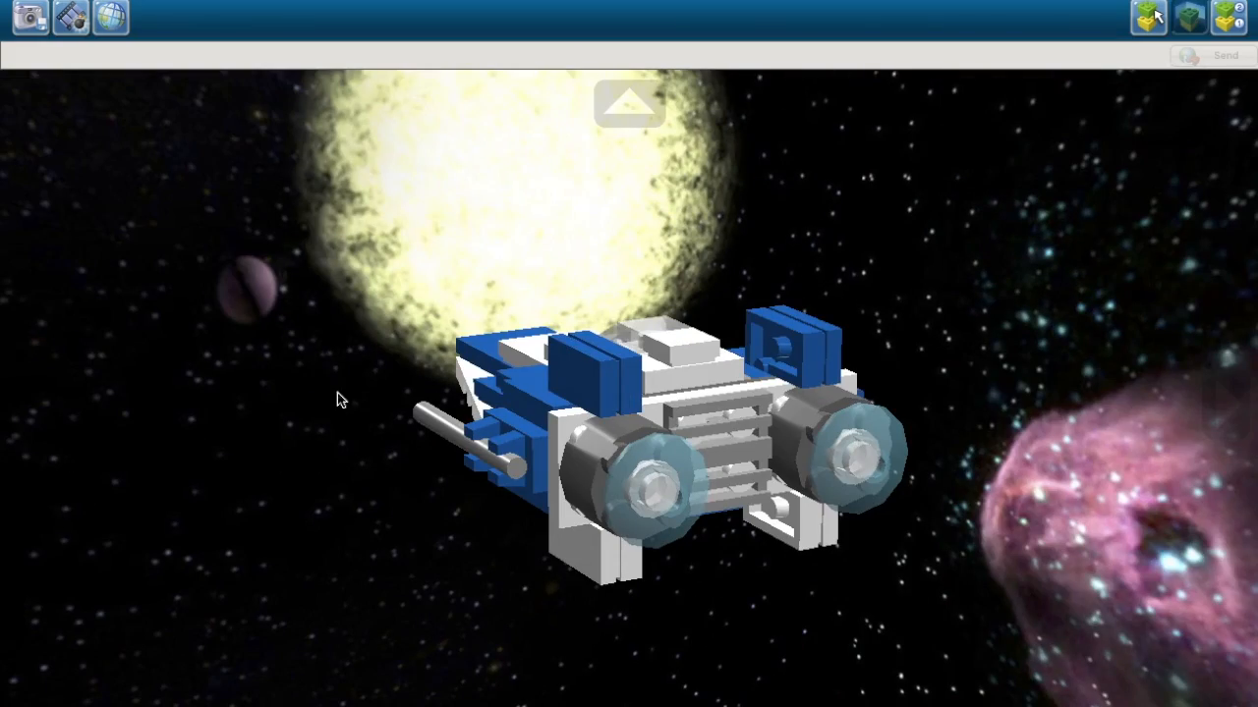
drag(338, 401, 35, 428)
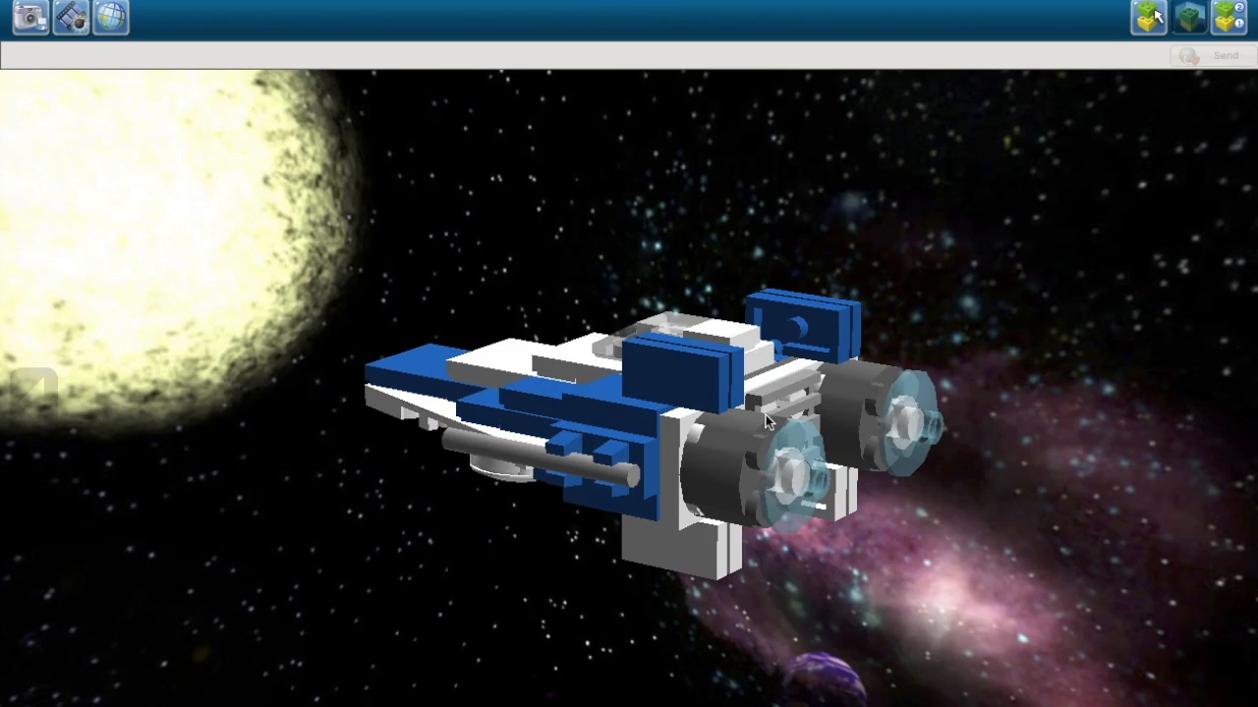
mouse_move(778, 483)
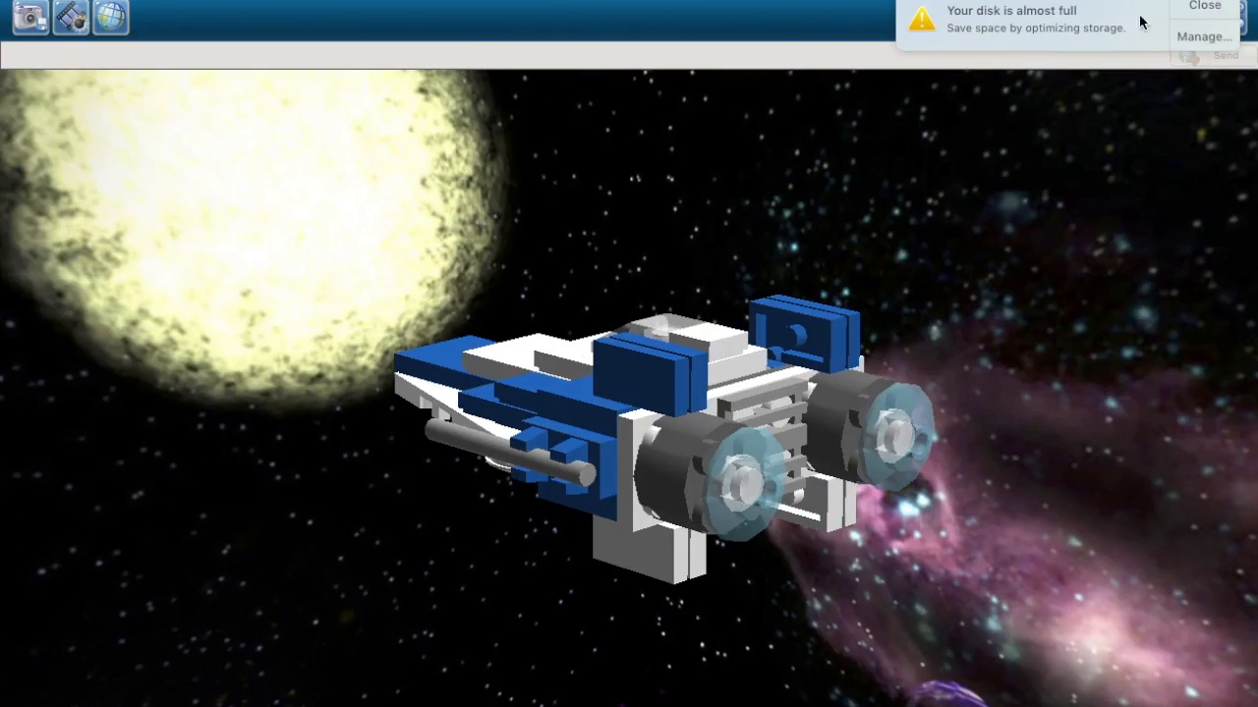
click(1202, 6)
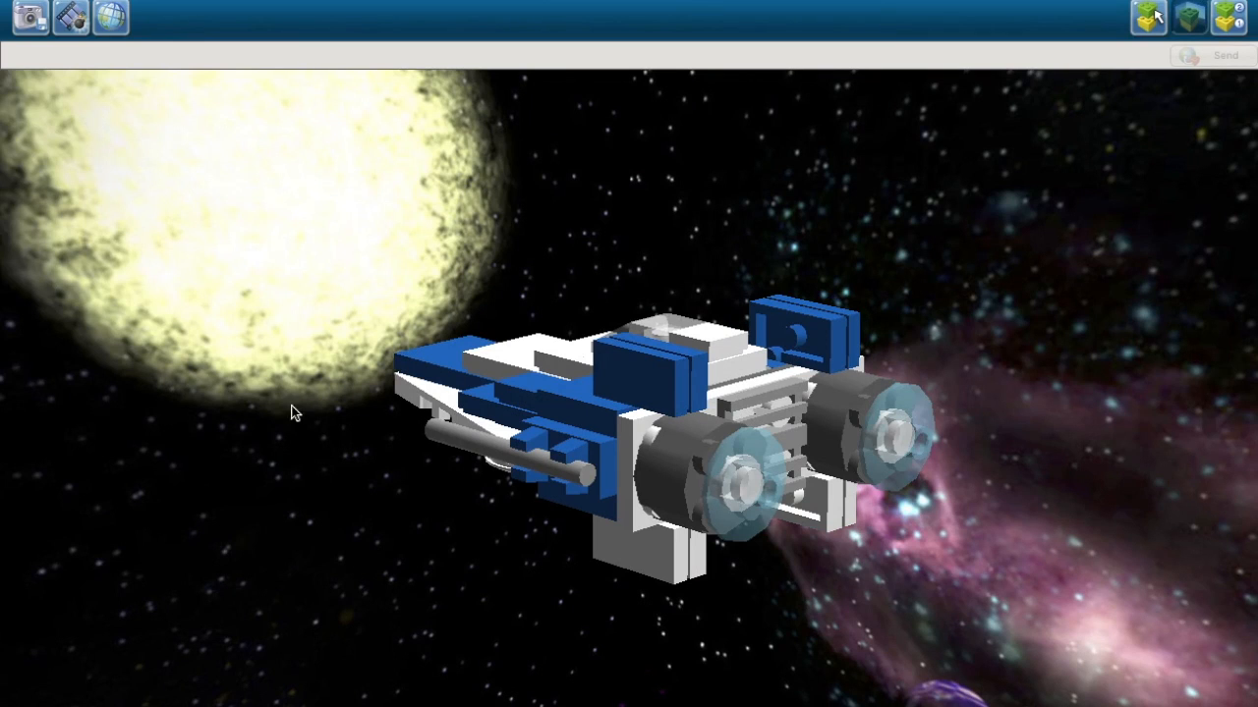
mouse_move(39, 304)
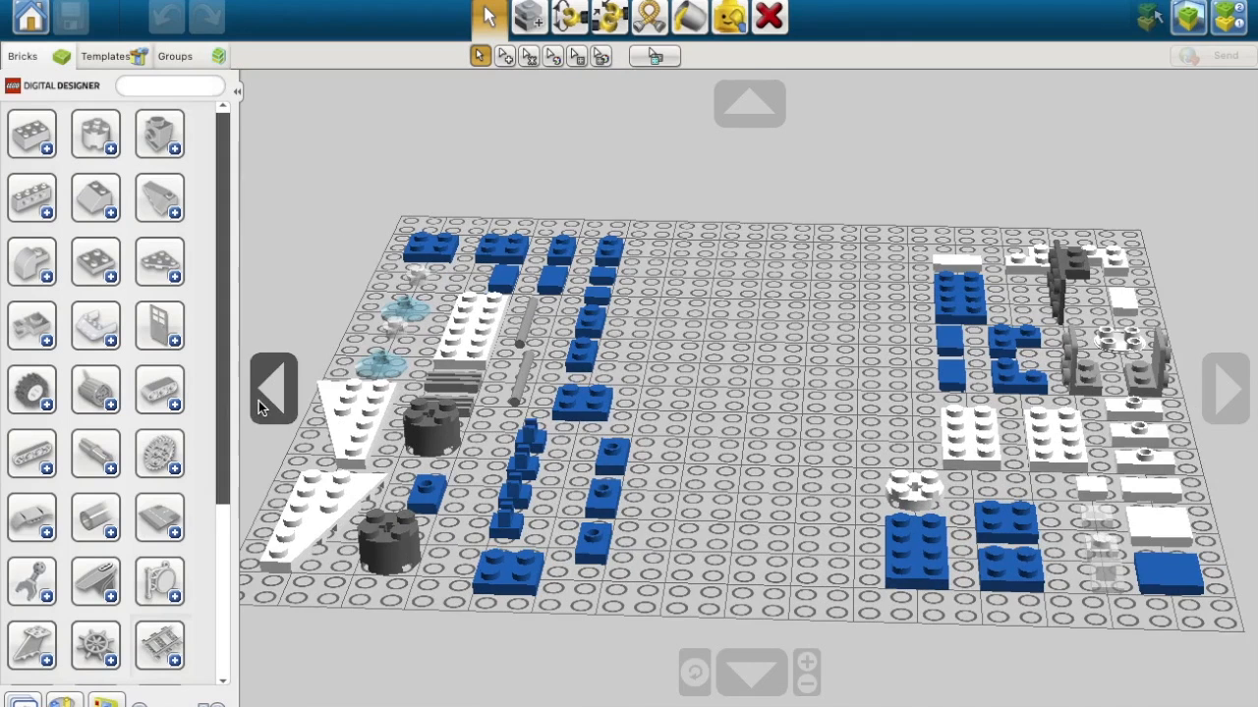
mouse_move(1226, 386)
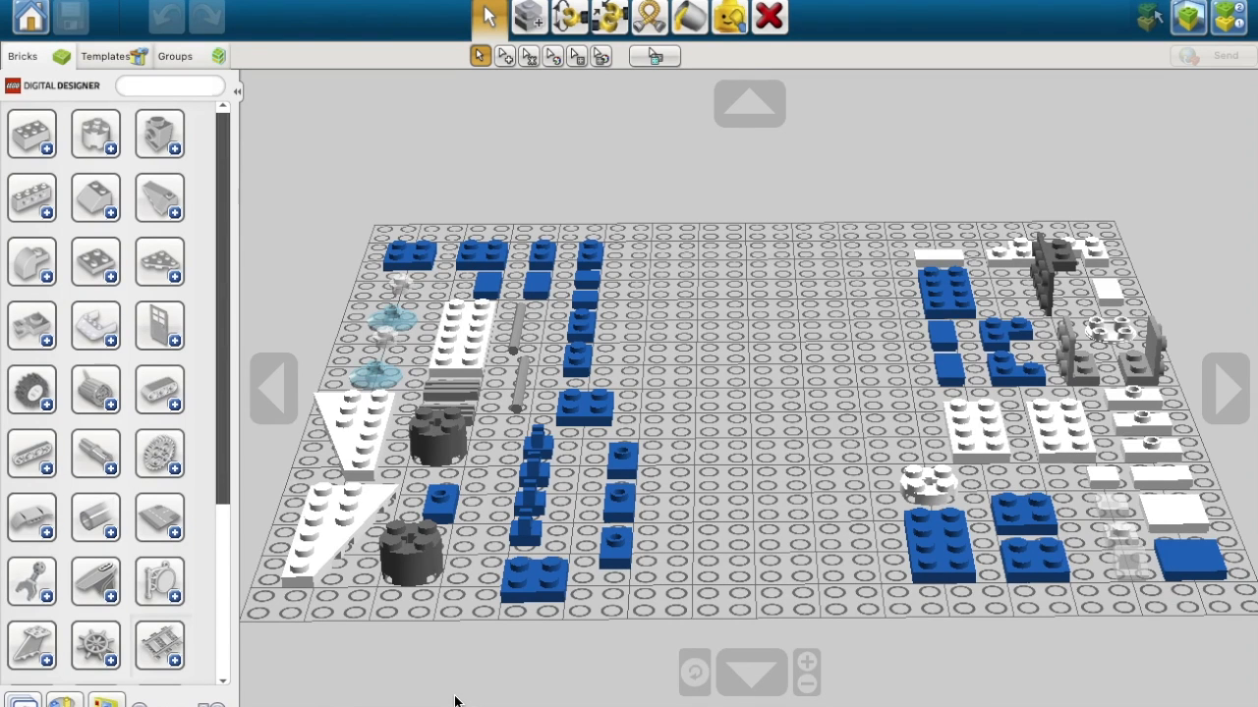
mouse_move(688, 12)
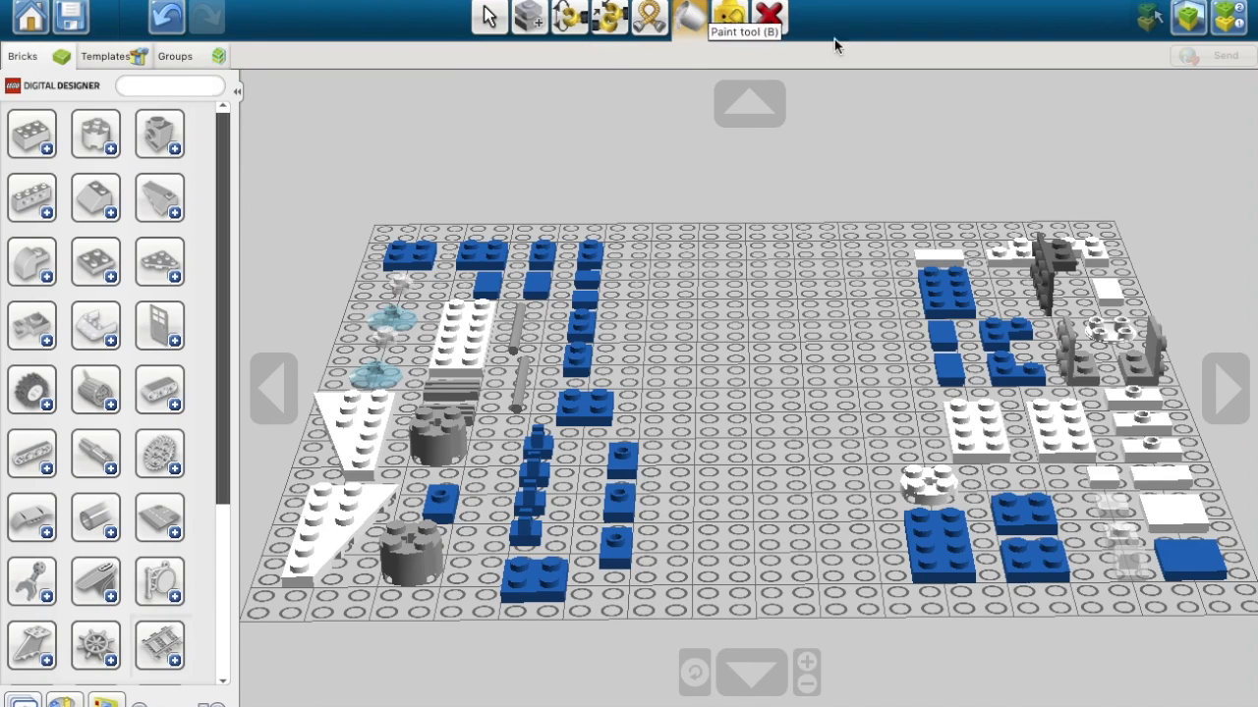
mouse_move(835, 45)
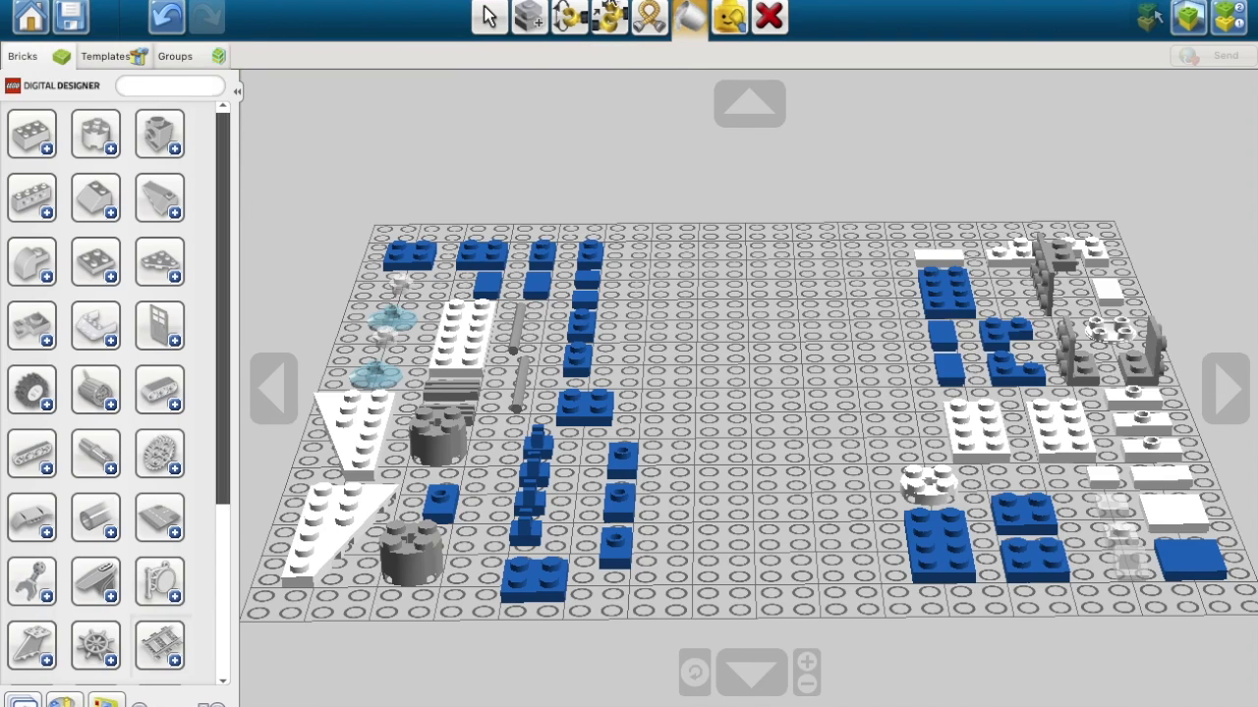
mouse_move(487, 16)
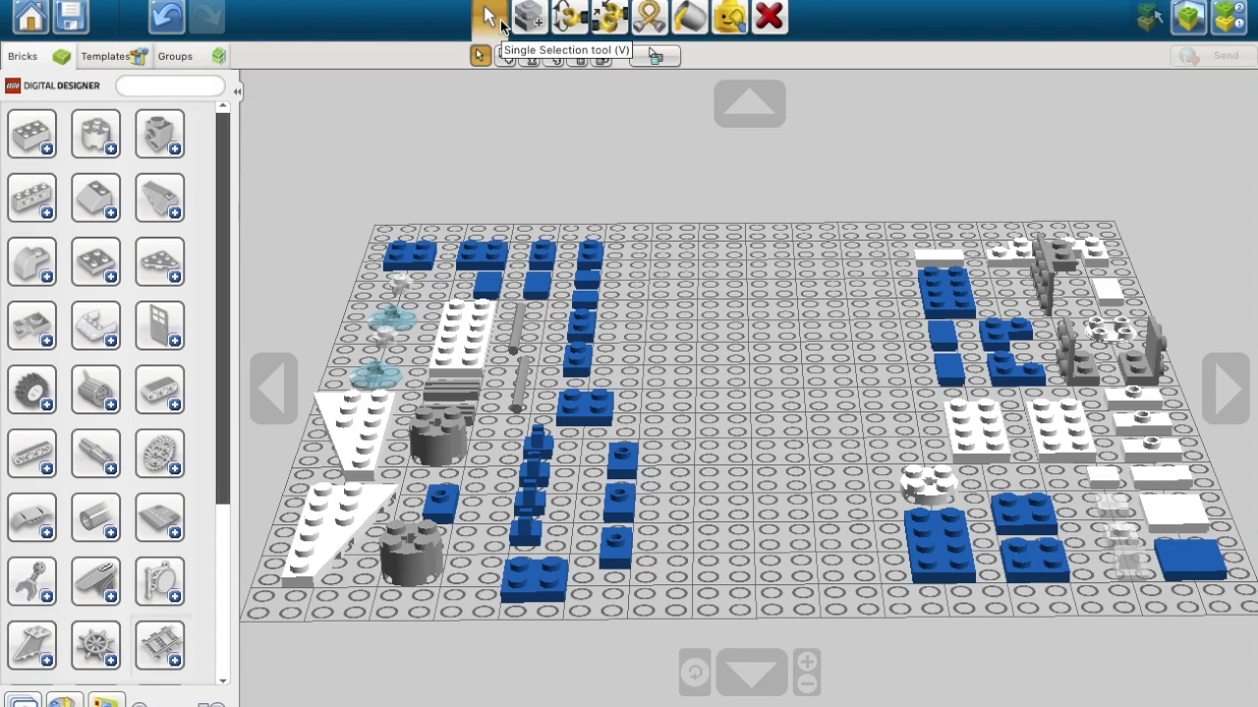
Step: Move the white plate to the baseplate centre and set both grey round engine pieces onto it
click(462, 334)
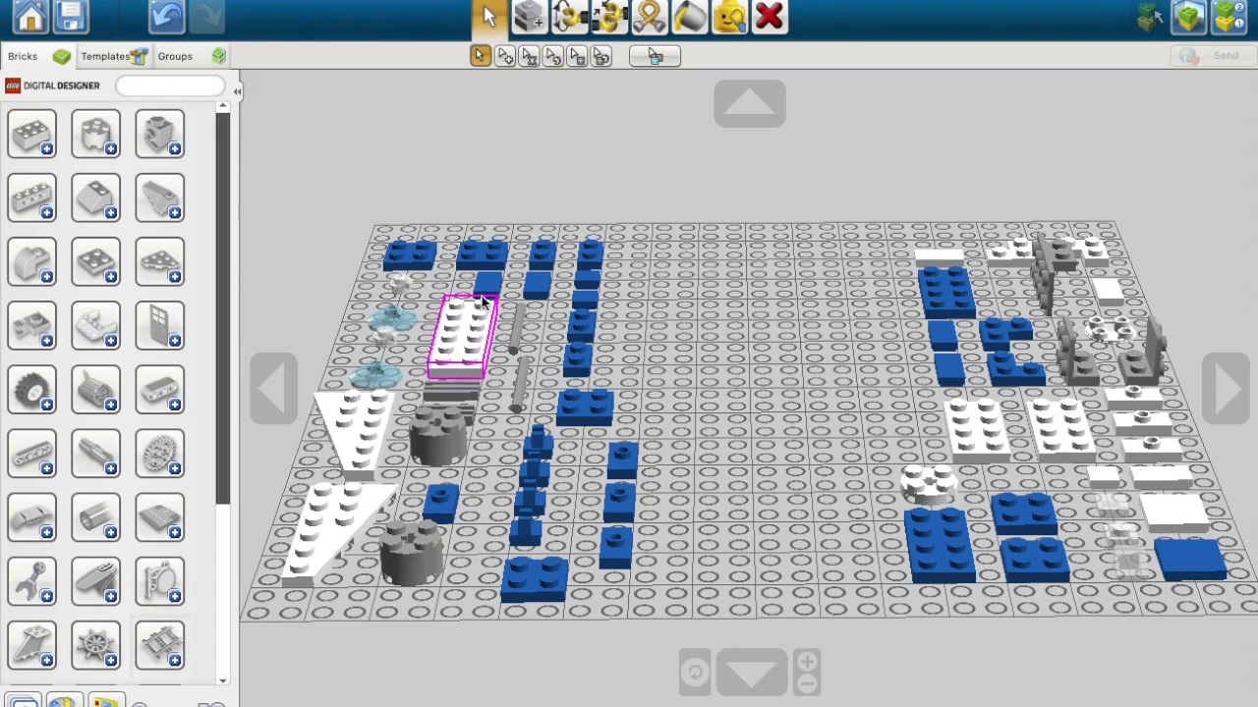
drag(462, 338, 776, 373)
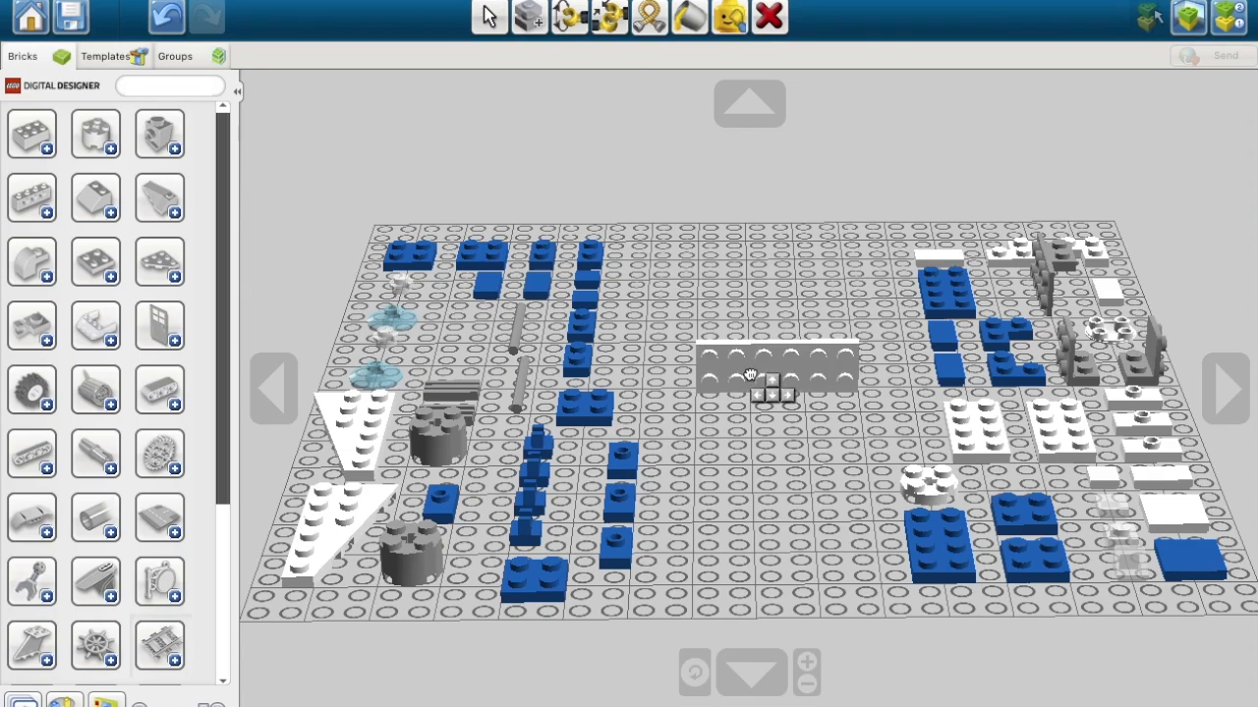
drag(776, 378, 749, 306)
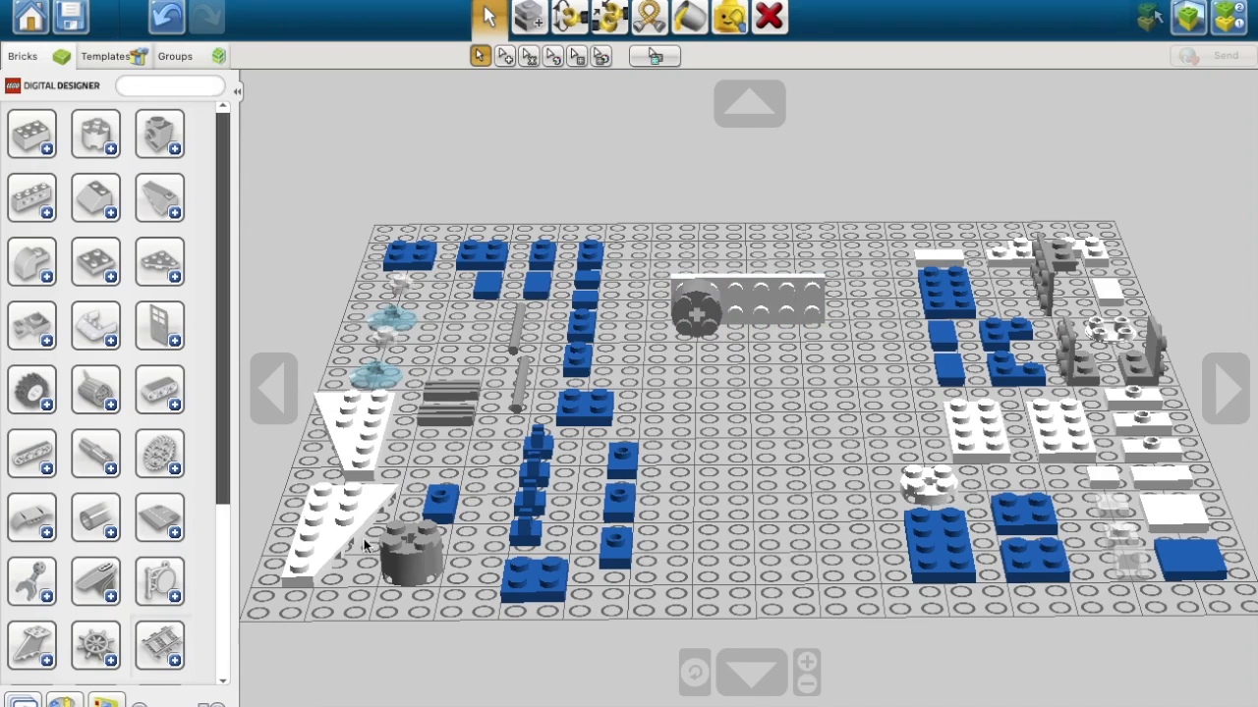
drag(409, 550, 782, 551)
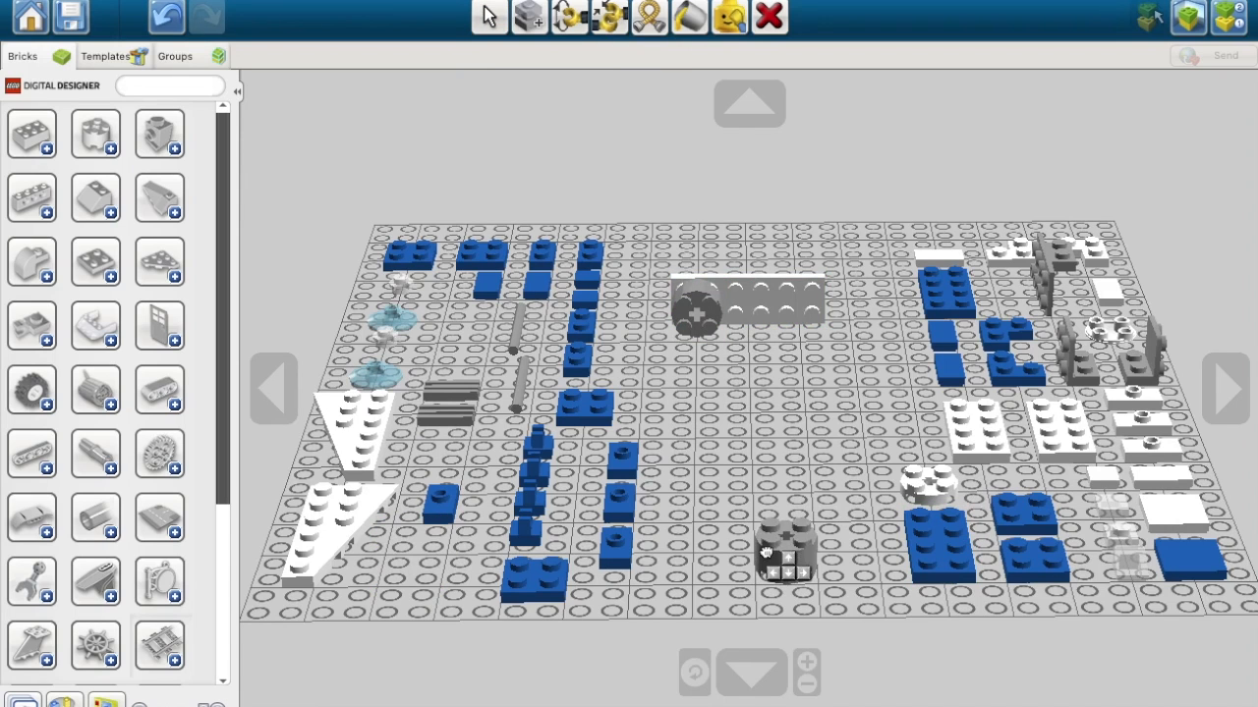
click(797, 314)
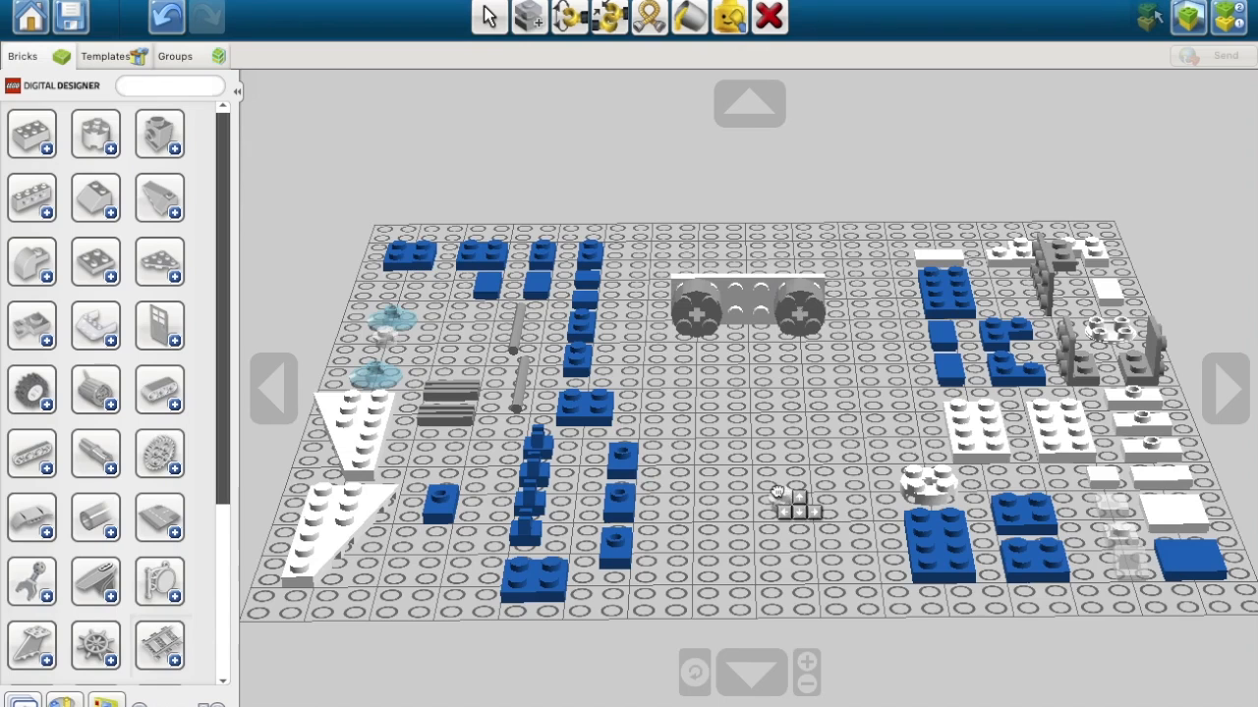
Step: Fit small white connectors onto the grey rounds and pick up a transparent engine dish
click(798, 315)
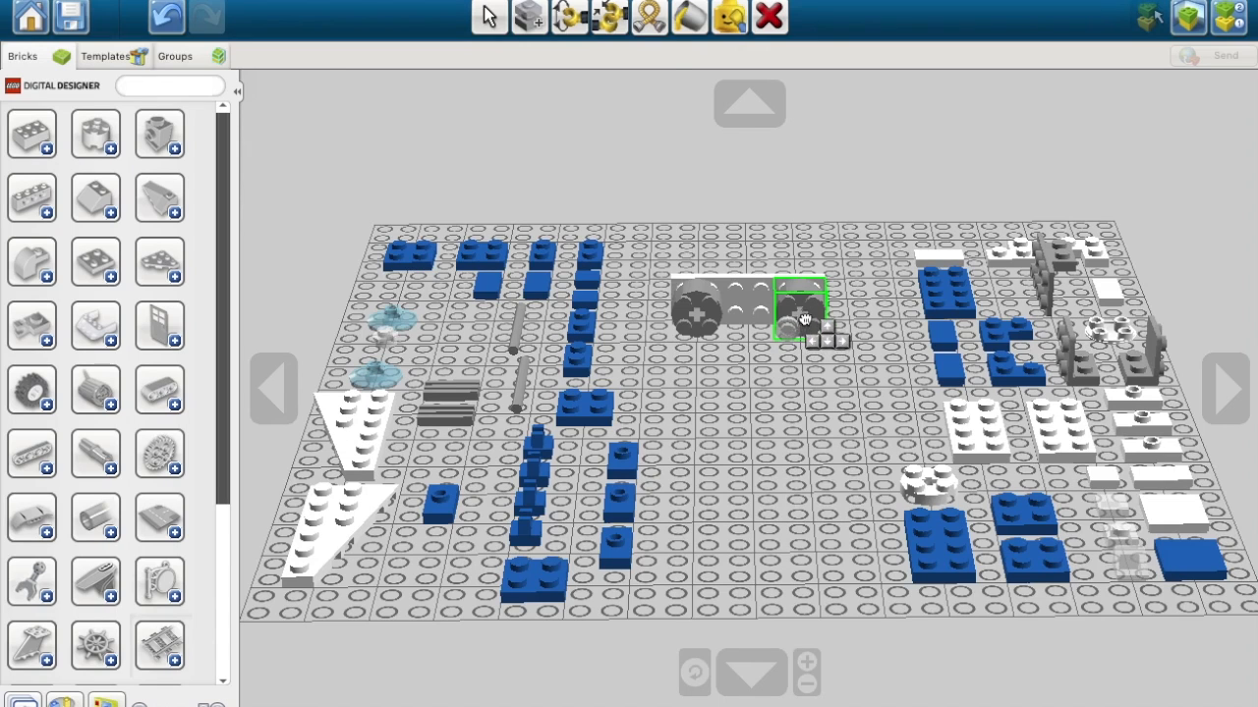
drag(802, 315, 416, 353)
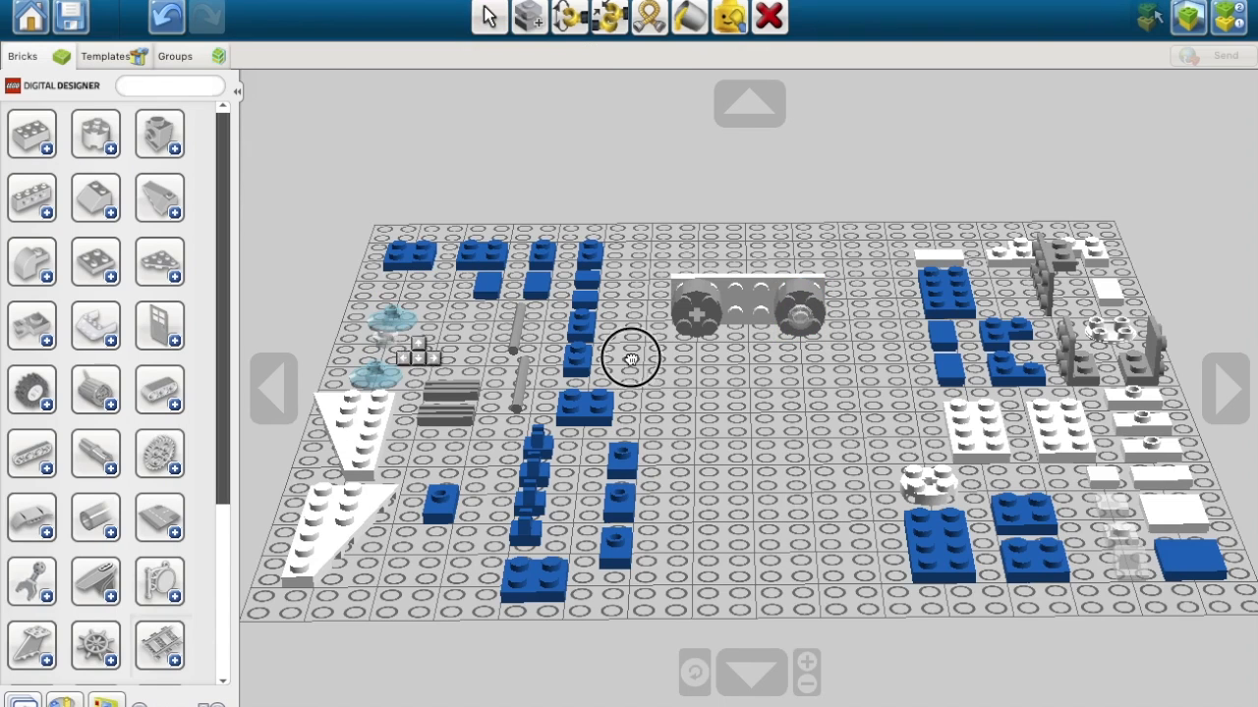
click(697, 311)
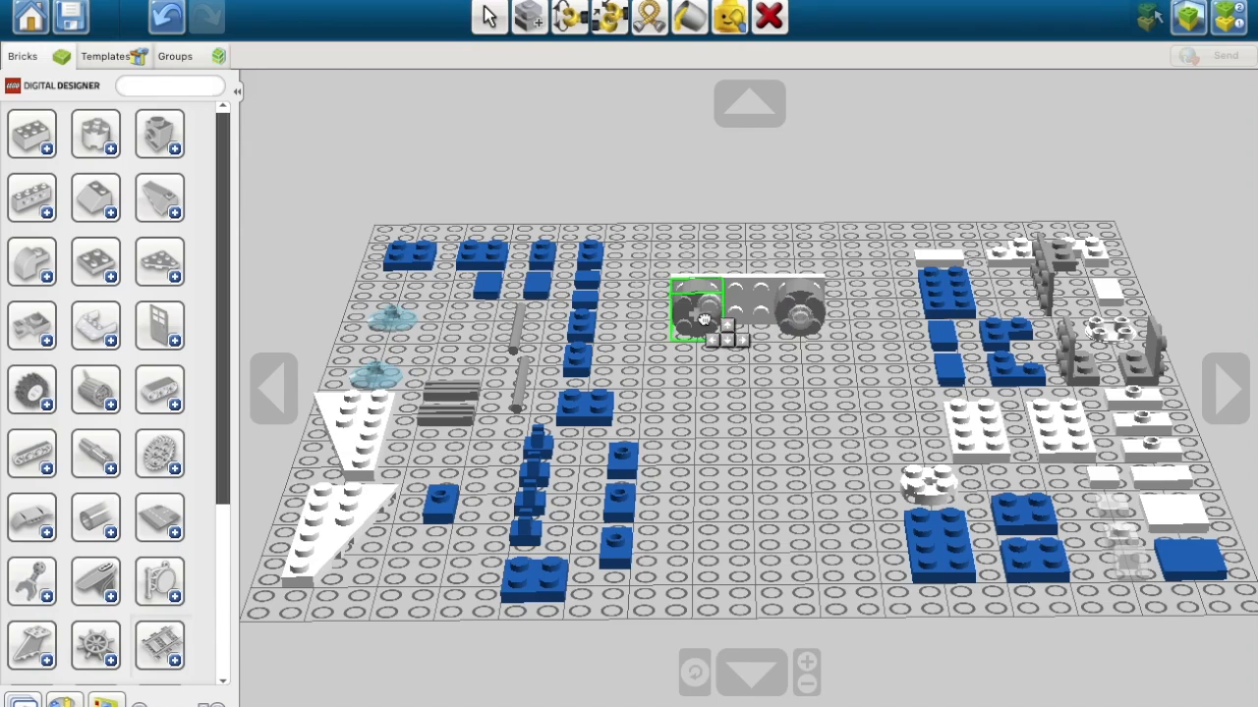
drag(718, 324, 845, 491)
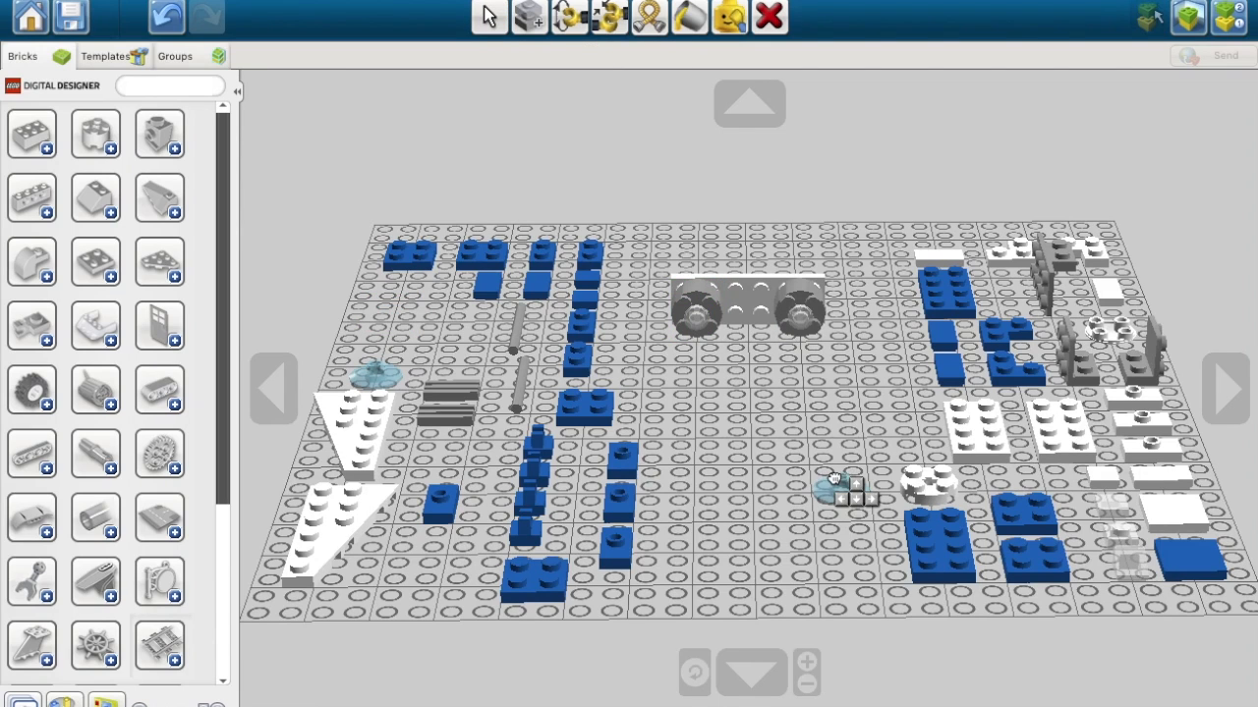
Step: Snap a grey bar piece between the engines and move the twin-engine assembly to the baseplate's back edge
click(490, 16)
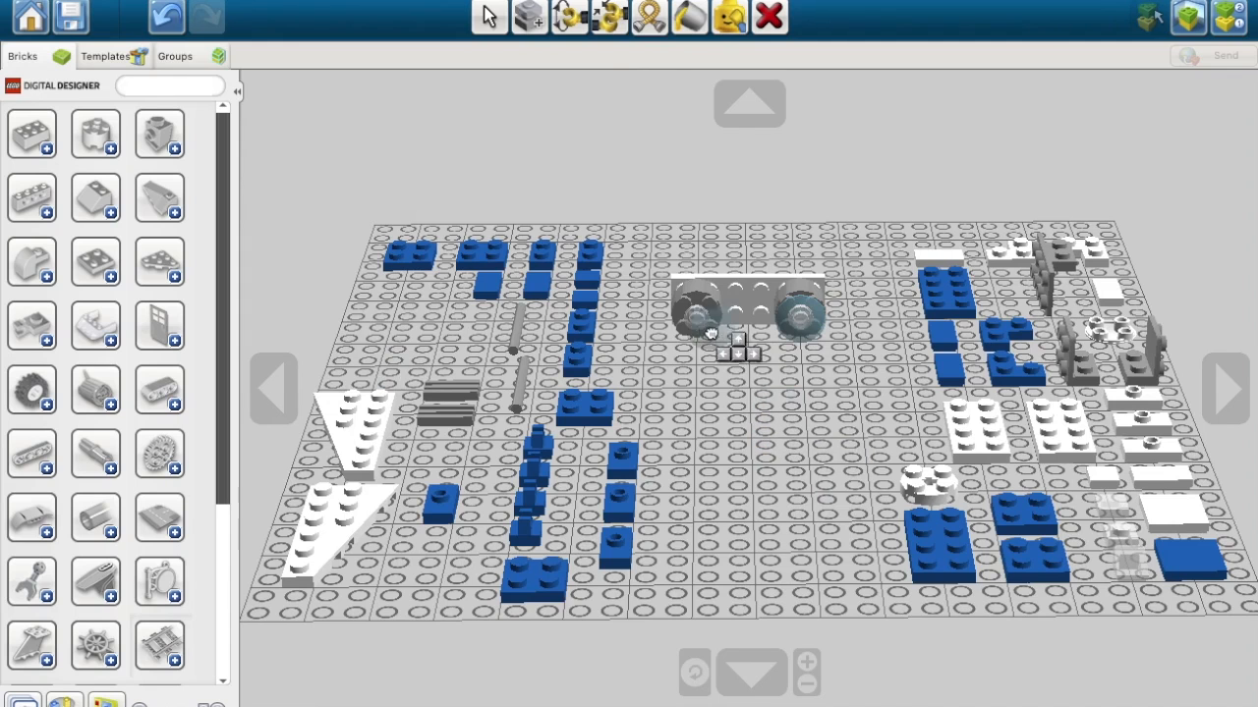
click(487, 16)
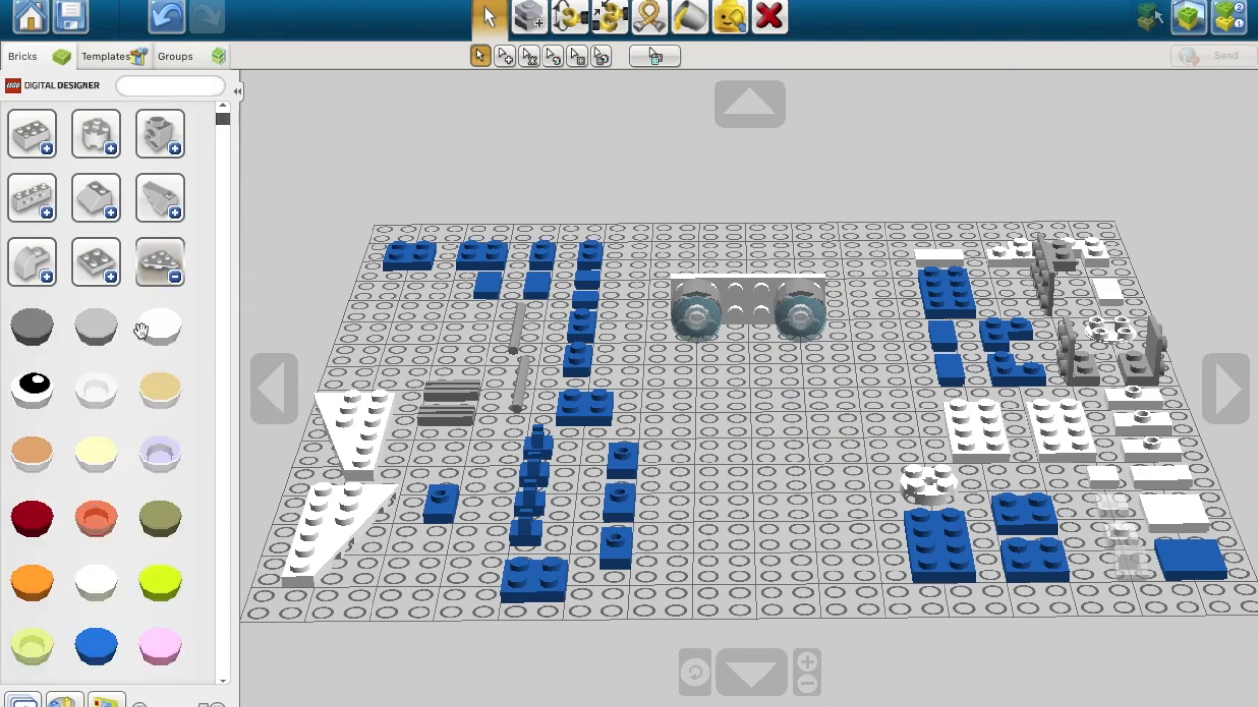
scroll(down, 3)
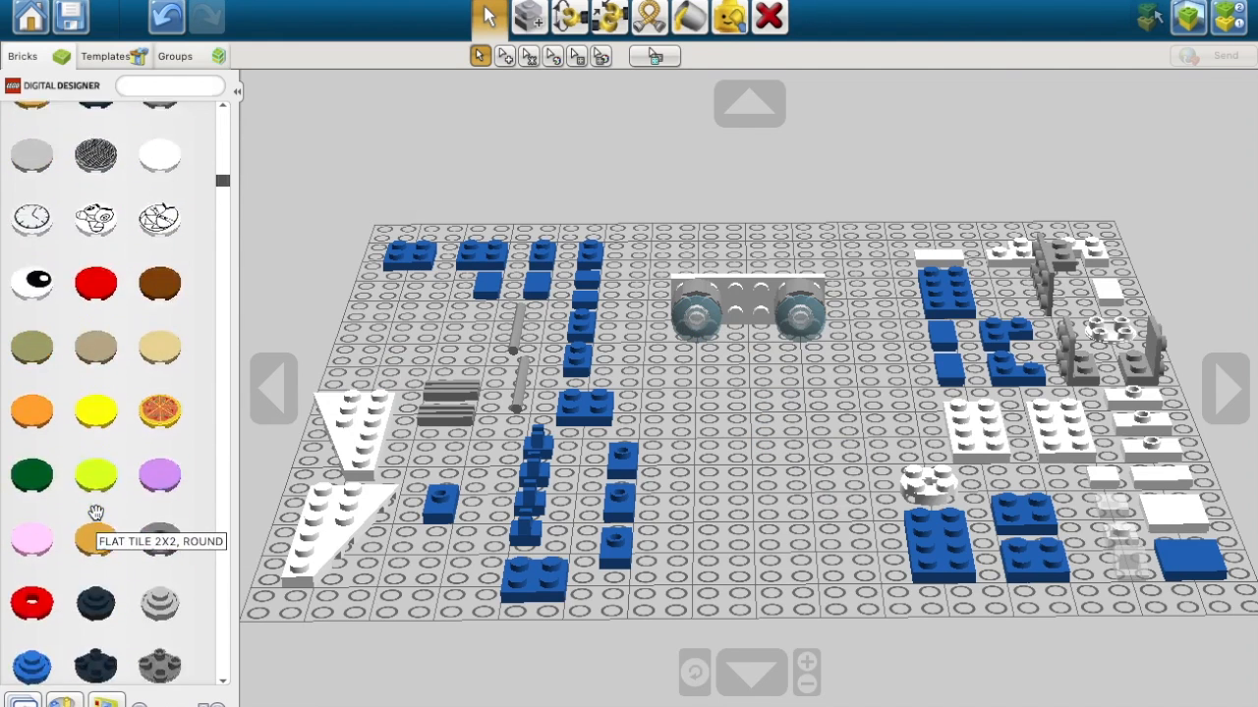
click(696, 322)
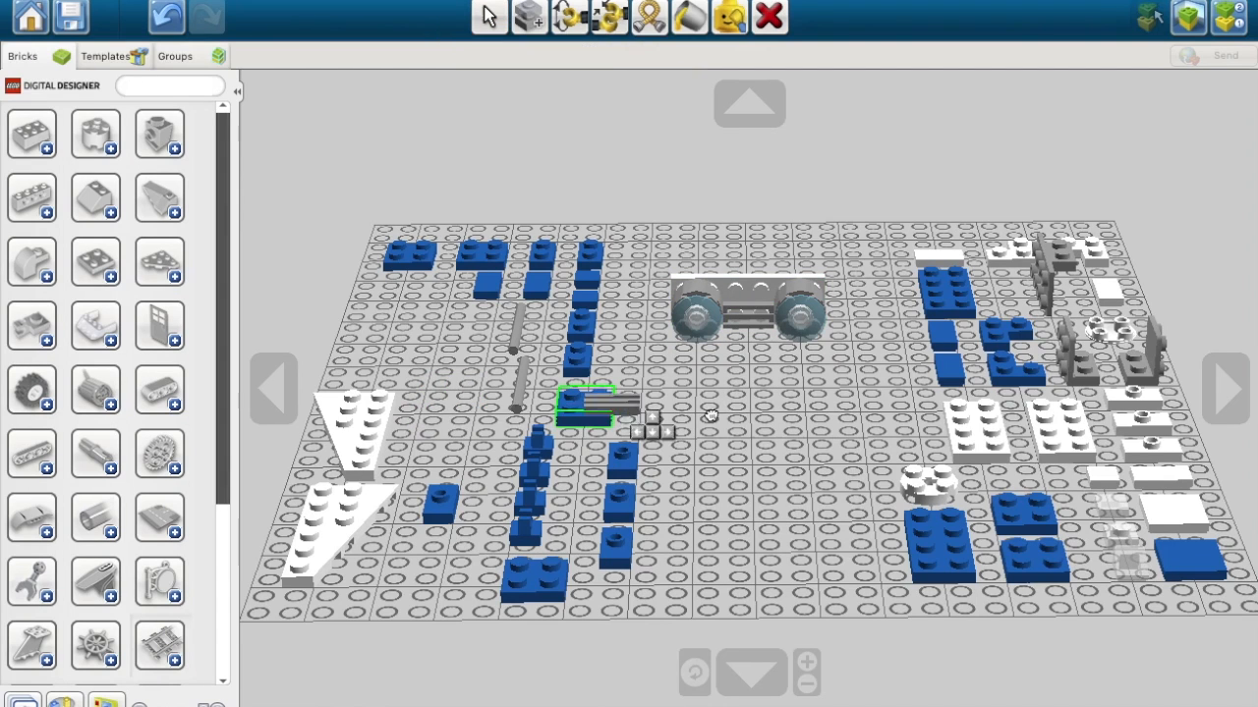
click(488, 16)
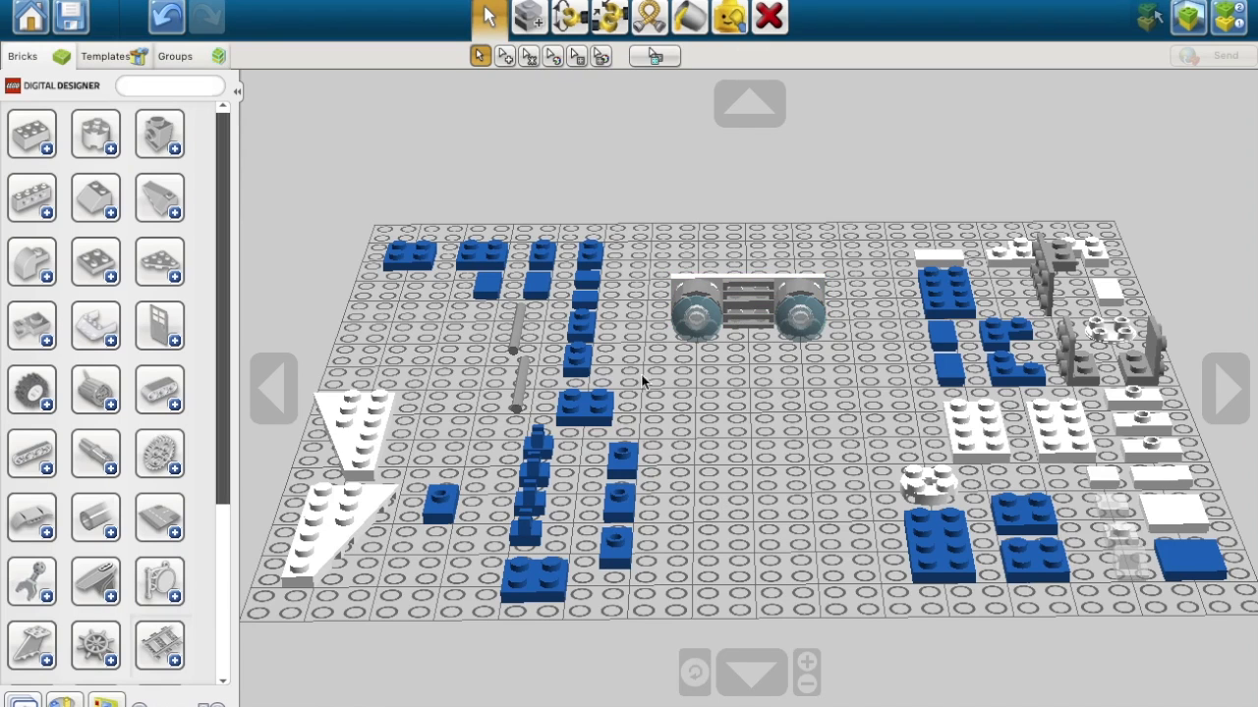
click(802, 310)
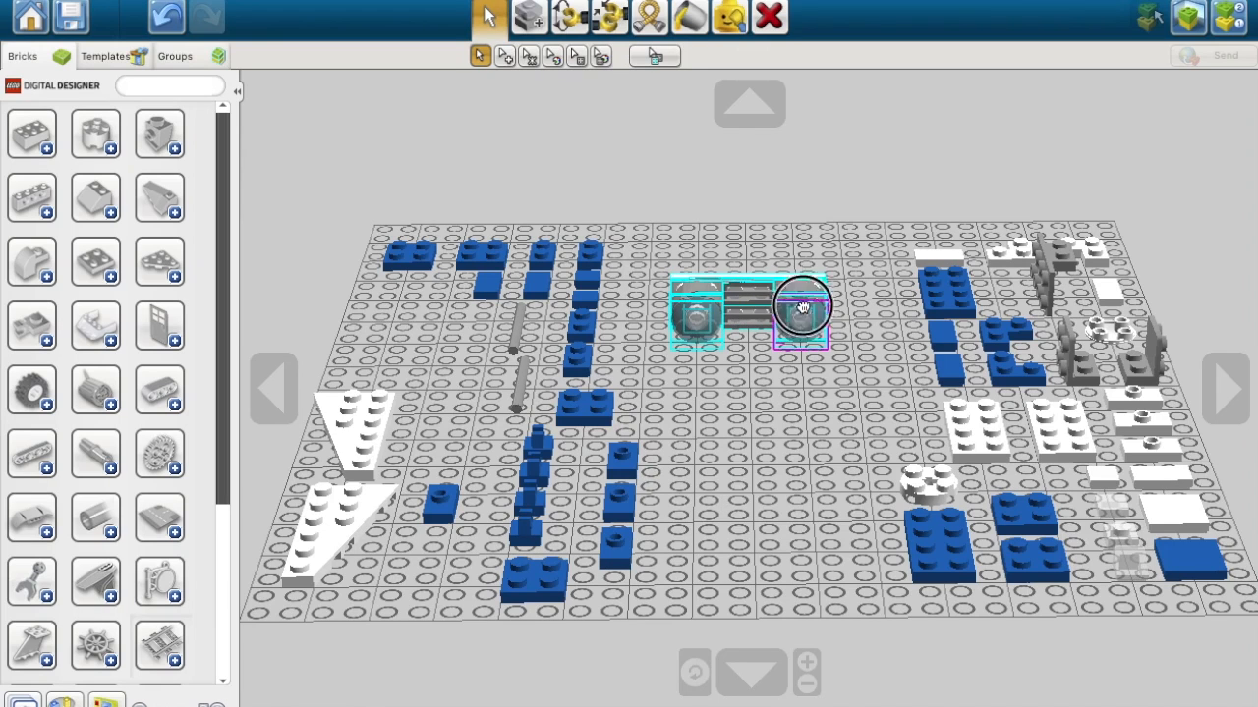
drag(801, 310, 796, 256)
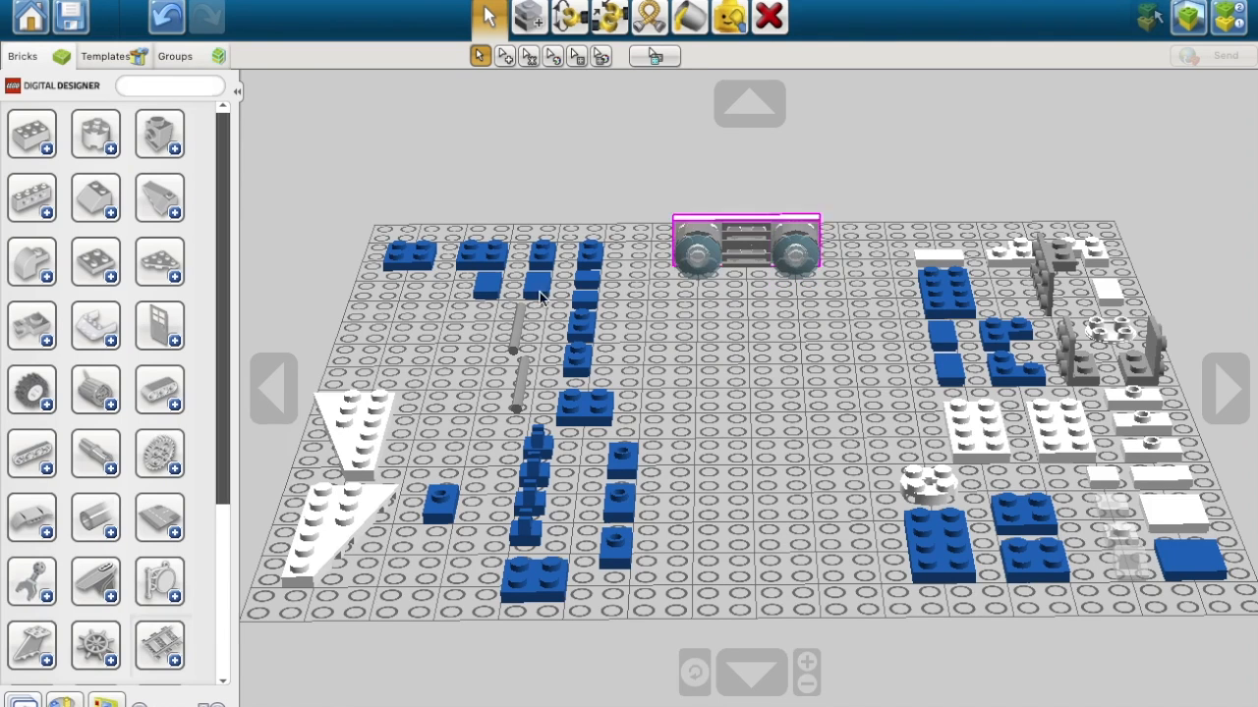
Step: Bring the white wedge plates to the centre and fasten blue plates beneath them to form the arrowhead hull
click(338, 437)
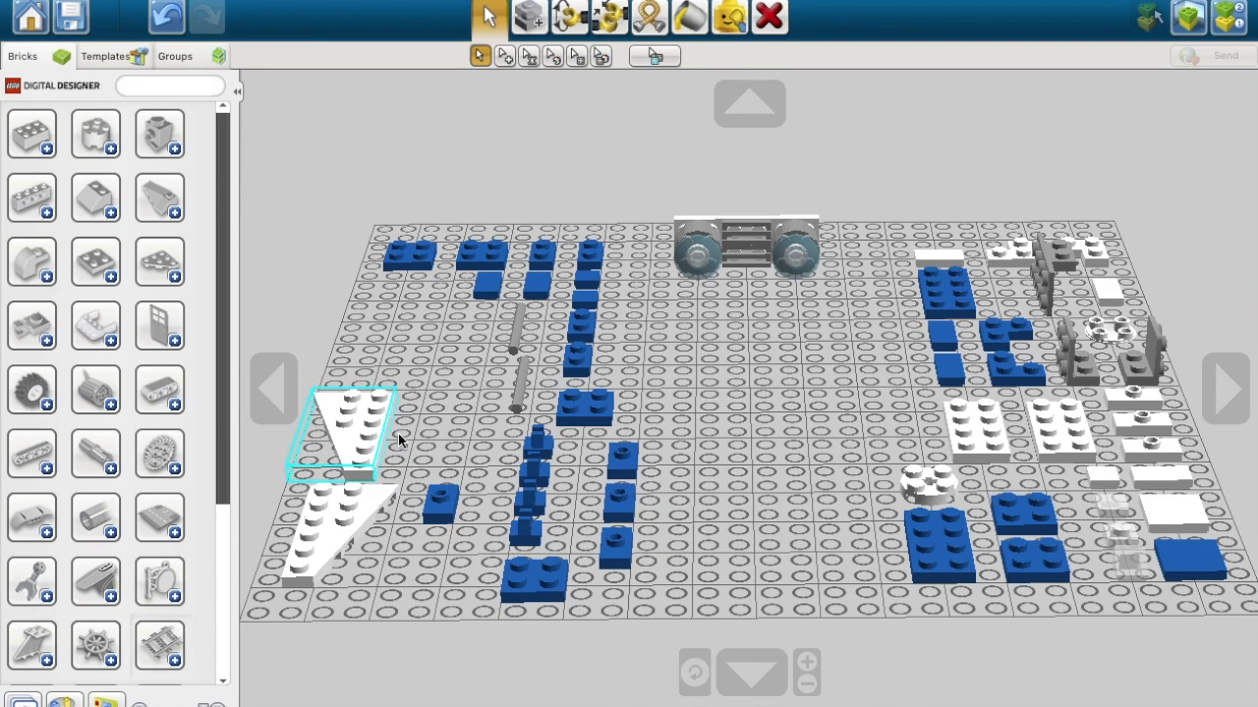
drag(344, 442, 717, 461)
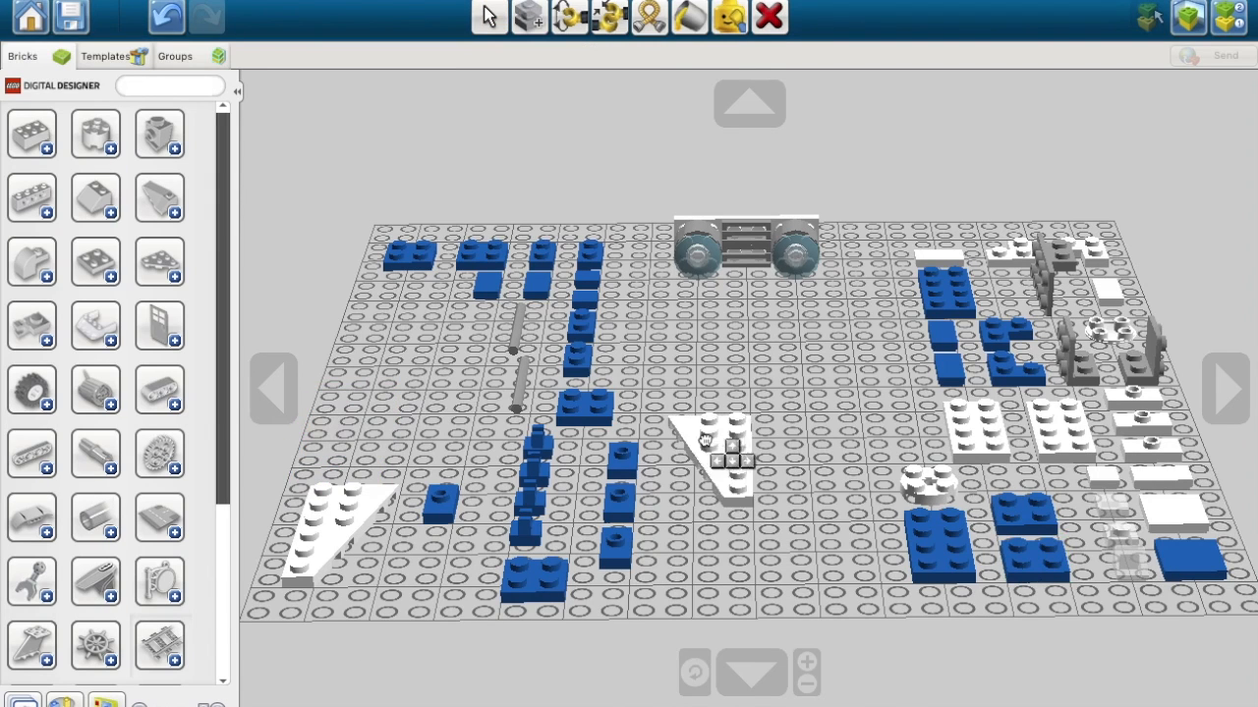
click(947, 295)
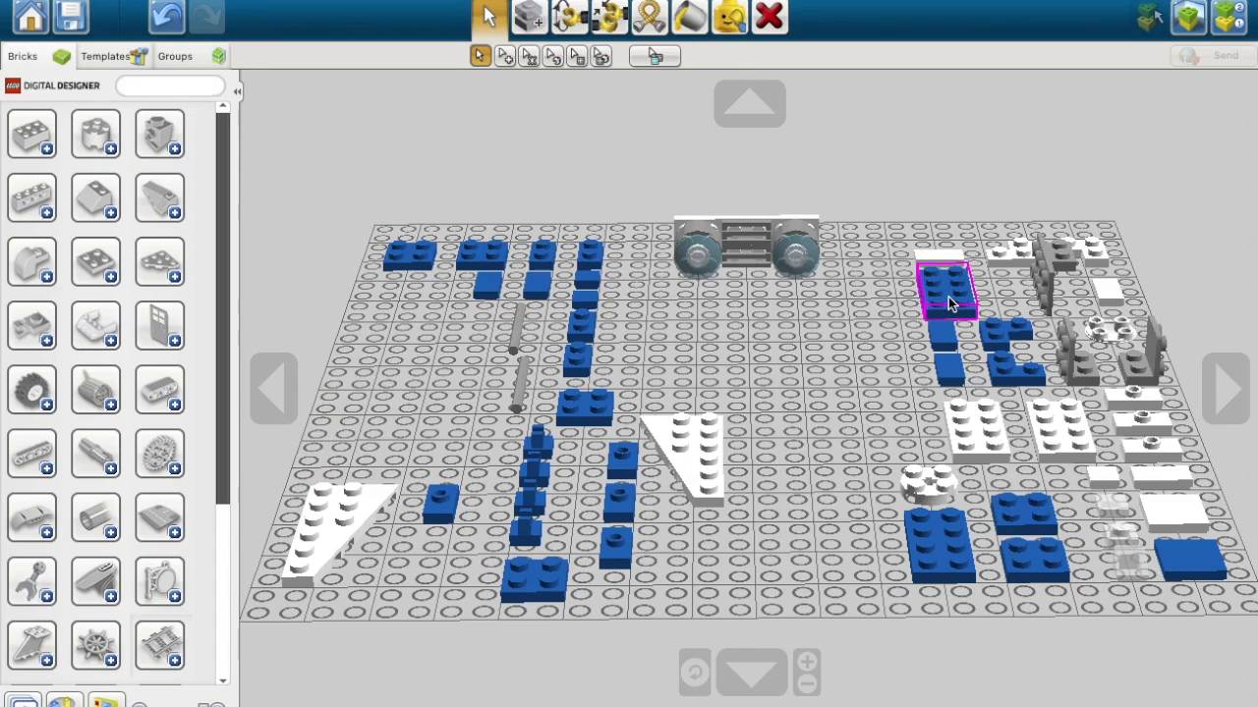
drag(947, 295, 750, 448)
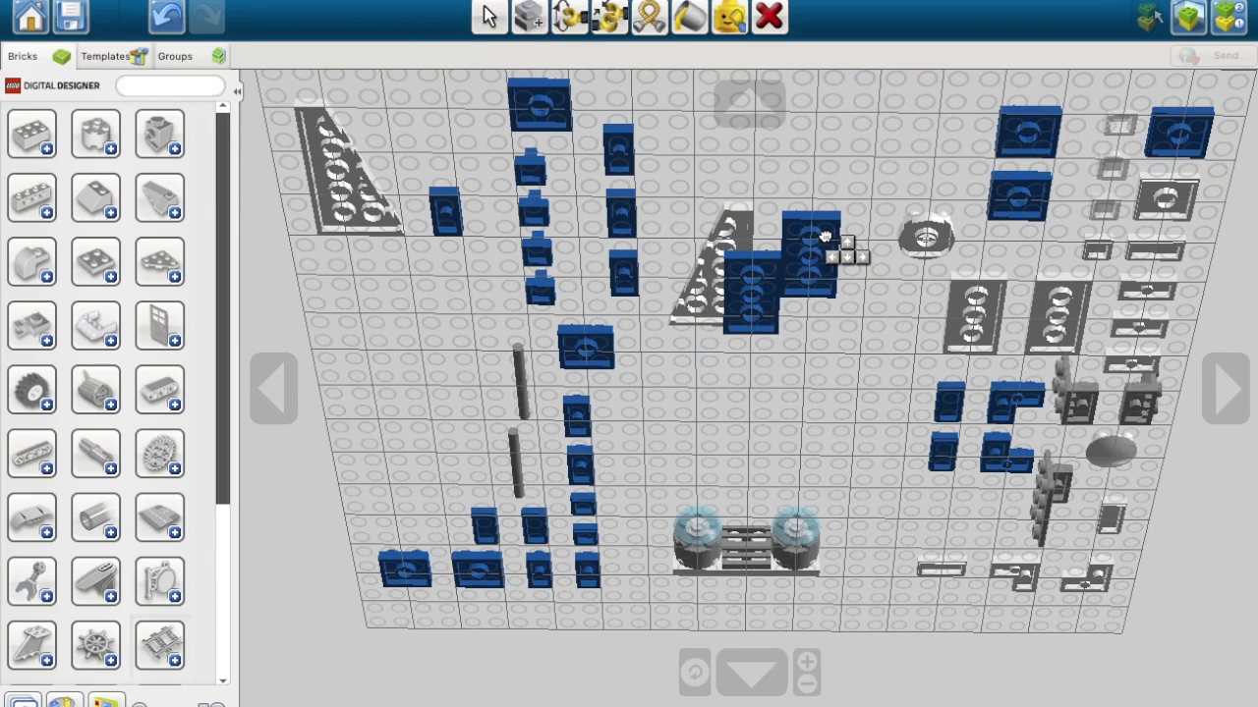
click(750, 295)
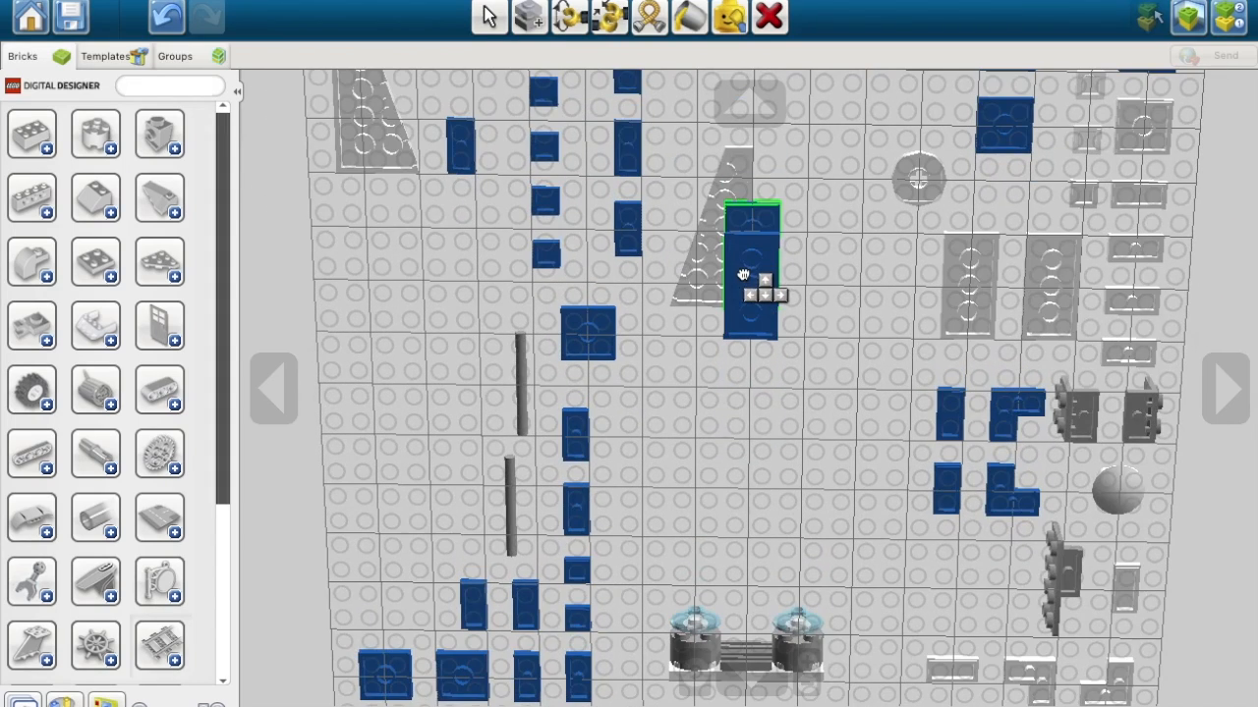
click(491, 16)
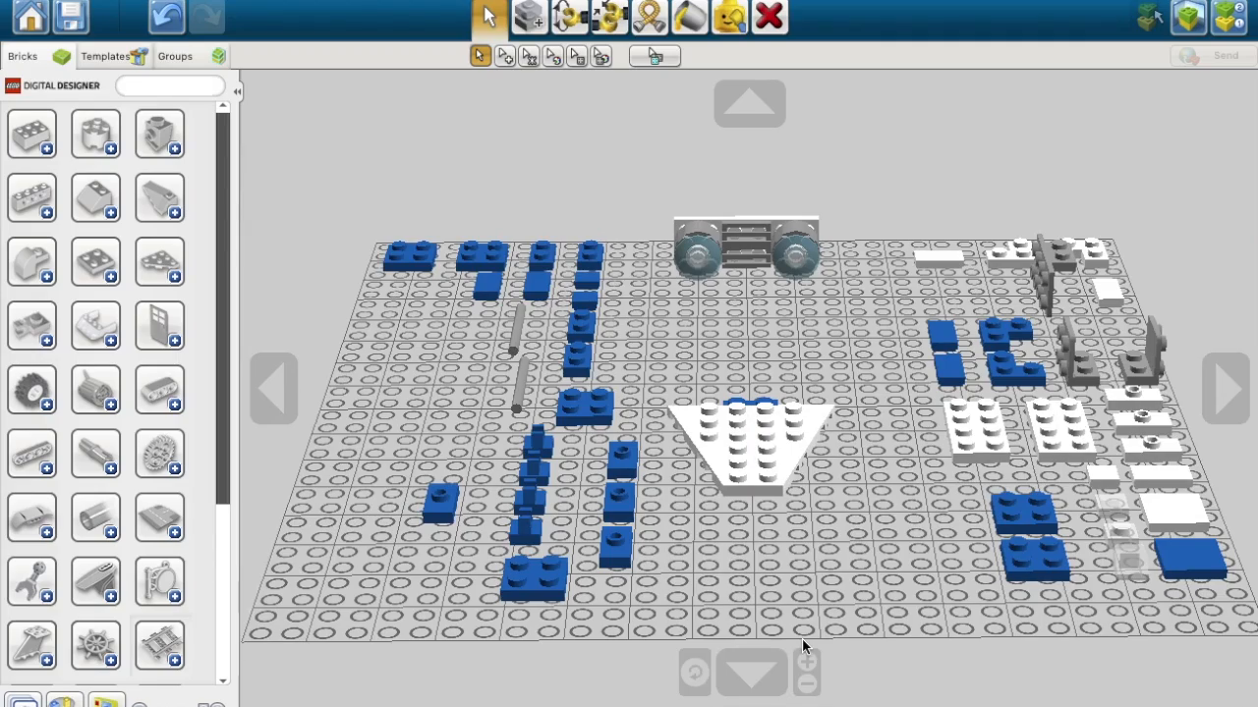
Step: Attach a blue plate under the hull's rear and a grey side-stud brick onto its back
click(1227, 387)
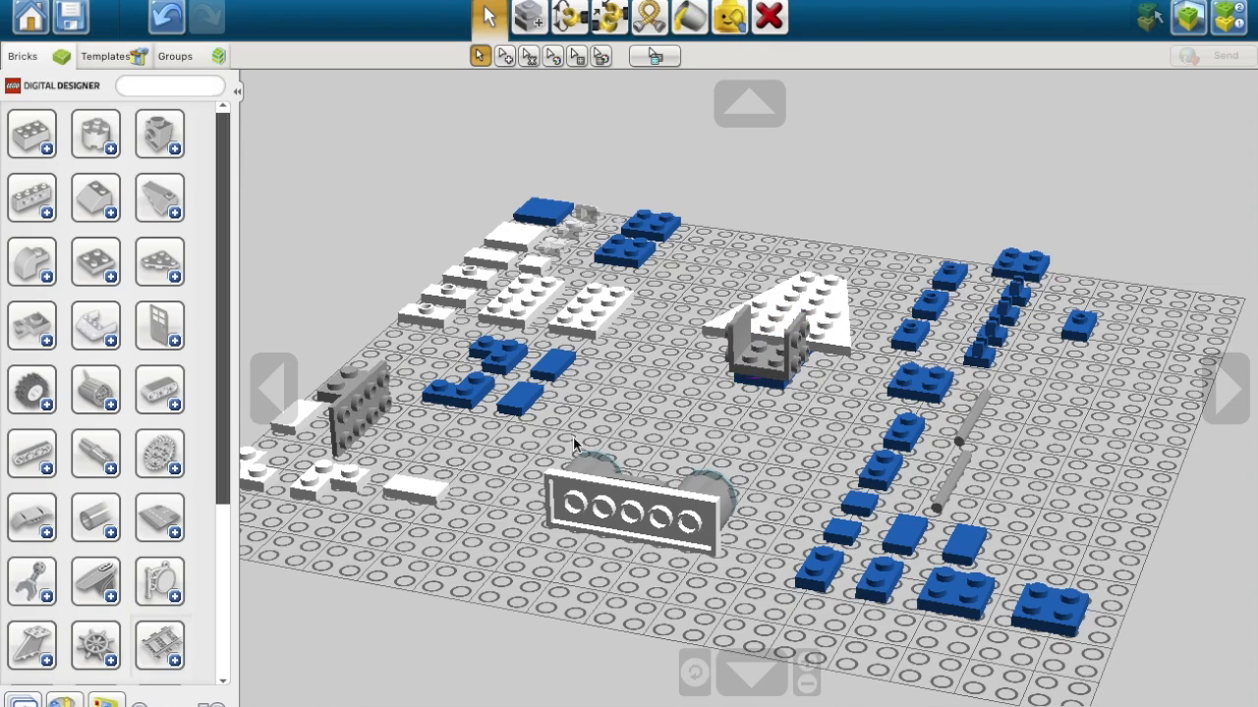
mouse_move(391, 385)
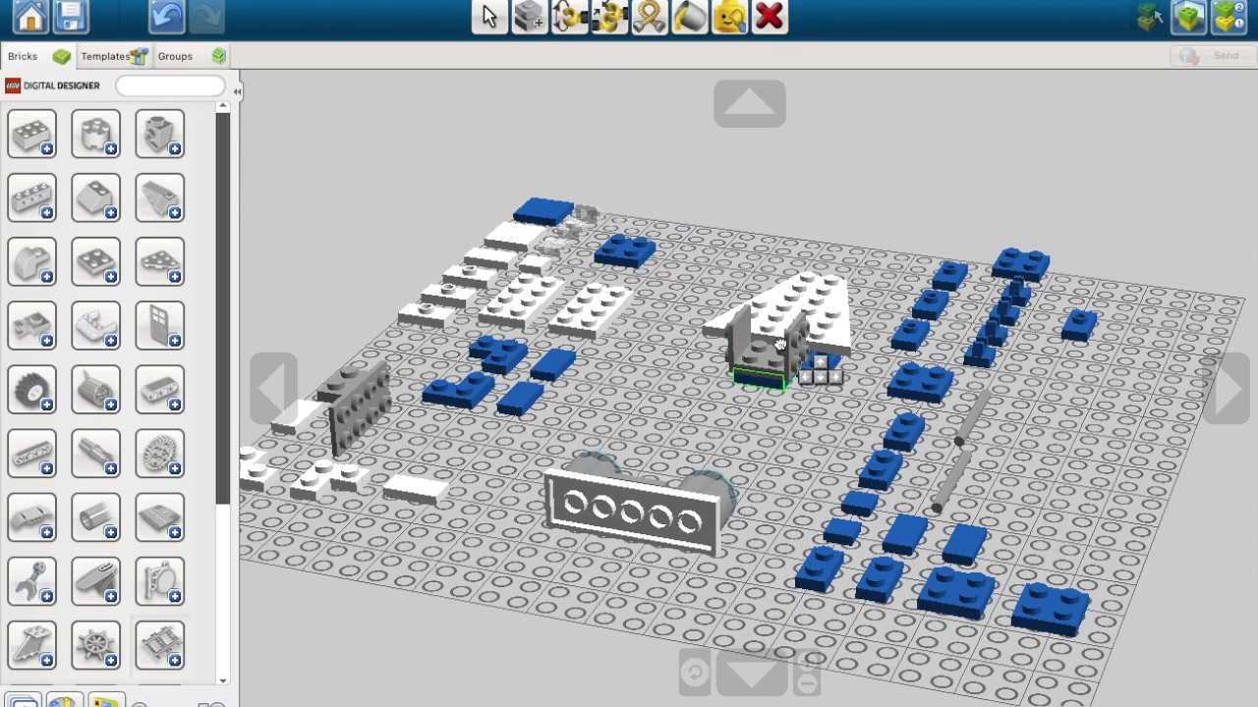
click(487, 17)
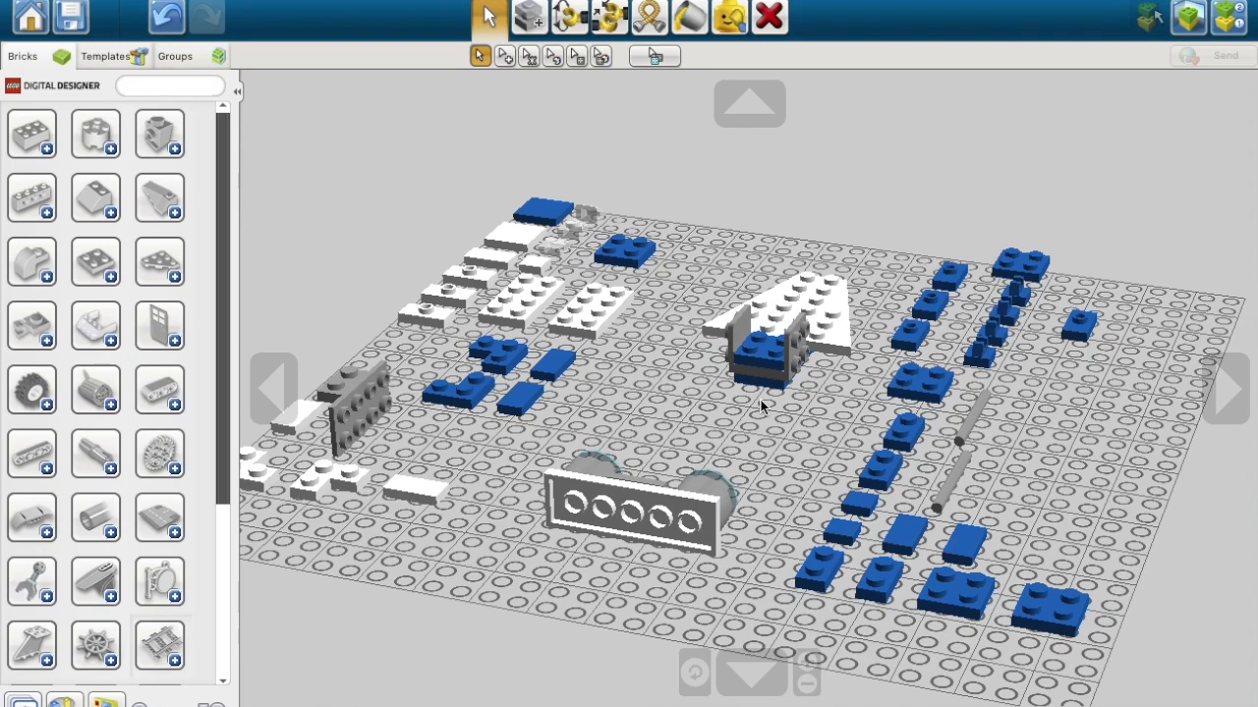
click(776, 334)
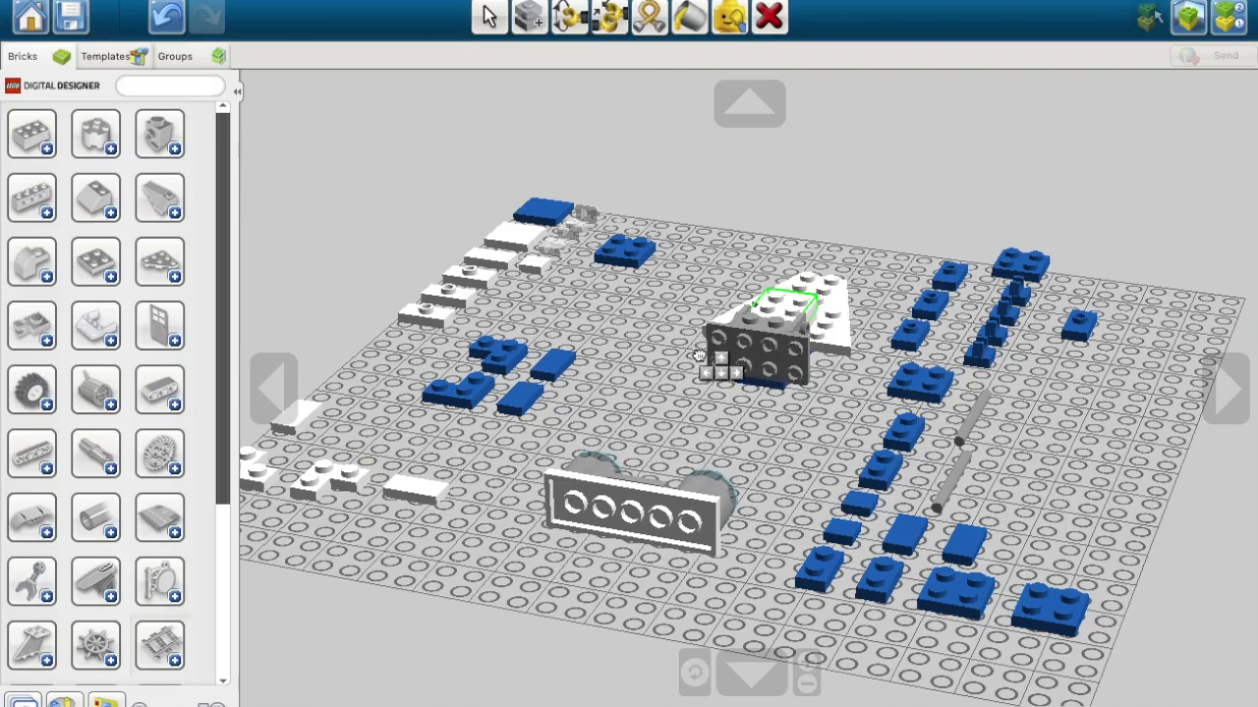
click(488, 16)
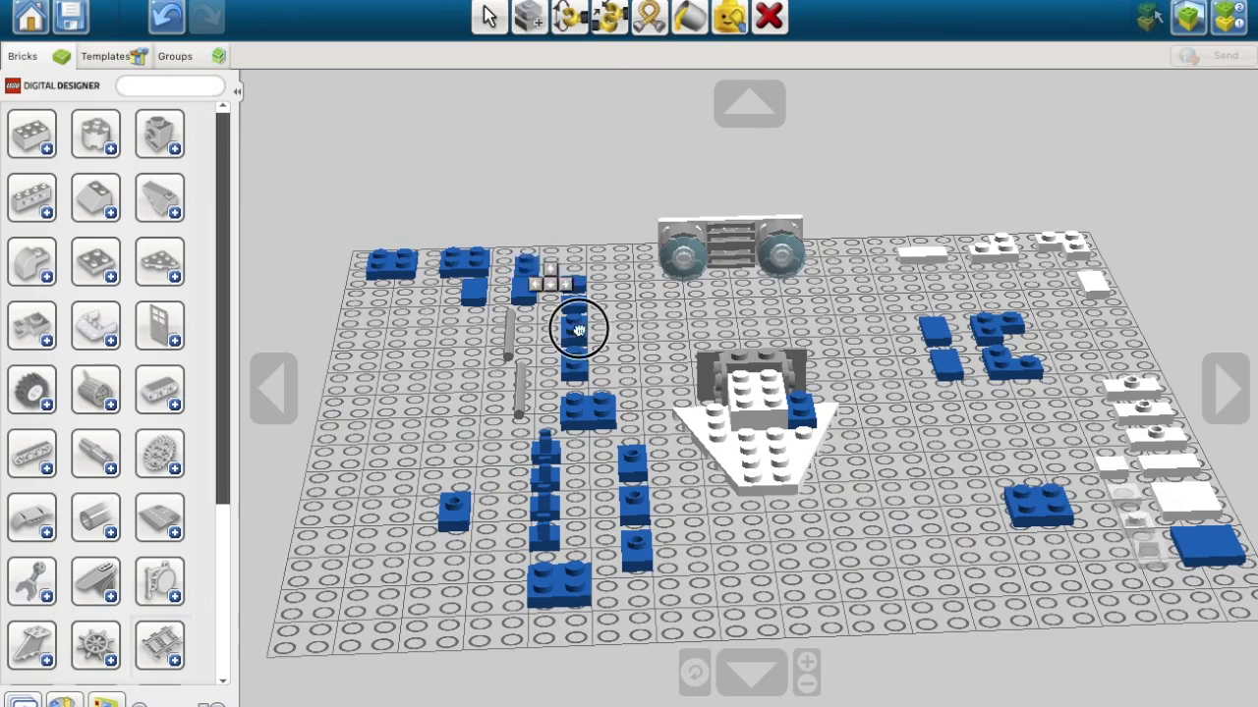
Step: Place blue plates on the hull top flanking the raised white centre section
click(487, 16)
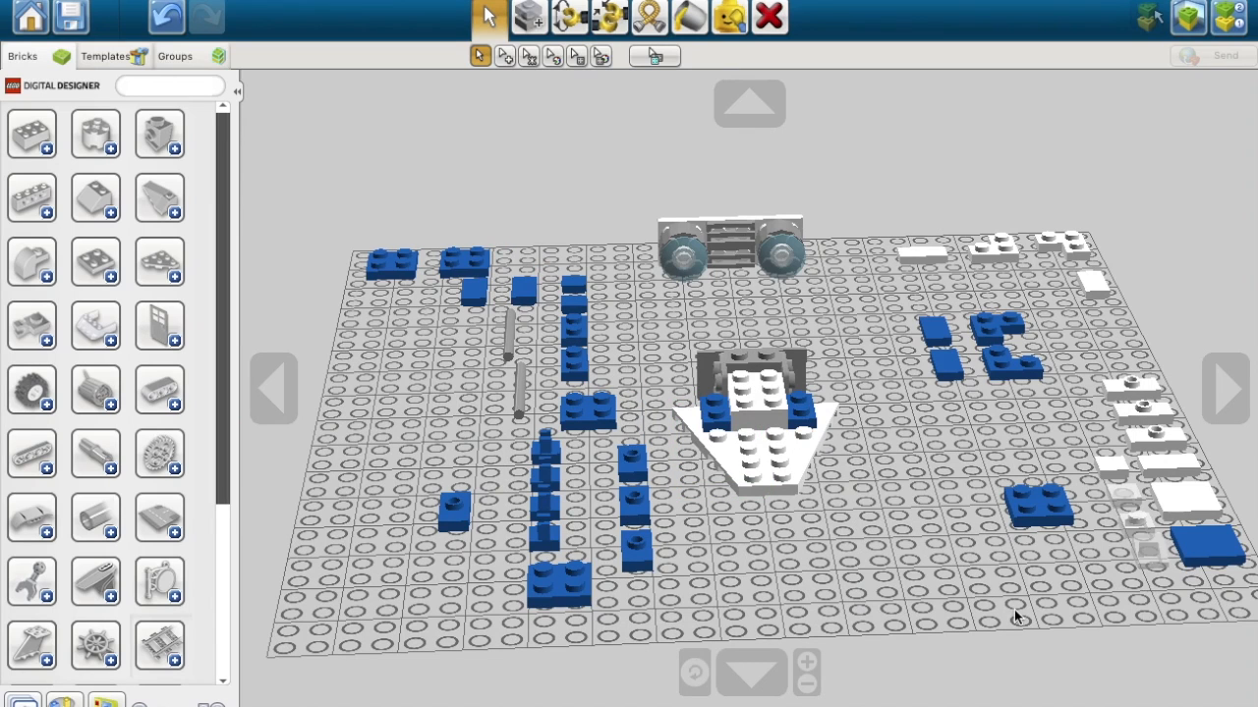
mouse_move(1000, 640)
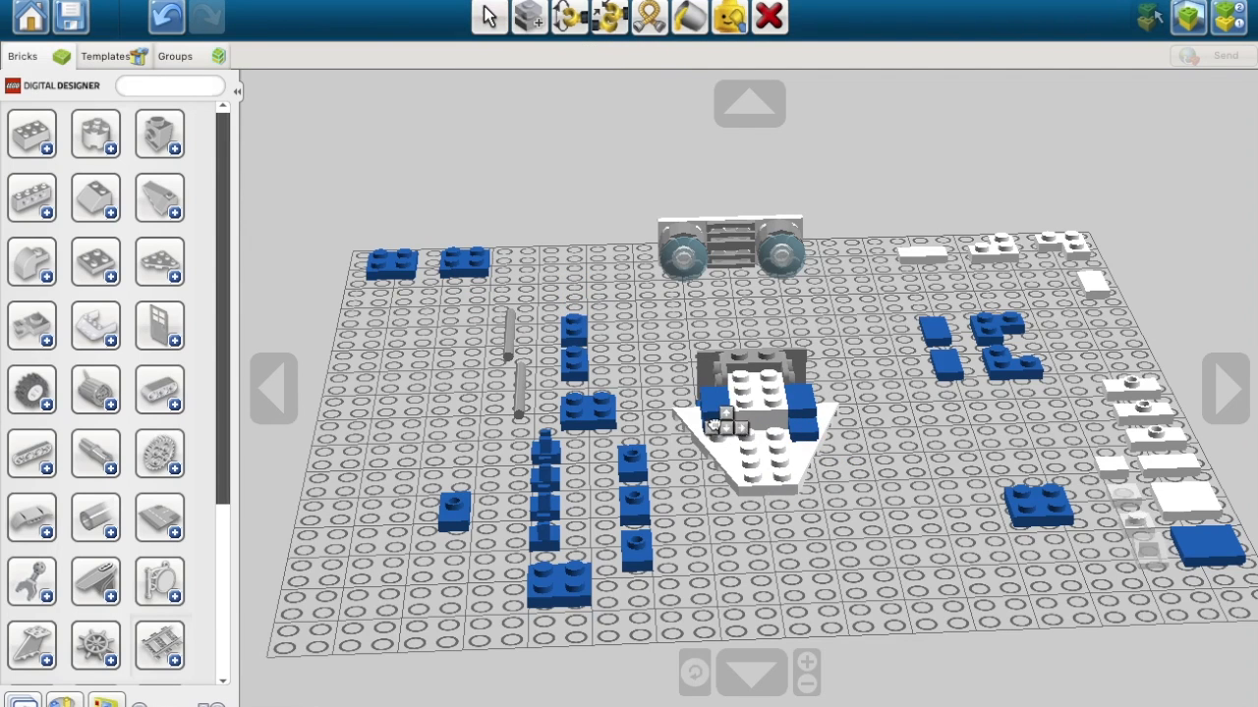
click(487, 15)
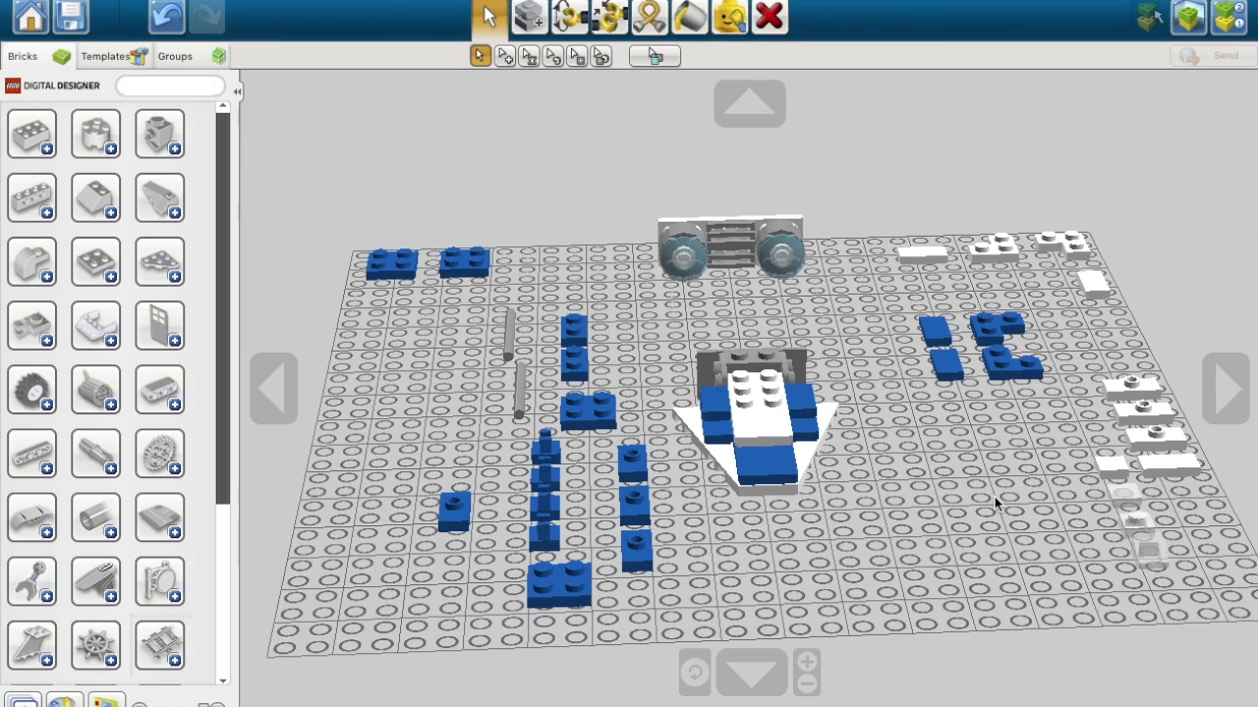
mouse_move(1002, 499)
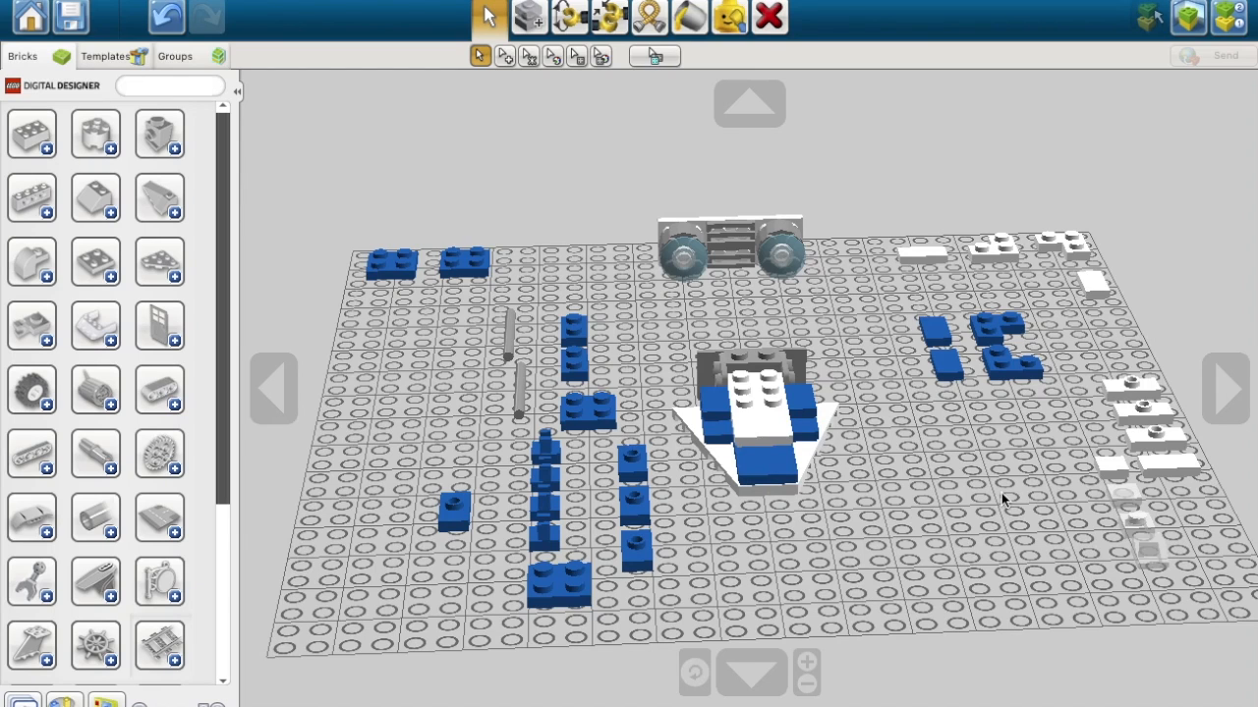
mouse_move(1006, 511)
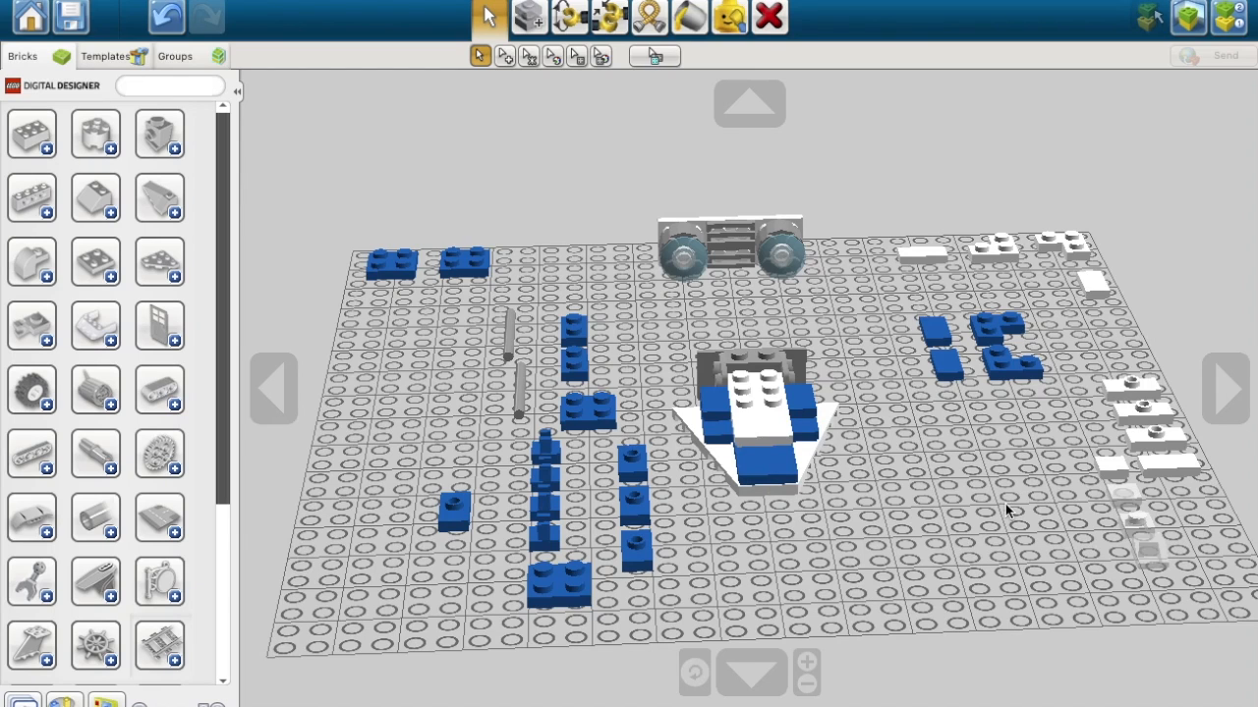
mouse_move(1191, 444)
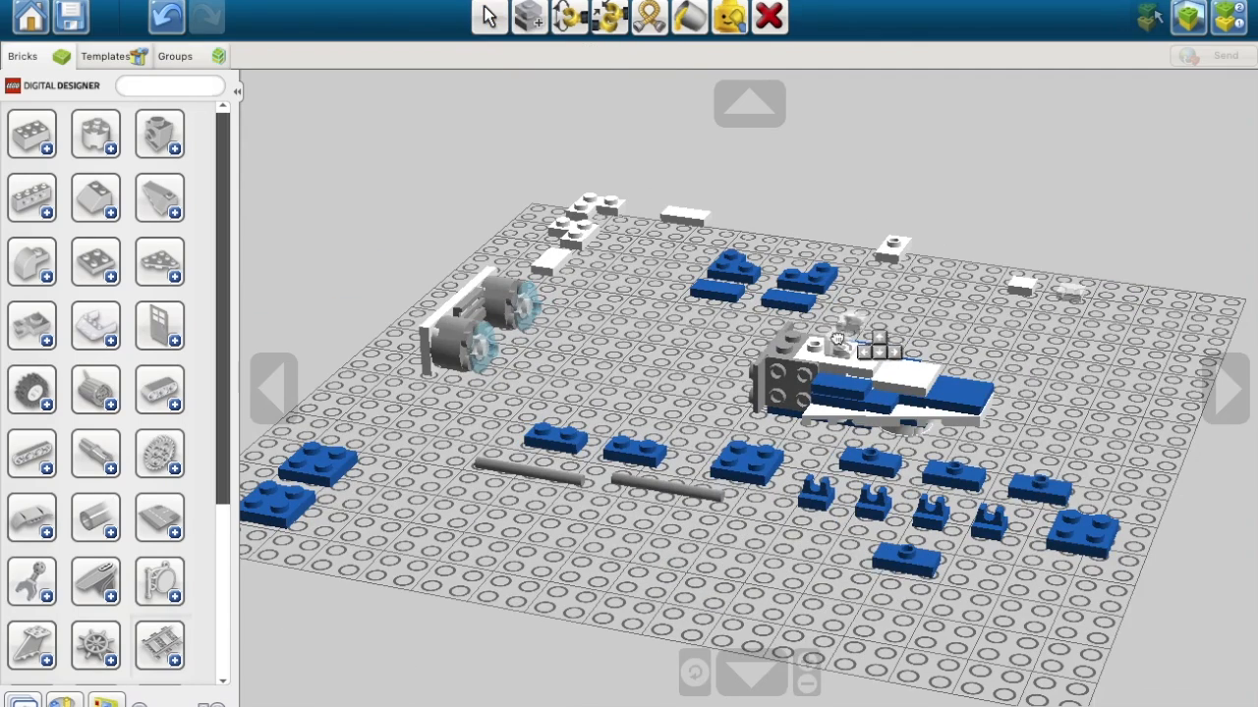
Step: Attach a small piece and a small white plate onto the hull to continue the white and blue bands
click(776, 378)
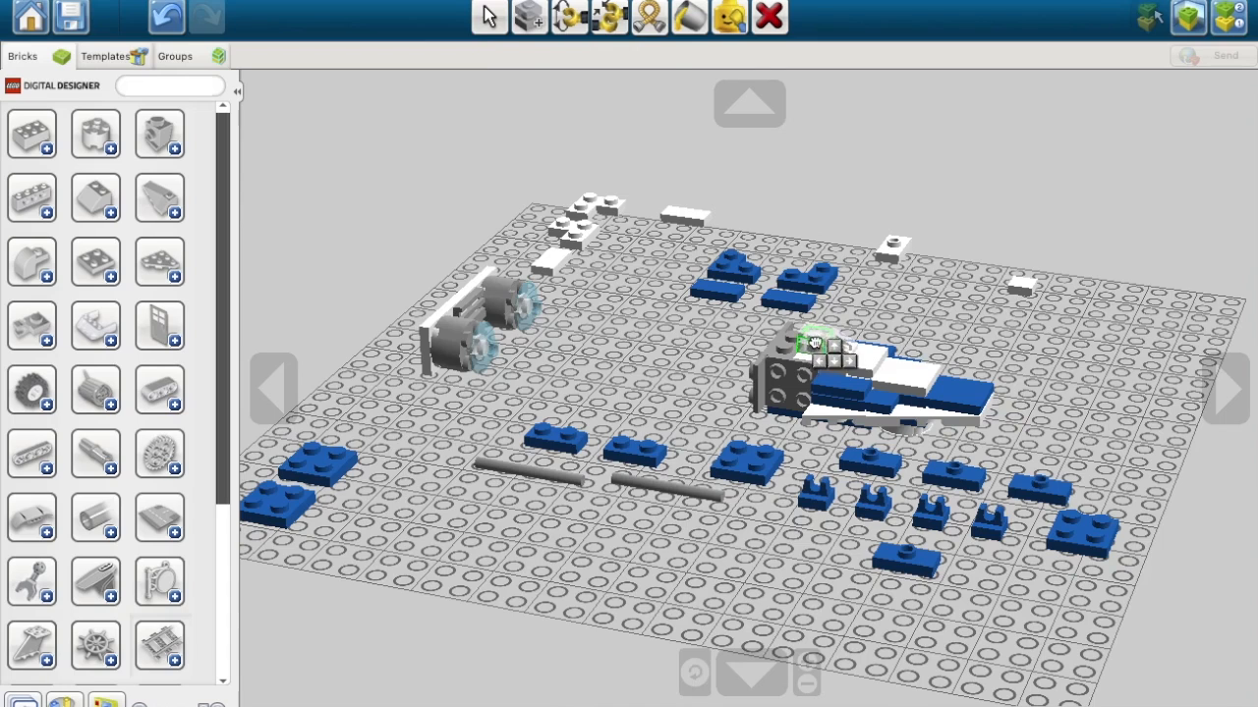
click(488, 16)
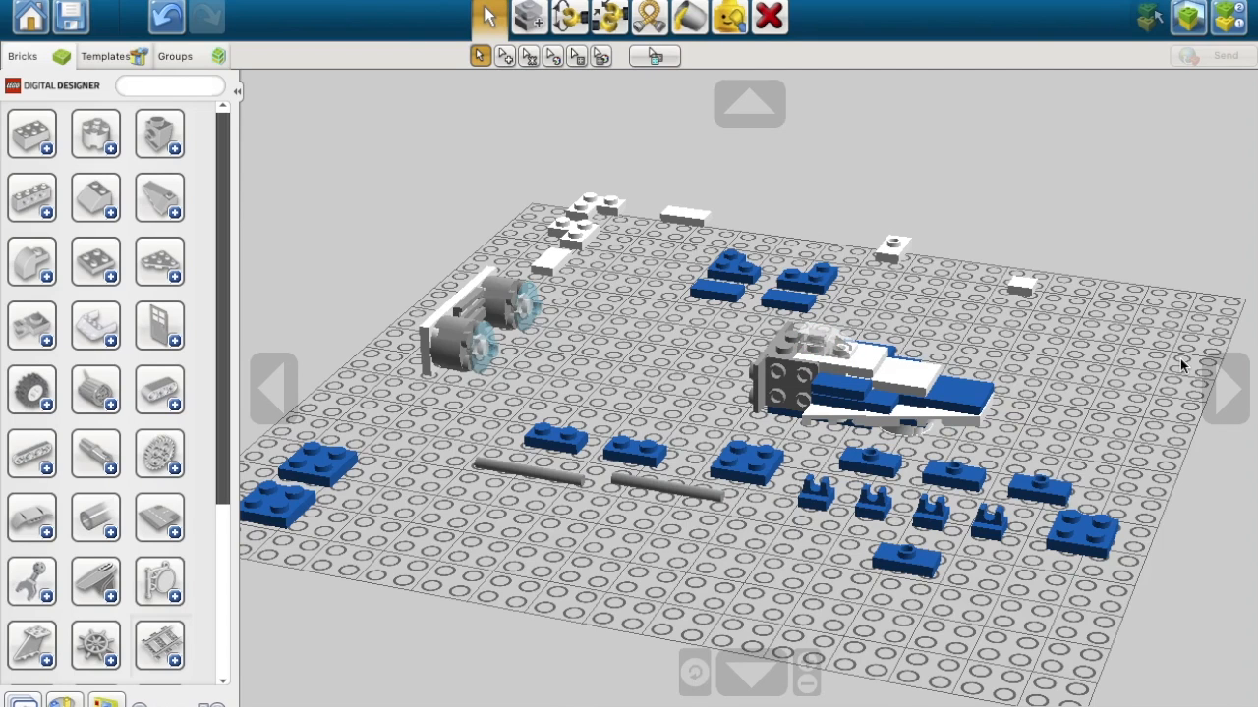
click(889, 248)
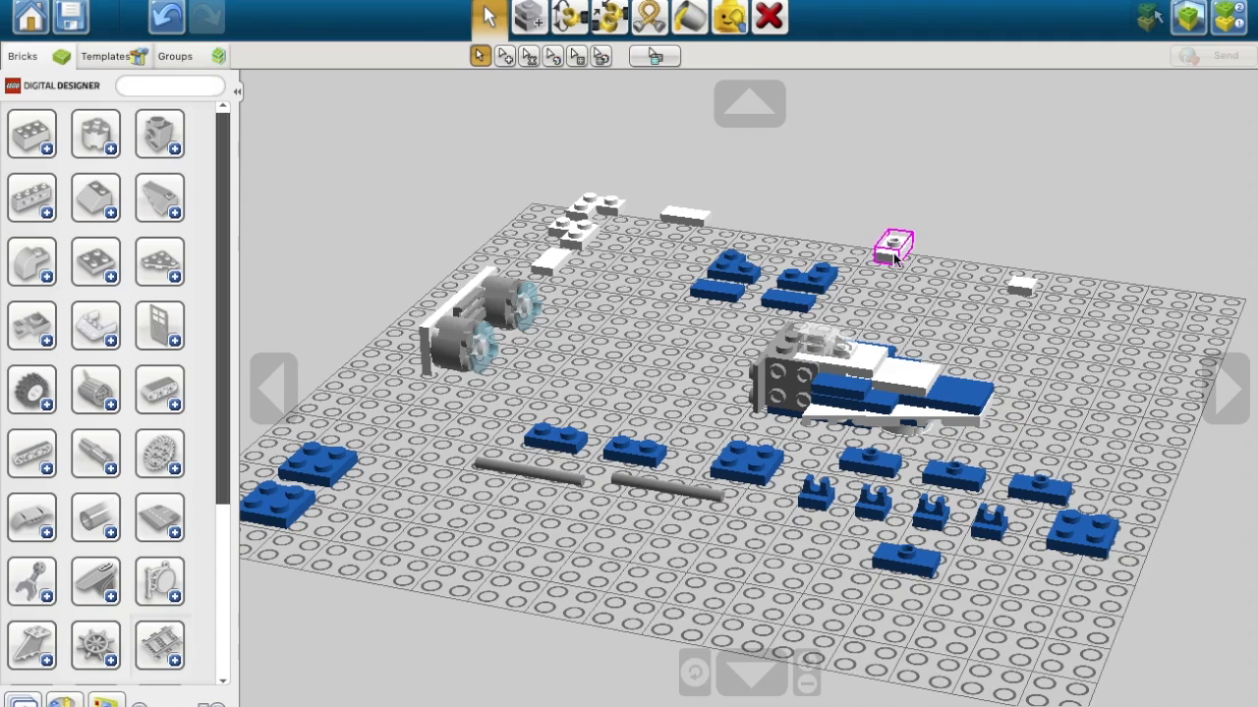
drag(894, 245, 1022, 285)
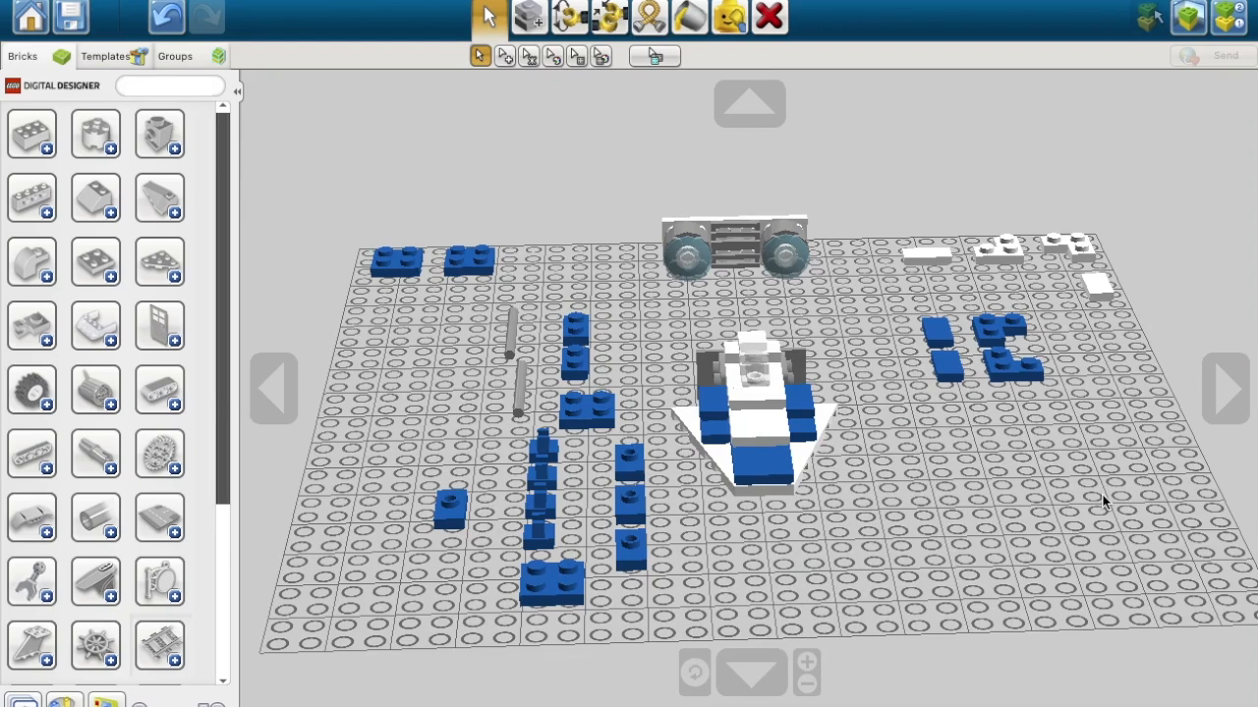
Step: Attach the twin-engine assembly to the back of the hull and adjust a rear piece
click(735, 252)
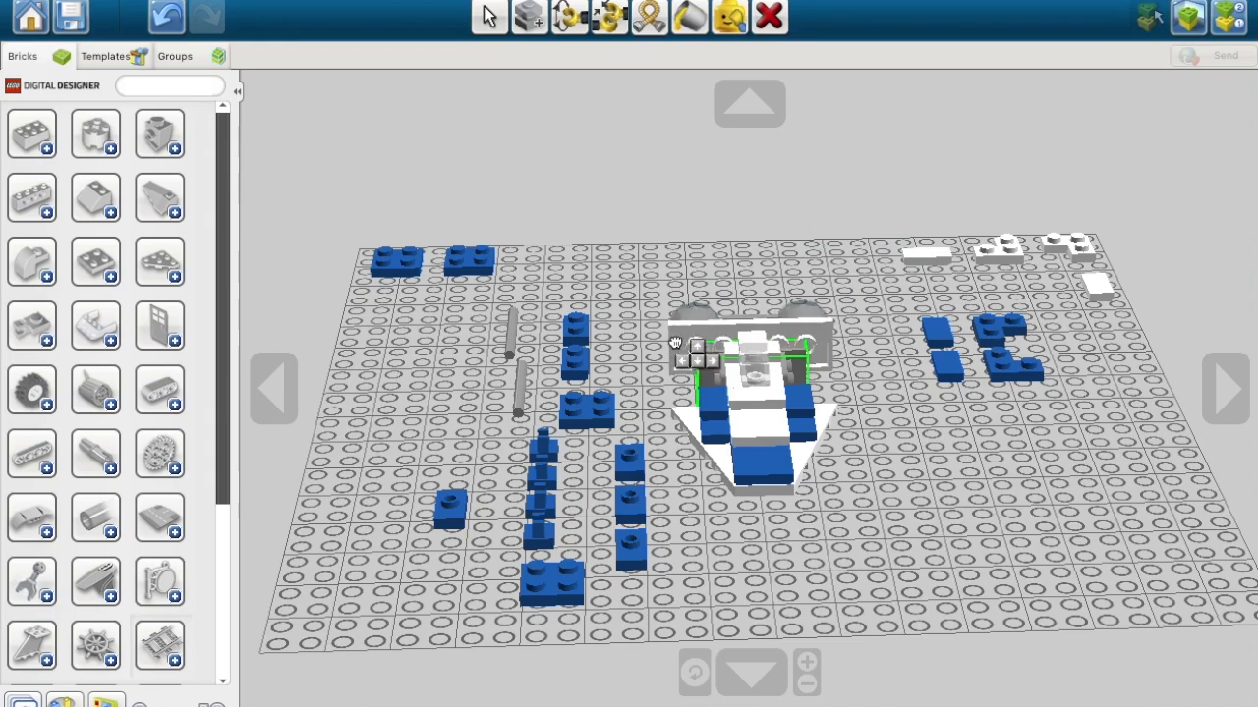
click(489, 16)
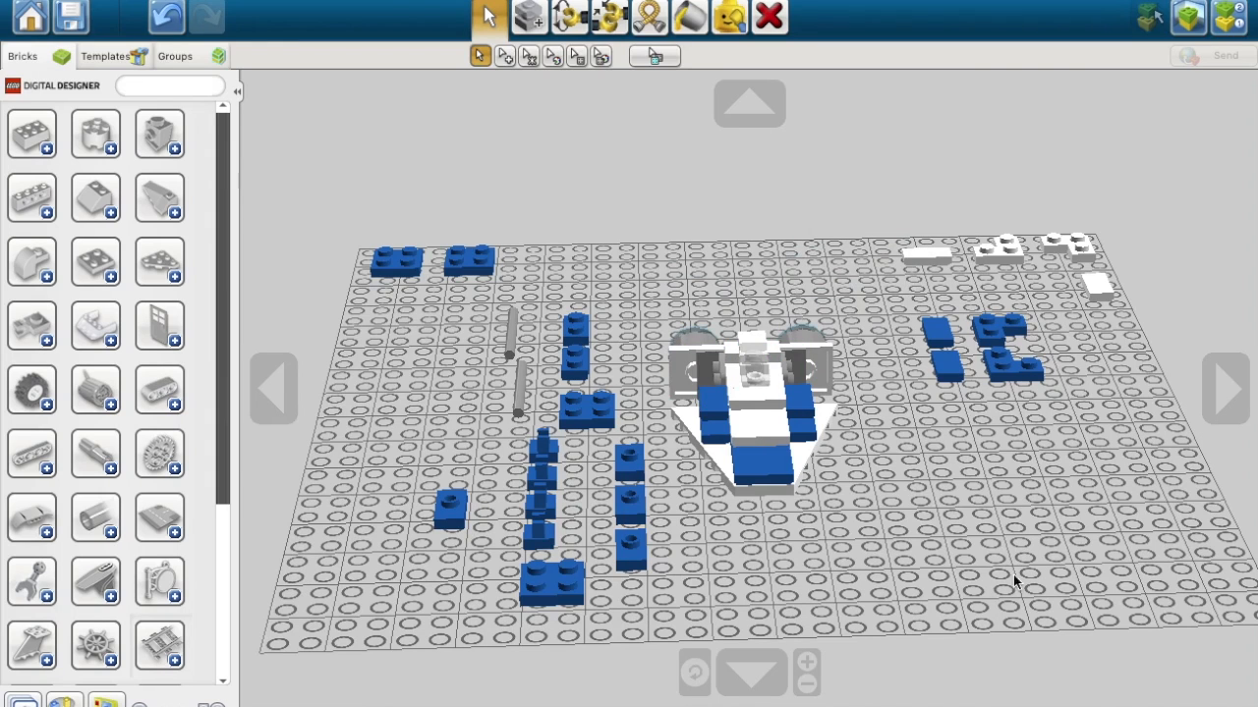
mouse_move(1108, 543)
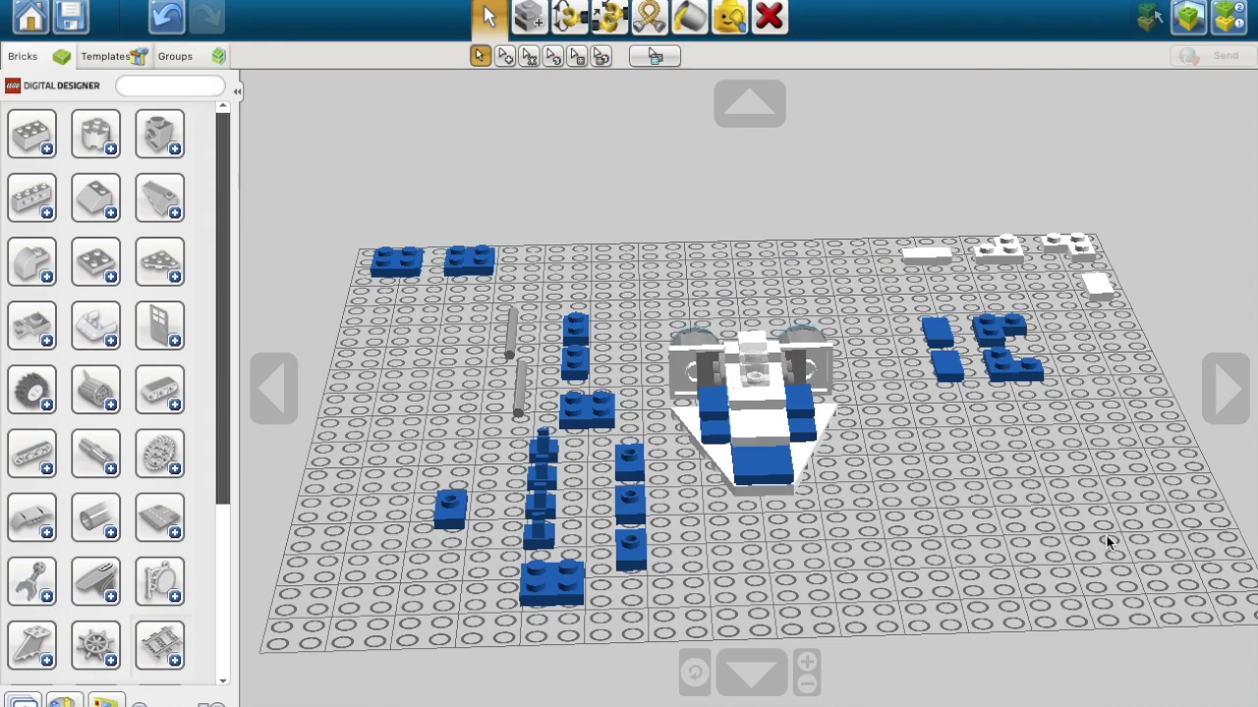
click(165, 16)
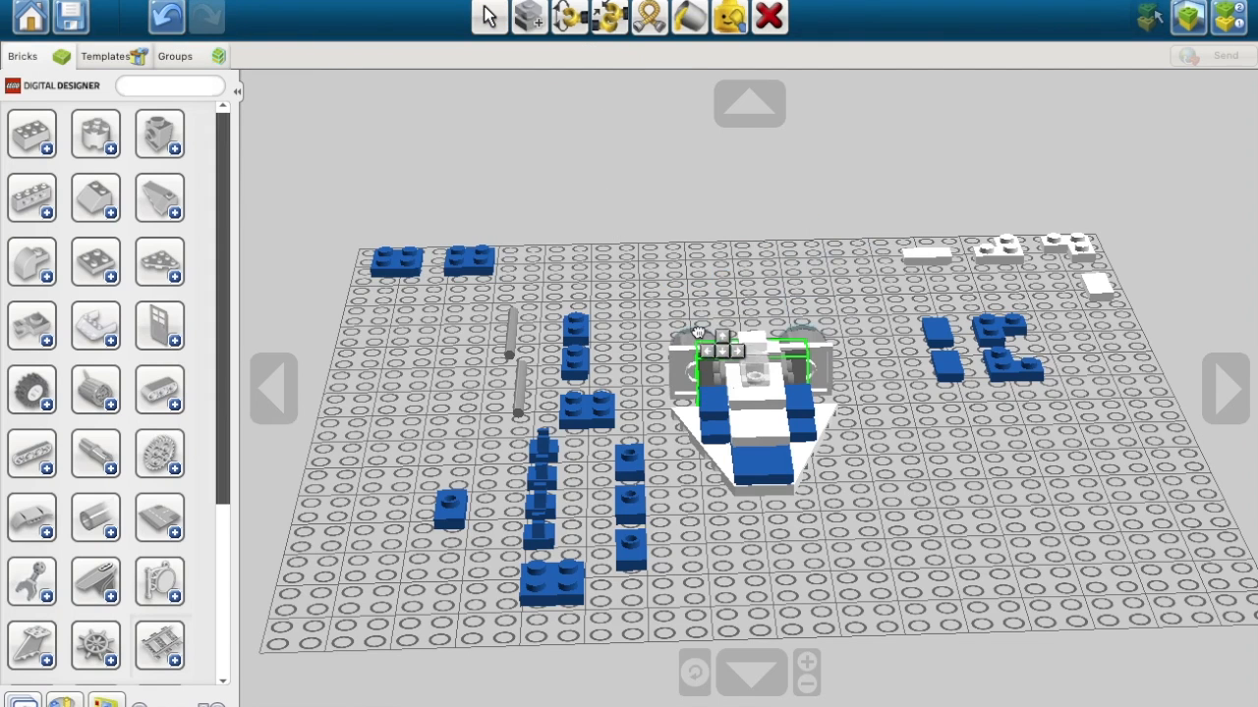
click(488, 16)
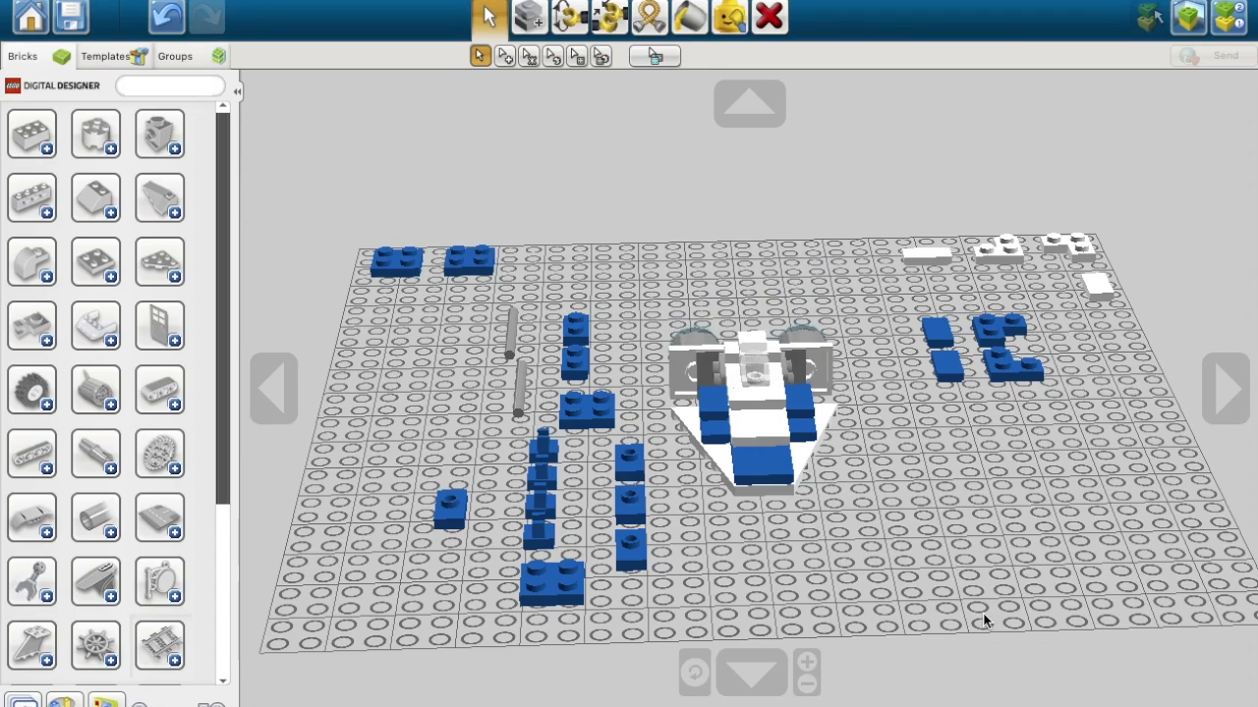
Step: Set a blue plate at the front left and attach a white bracket underneath it as a separate sub-assembly
click(629, 456)
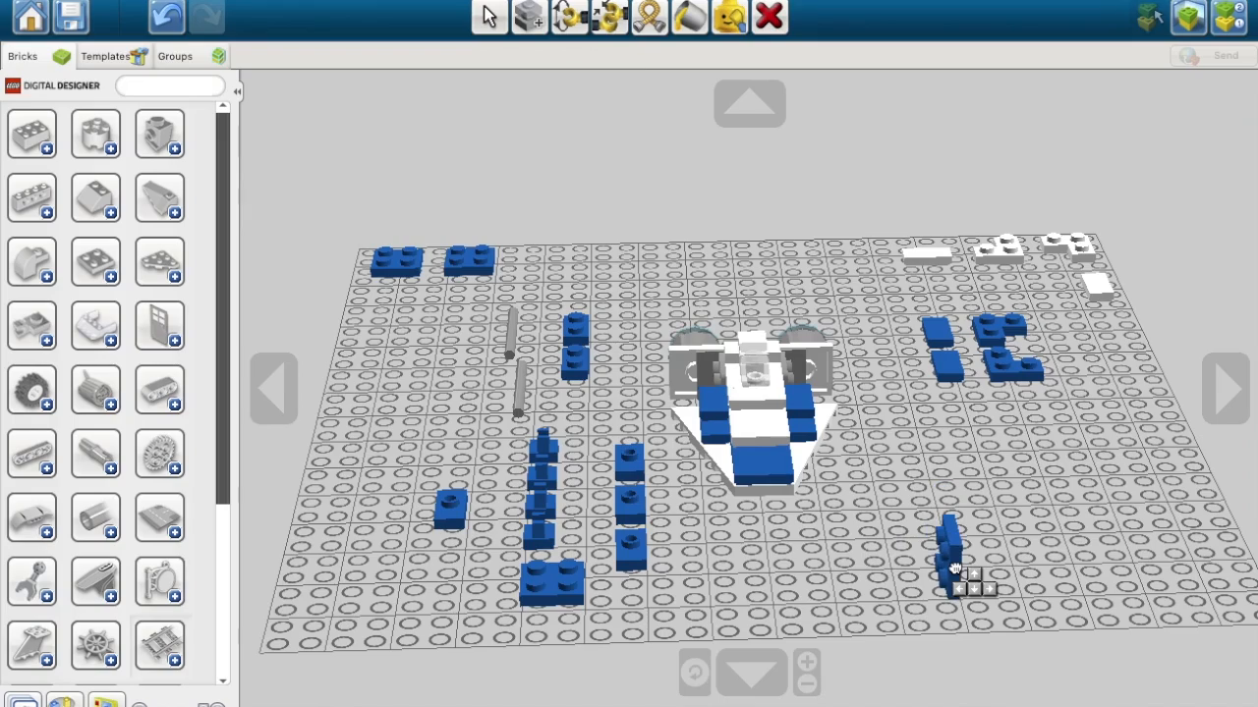
click(489, 16)
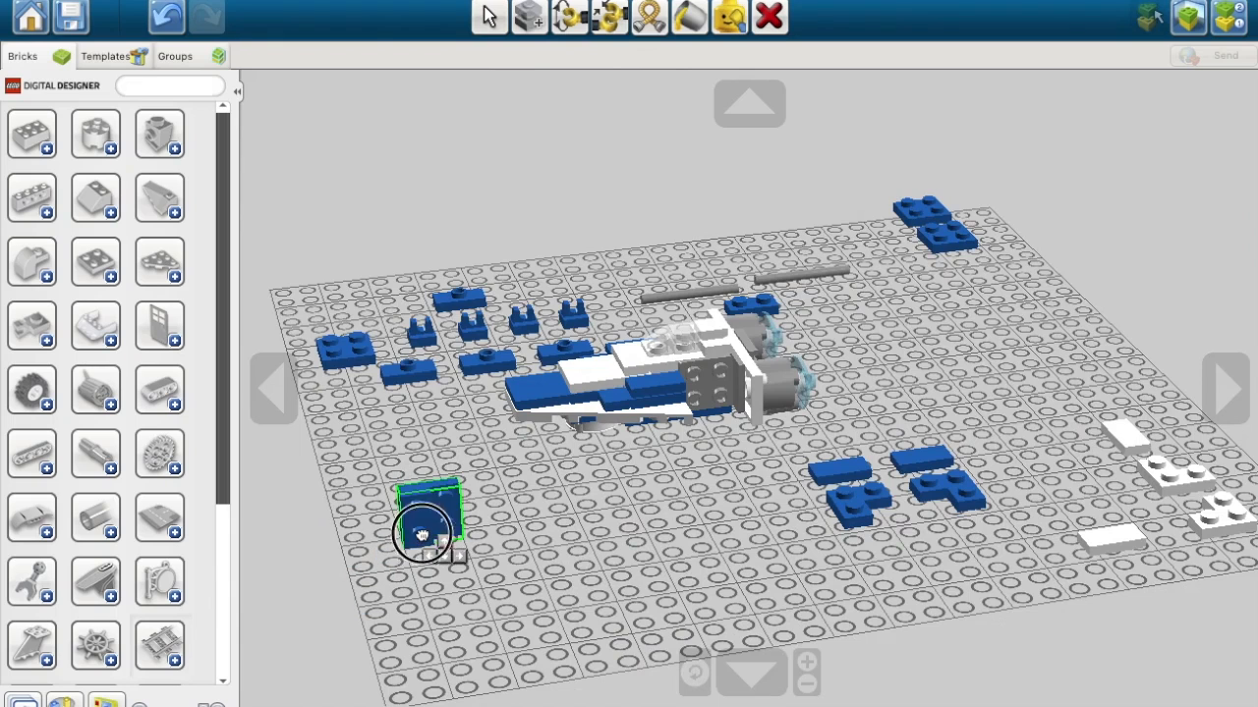
drag(428, 530, 1071, 530)
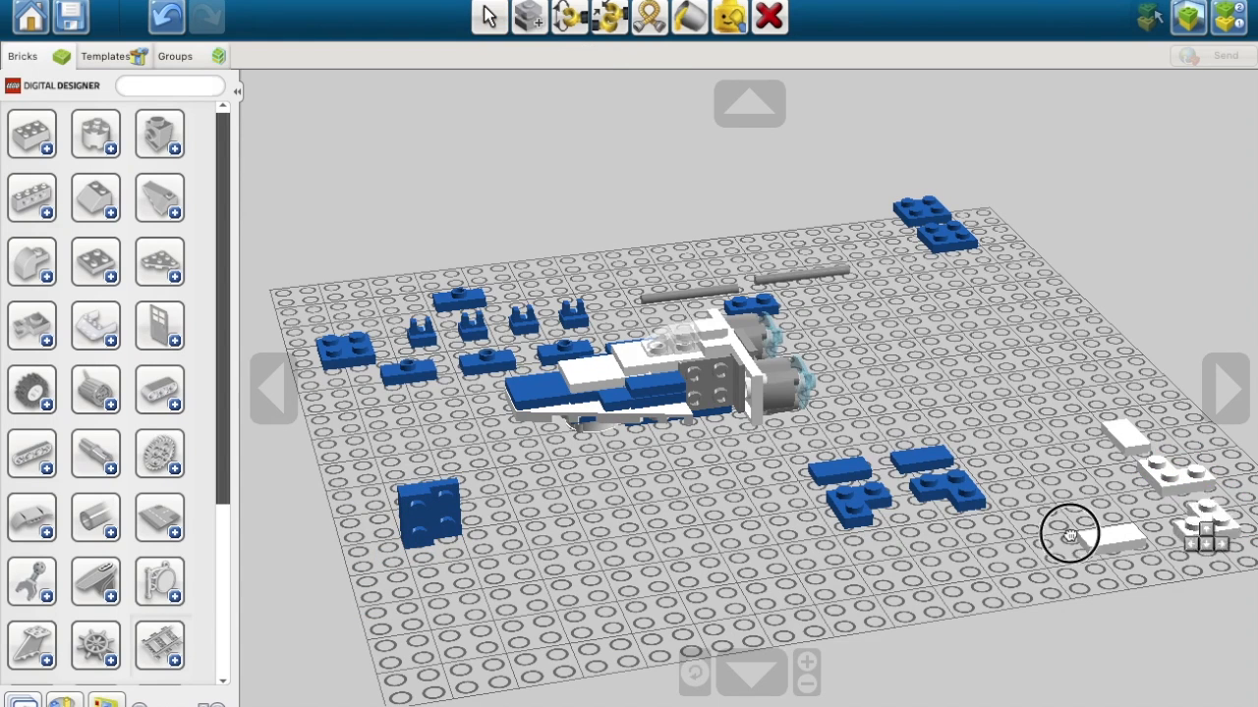
drag(1071, 535, 481, 521)
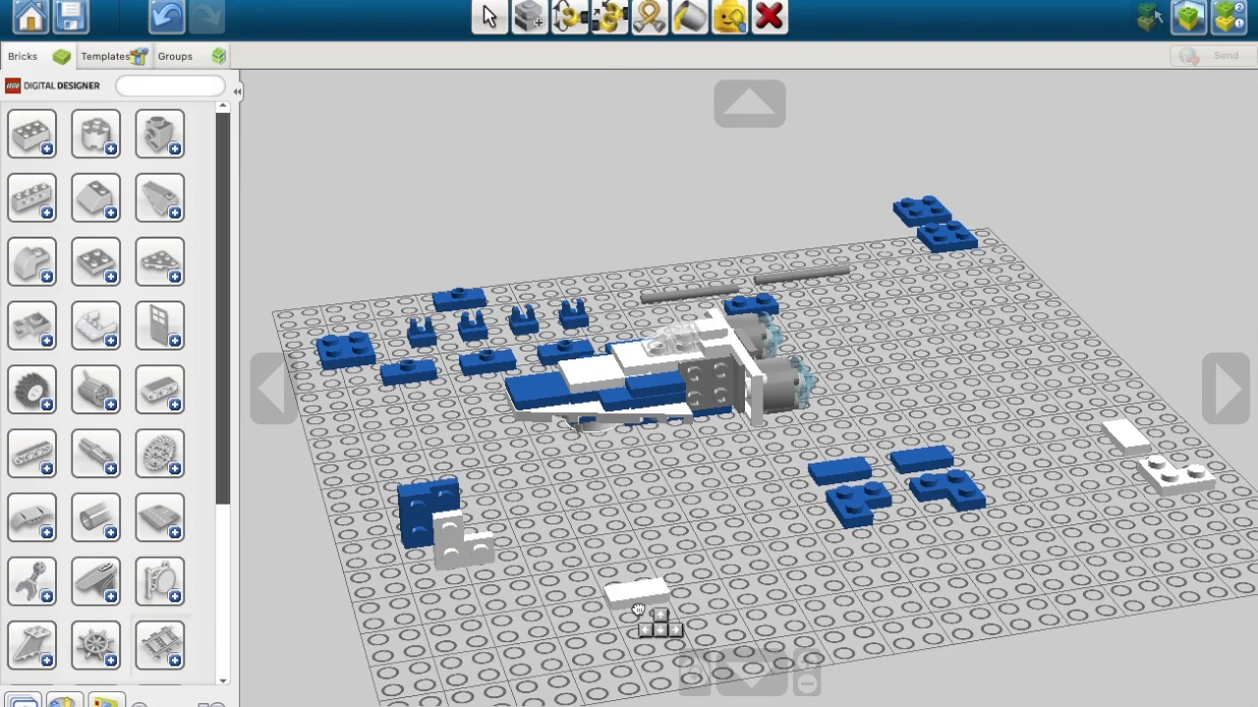
click(488, 15)
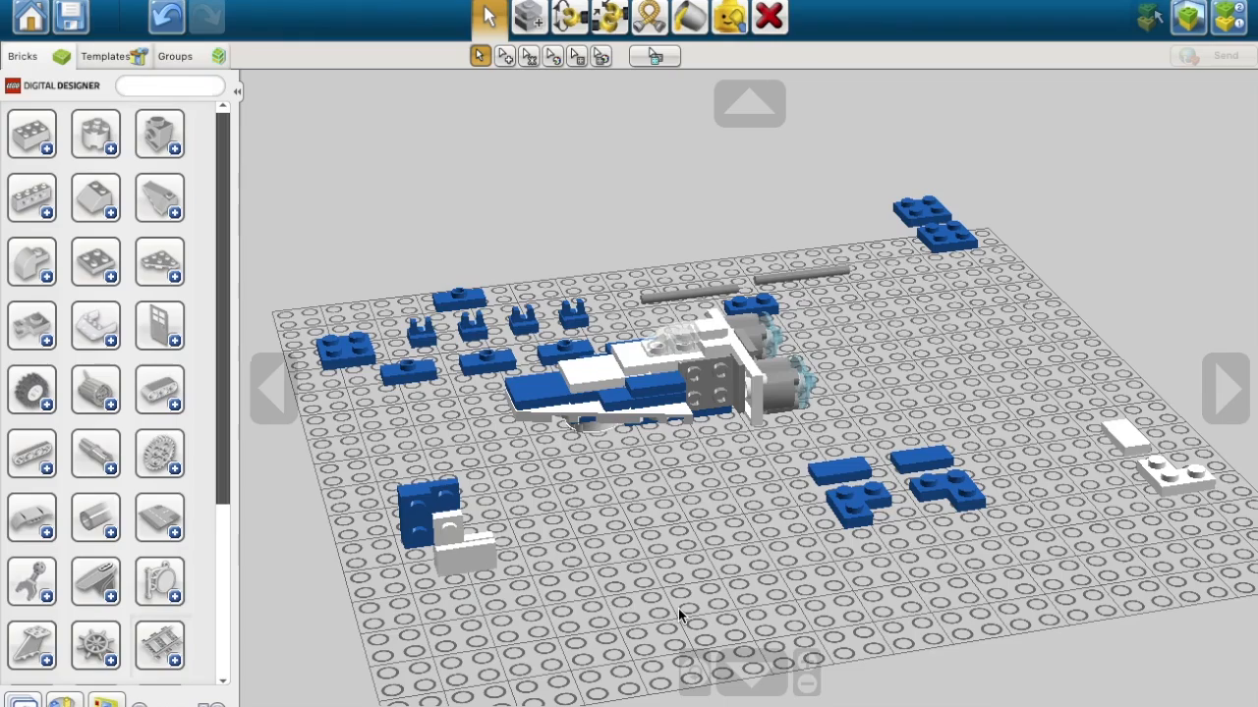
click(770, 393)
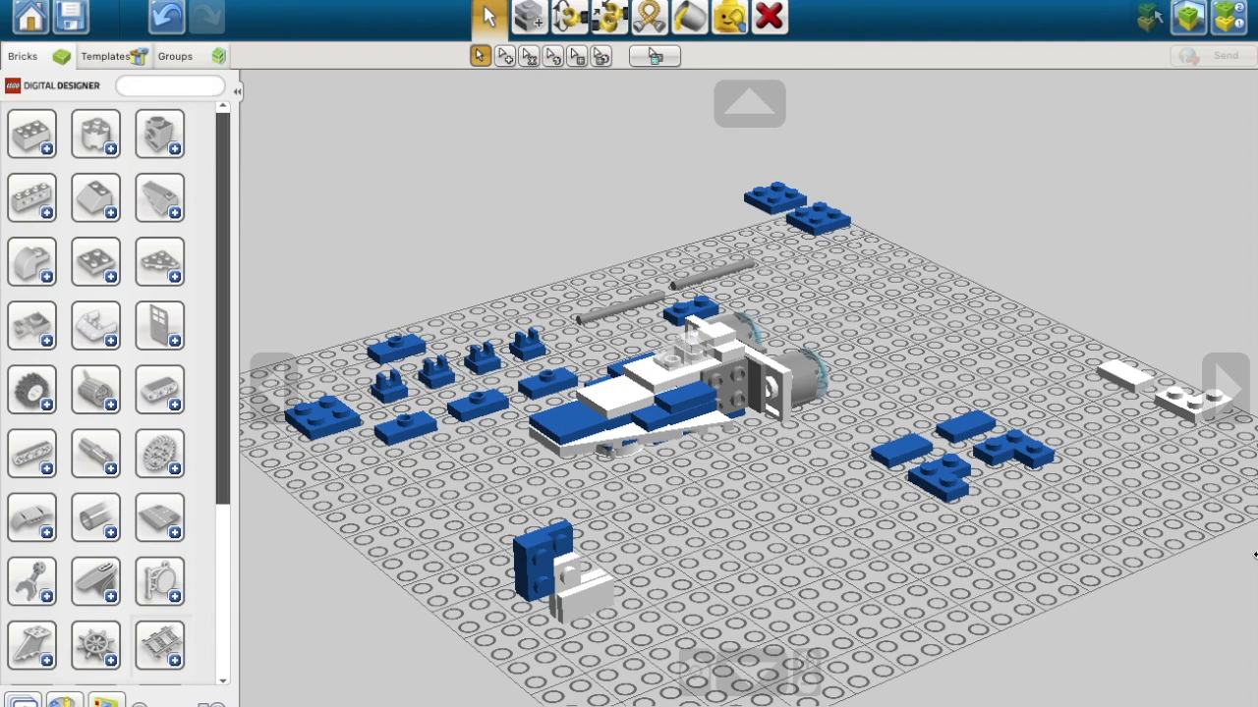
Step: Stack blue plates onto the front-left plate-and-bracket assembly and mount it on the hull near the engines
click(944, 482)
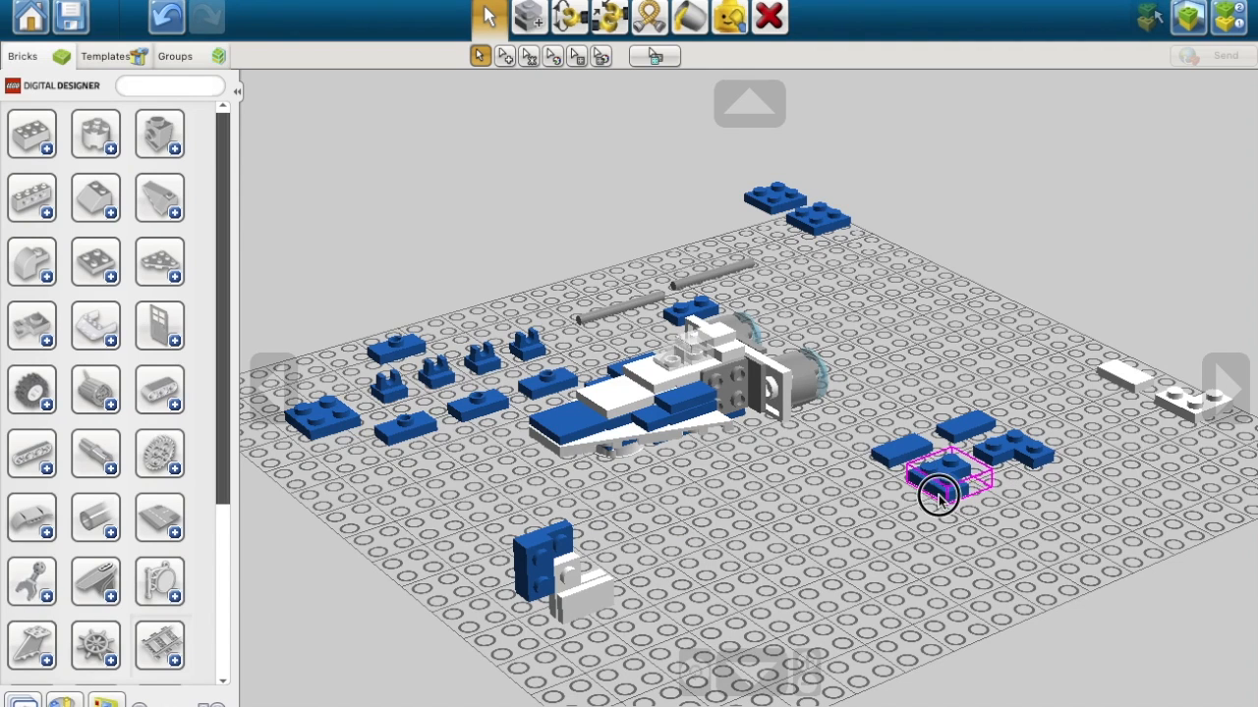
drag(943, 478, 554, 550)
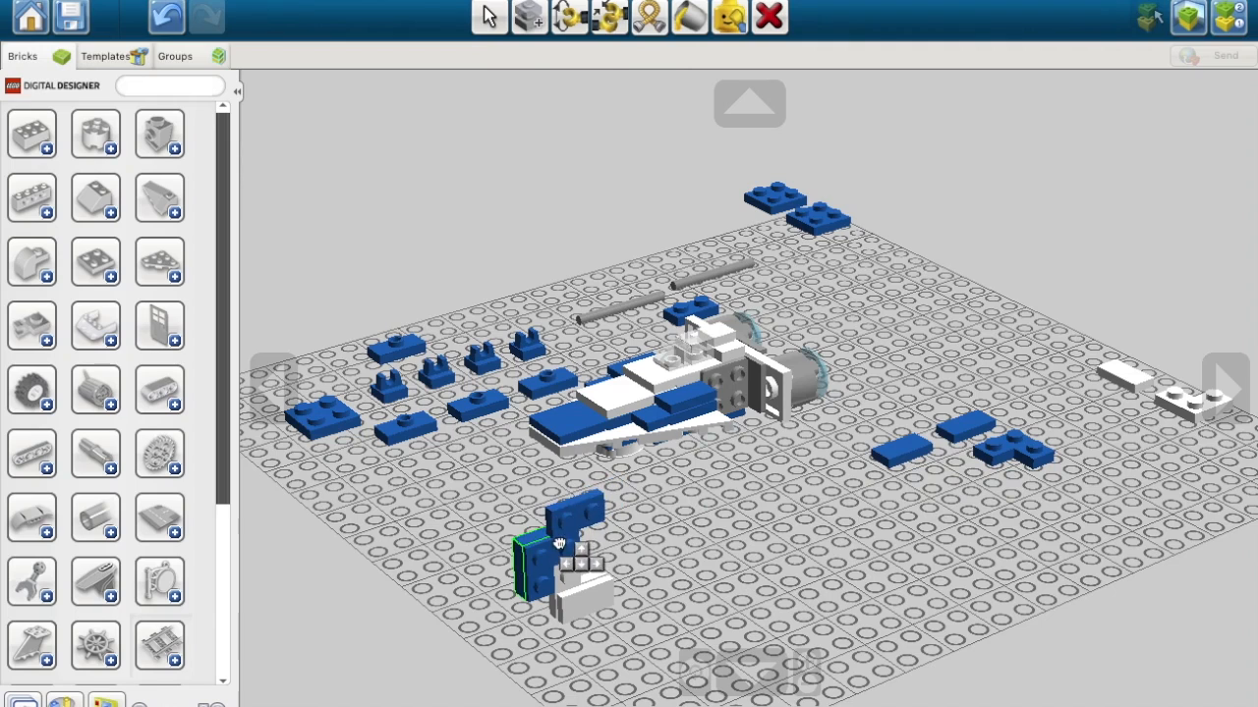
click(487, 16)
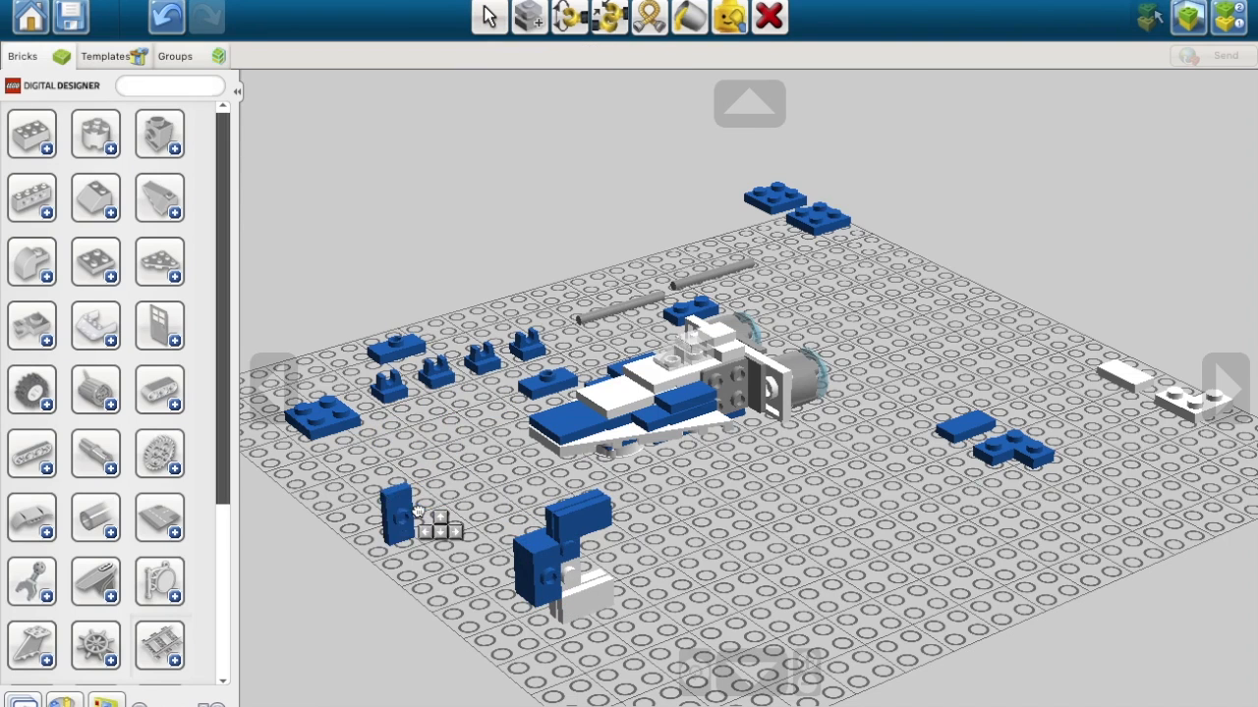
click(488, 16)
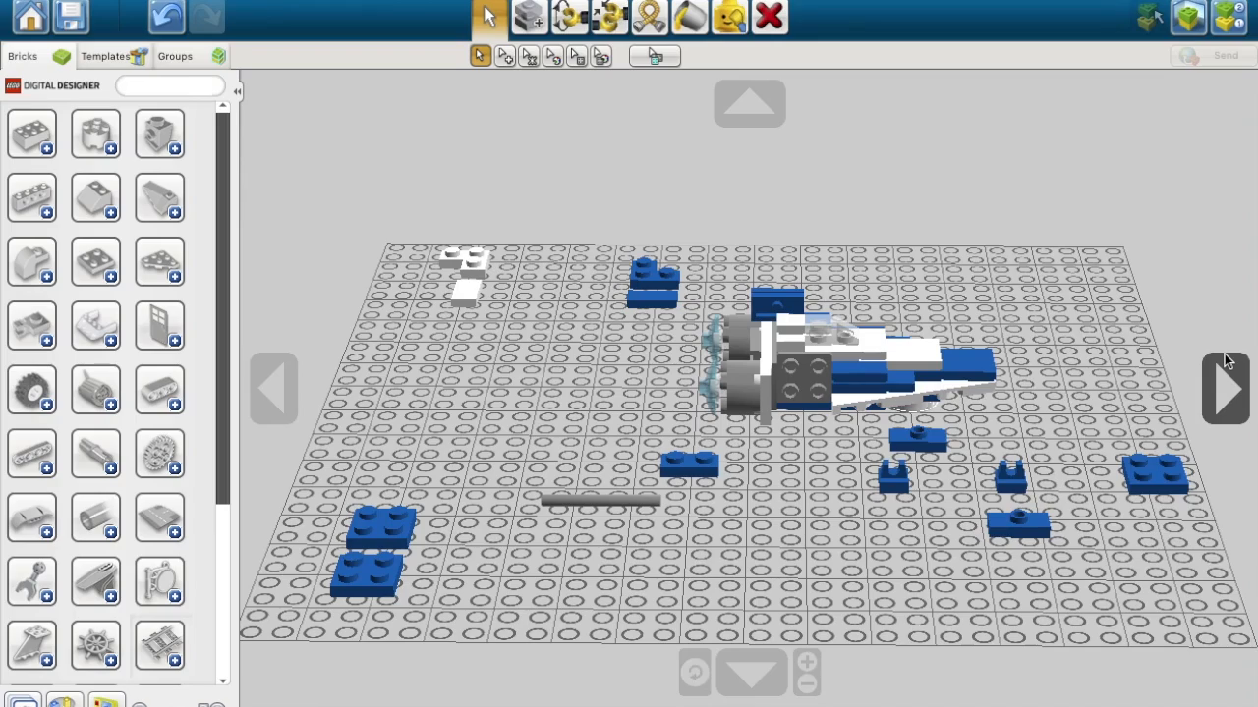
mouse_move(366, 368)
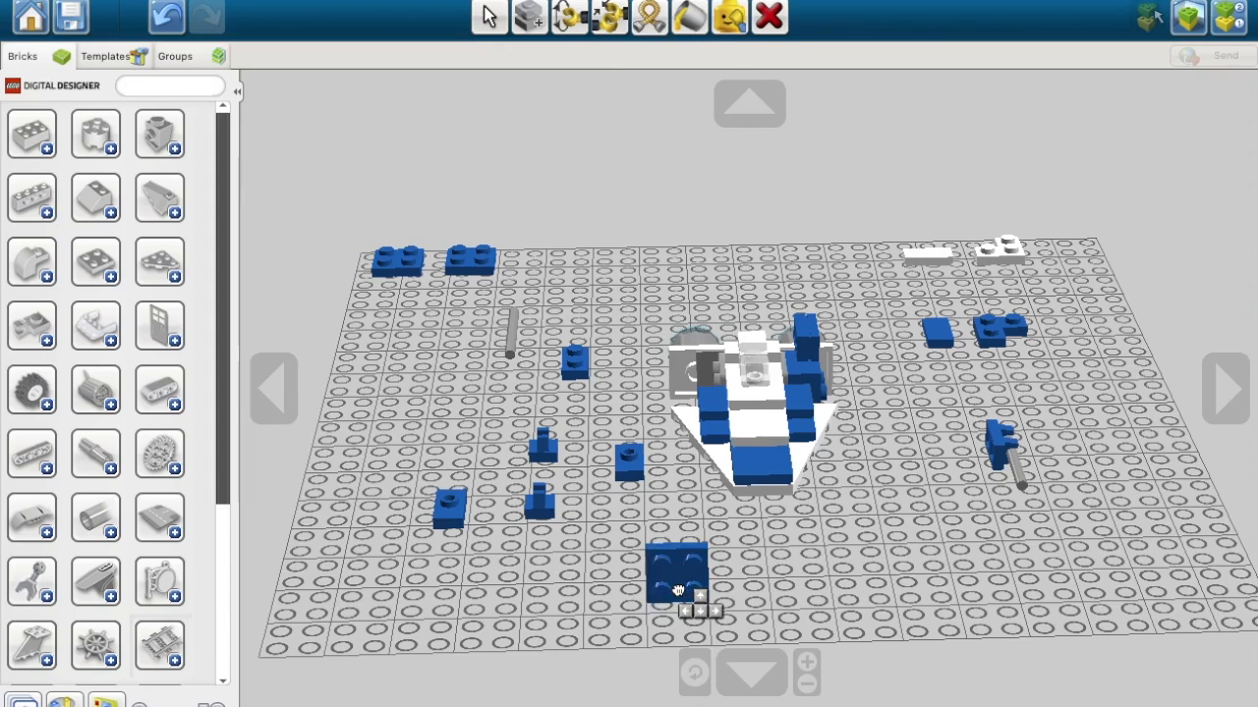
Step: Join the grey cannon barrel to the blue pod, box-select it, and set the square blue plate beside the others
drag(678, 574, 849, 406)
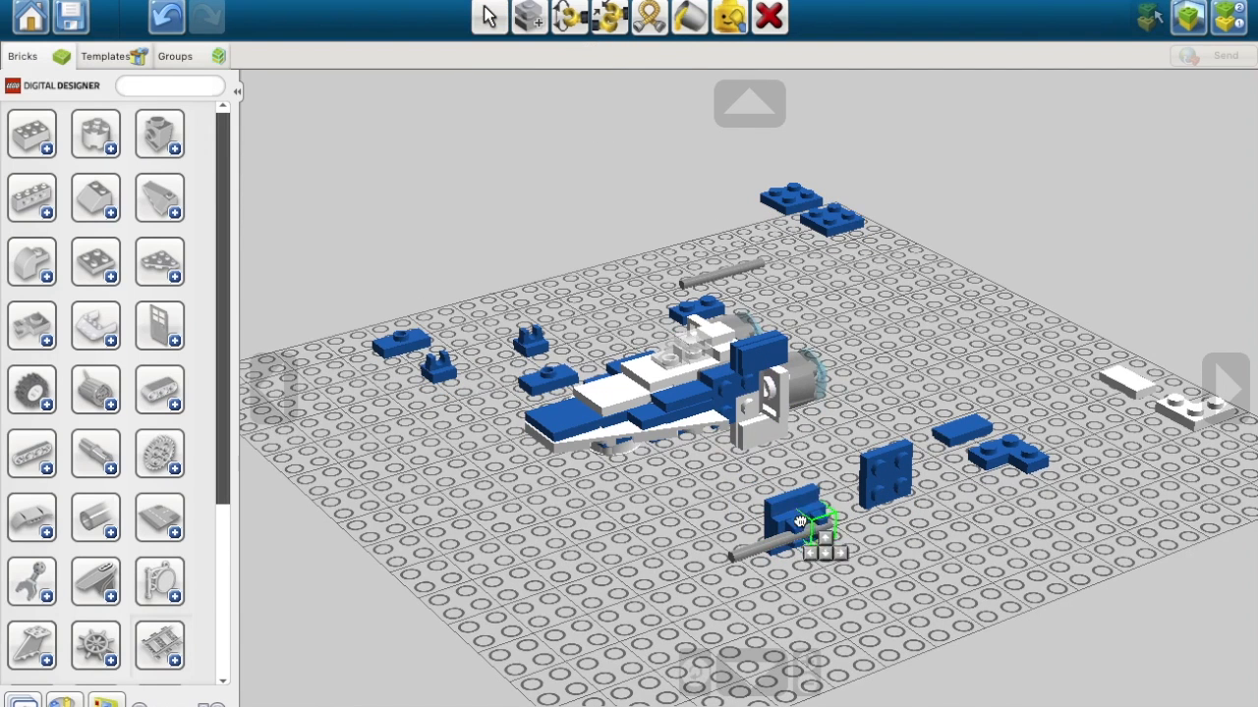
drag(801, 526, 750, 407)
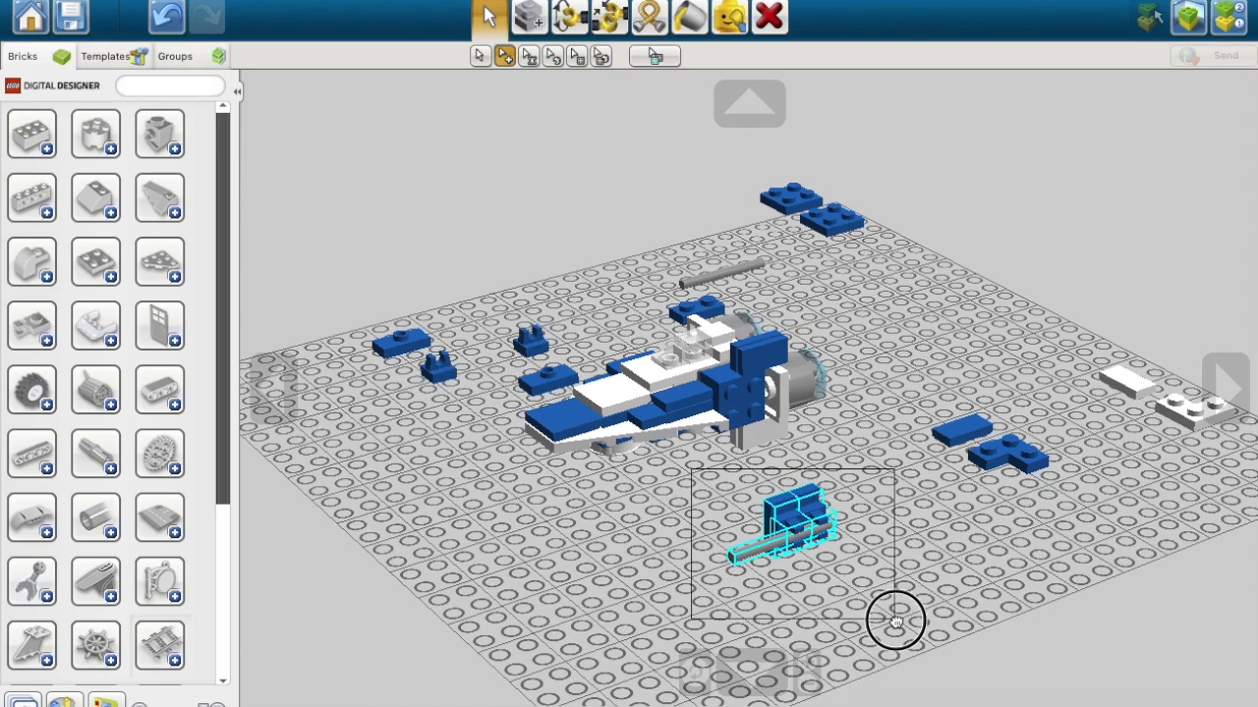
drag(796, 527, 763, 406)
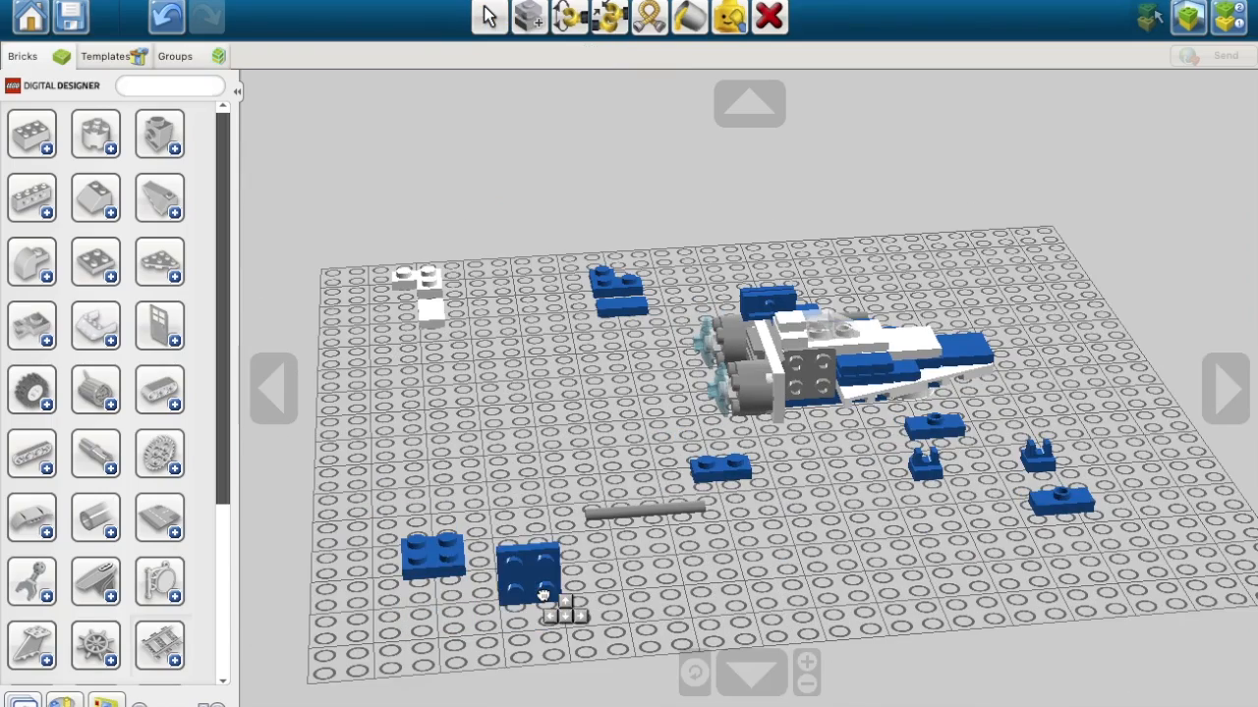
click(487, 15)
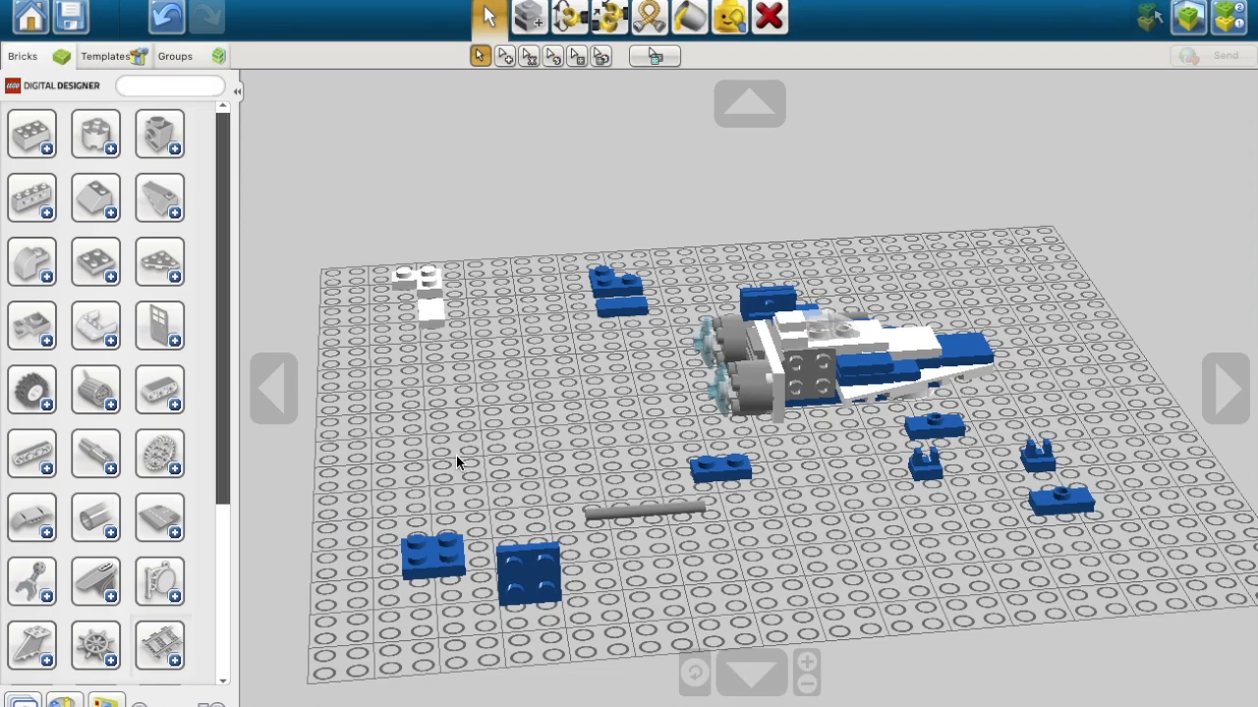
mouse_move(159, 452)
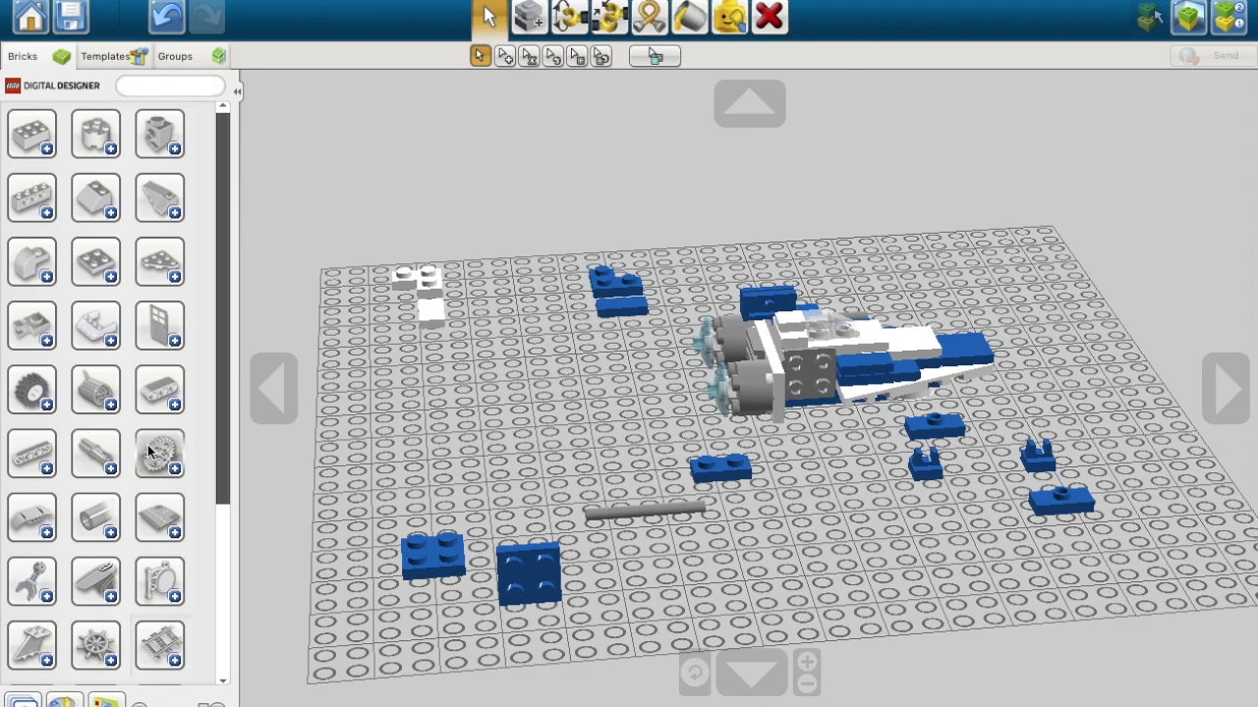
Step: Gather the back-left white pieces and middle blue plate at the front left and join them into the second side pod
click(416, 285)
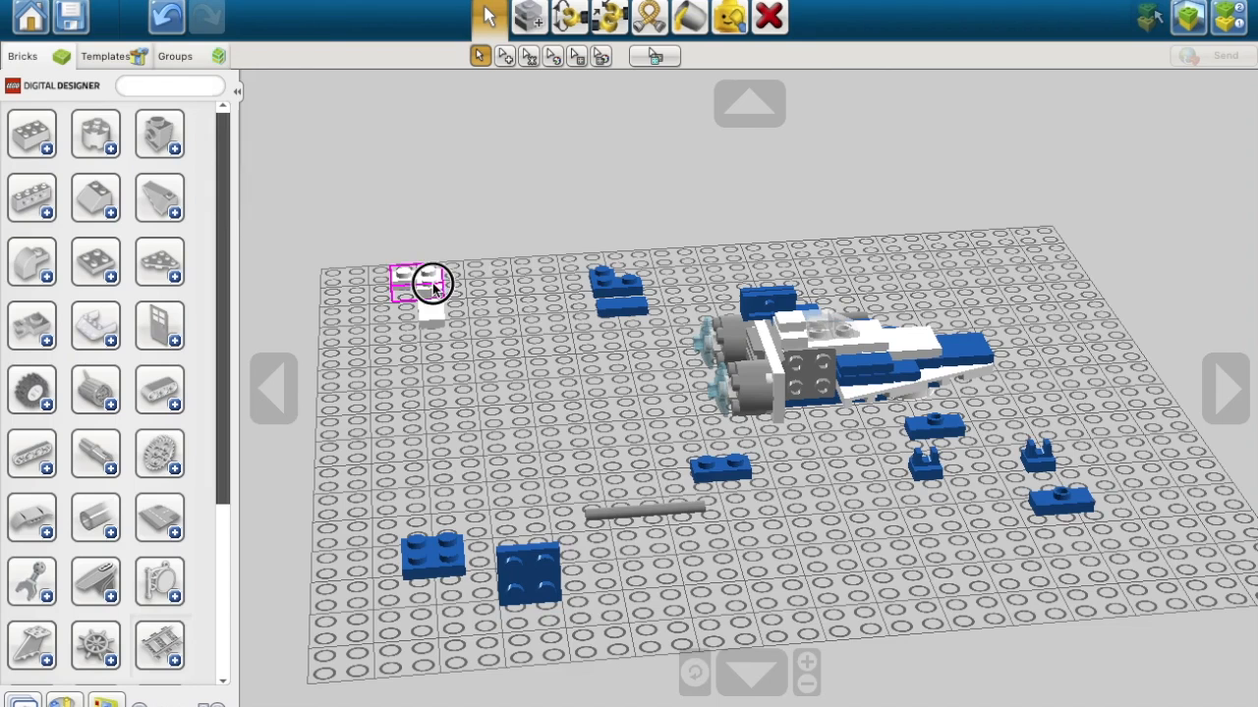
drag(429, 283, 413, 462)
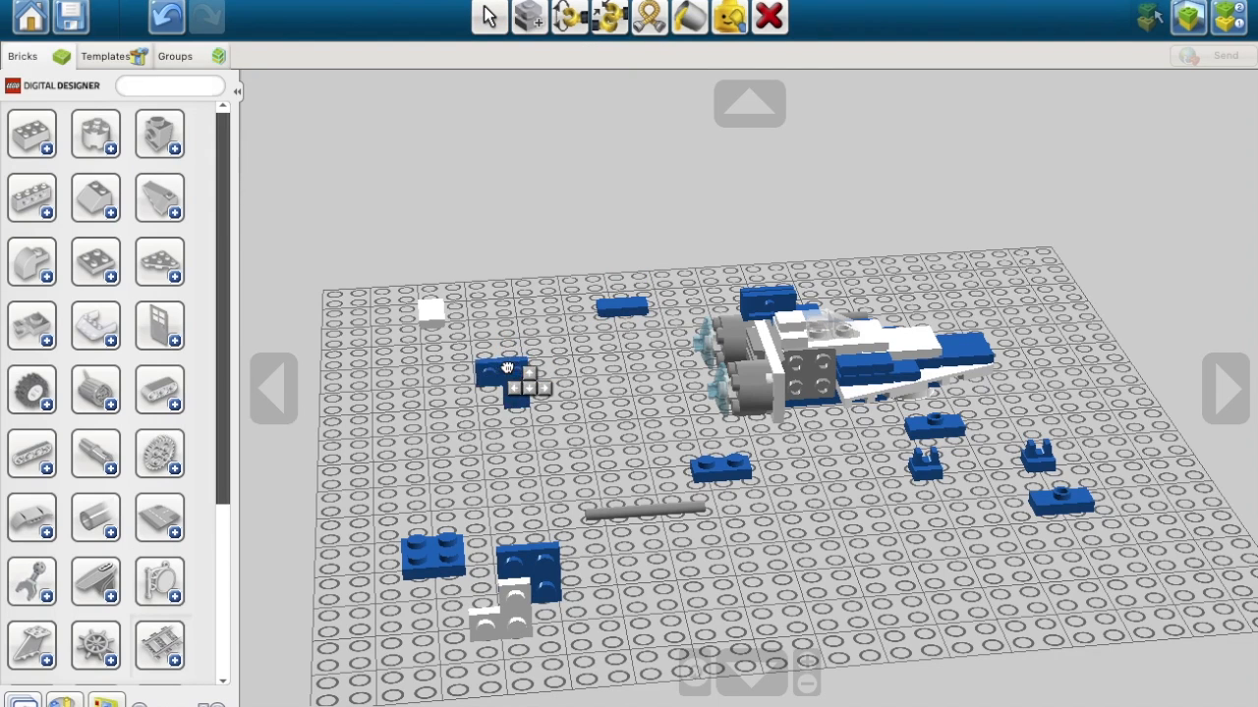
click(718, 471)
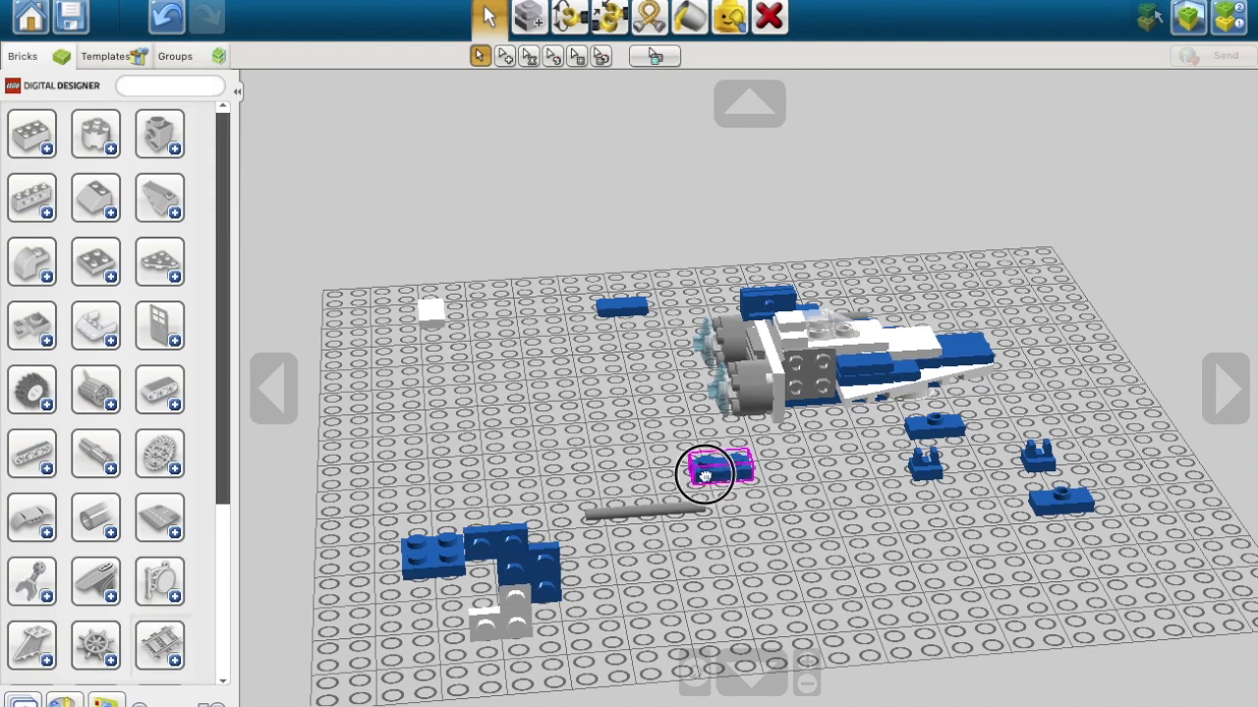
drag(717, 472, 432, 554)
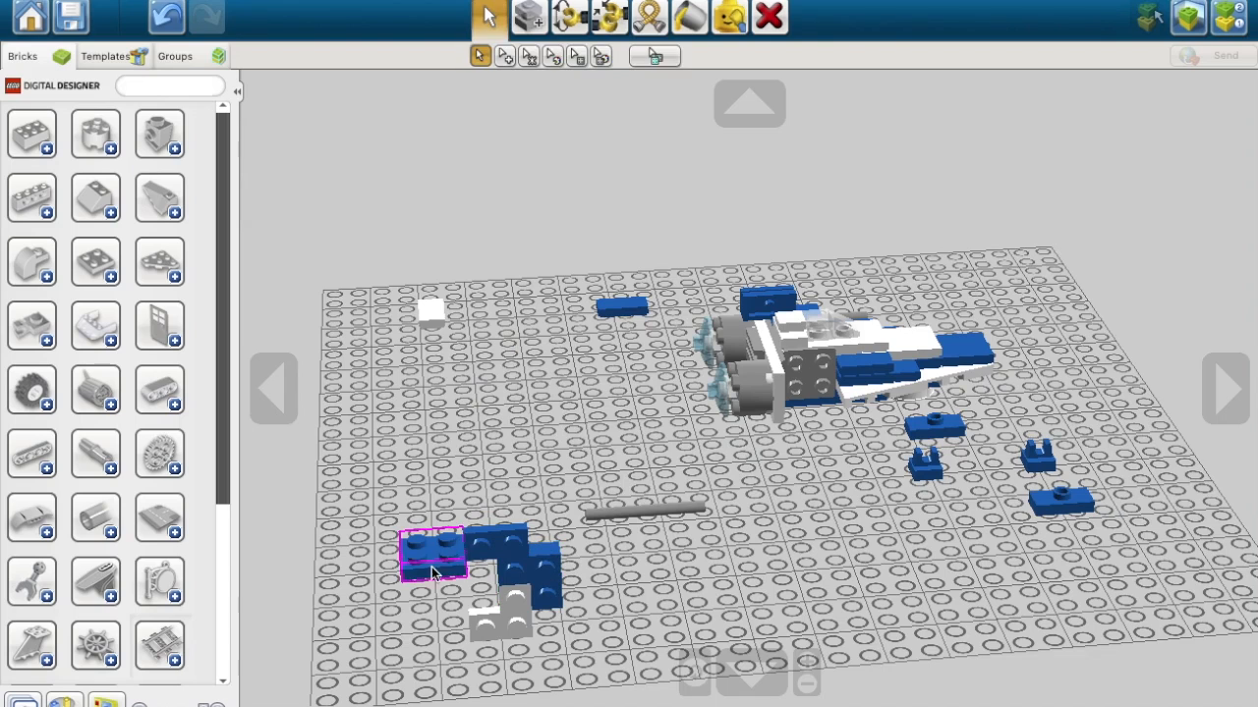
drag(432, 555, 531, 579)
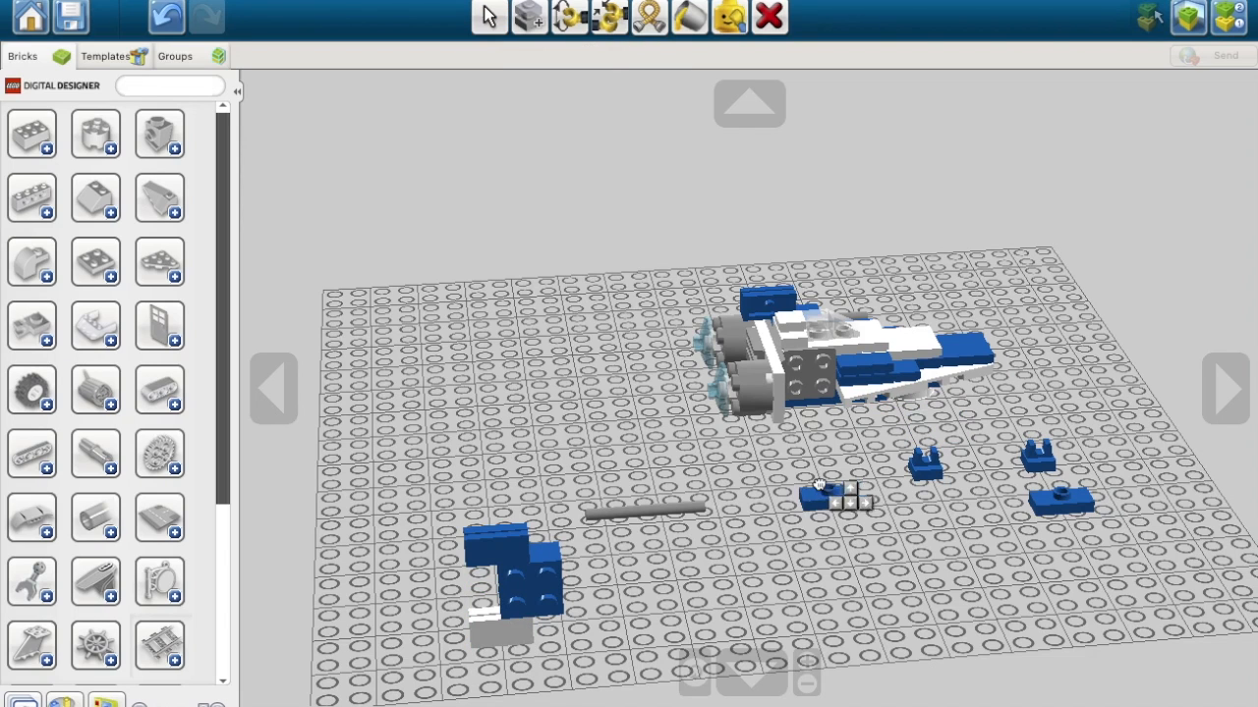
Step: Add the last small blue piece and grey cannon barrel, mounting the pod on the starfighter's side
click(487, 16)
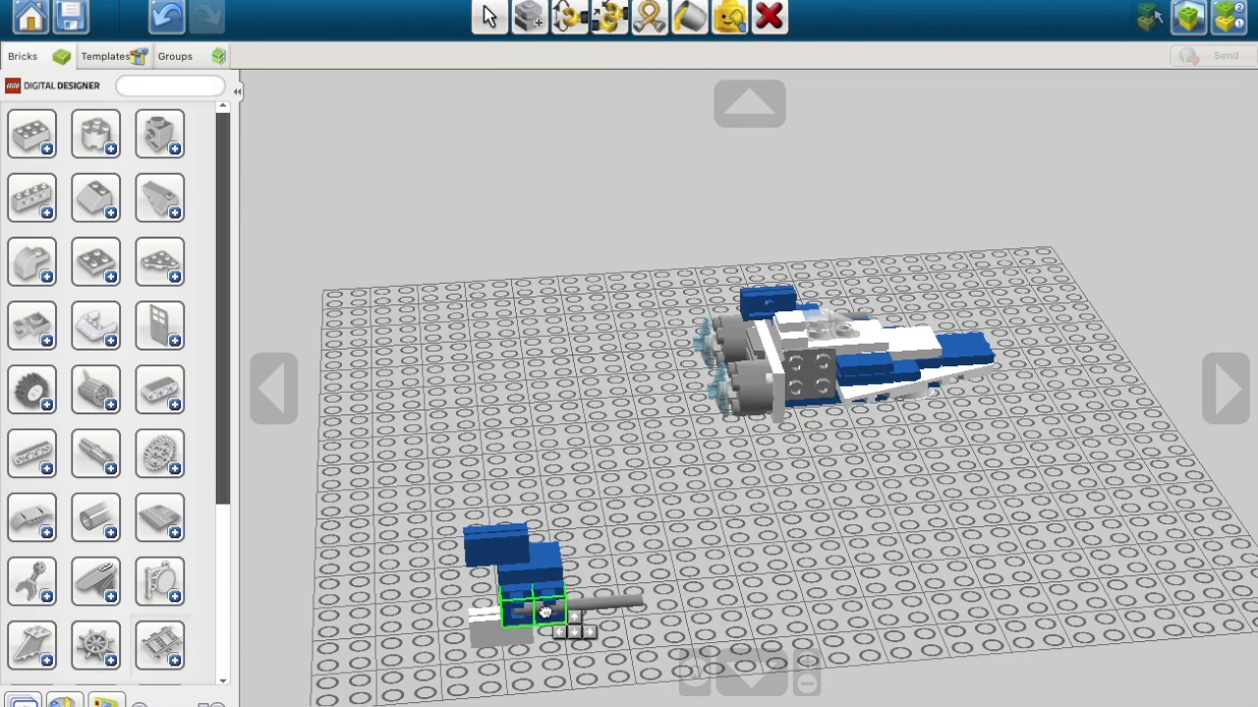
click(487, 17)
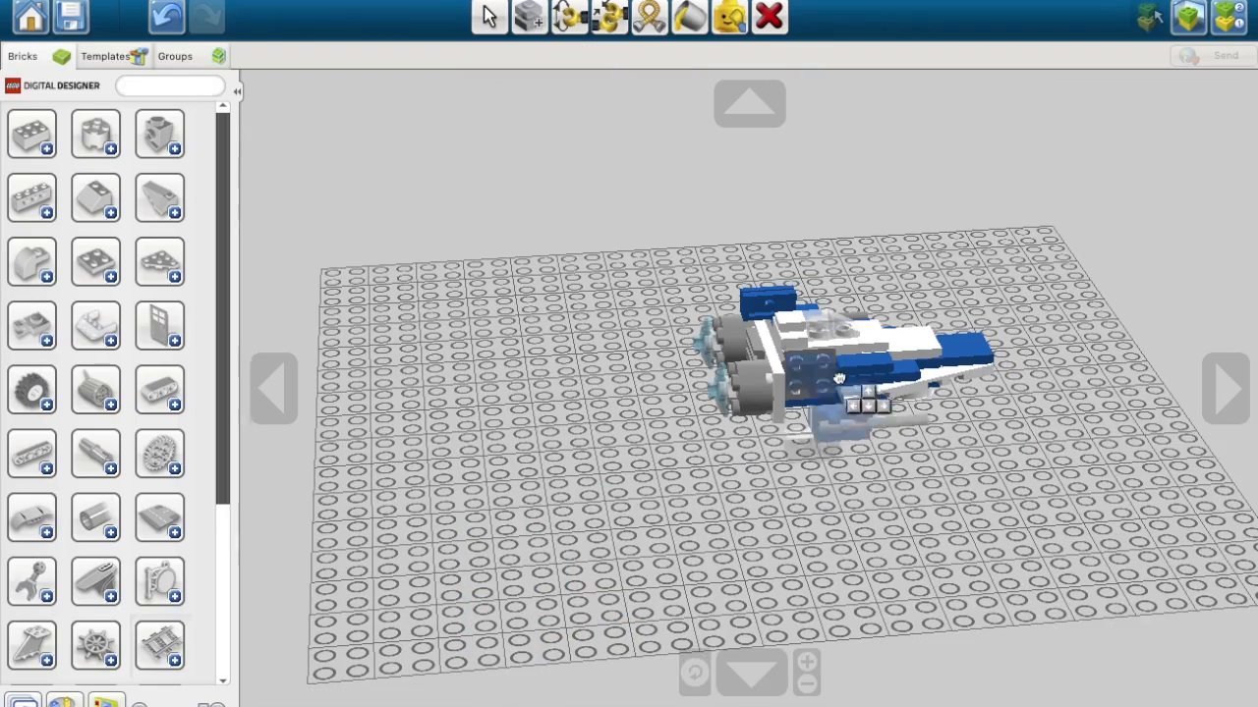
click(487, 16)
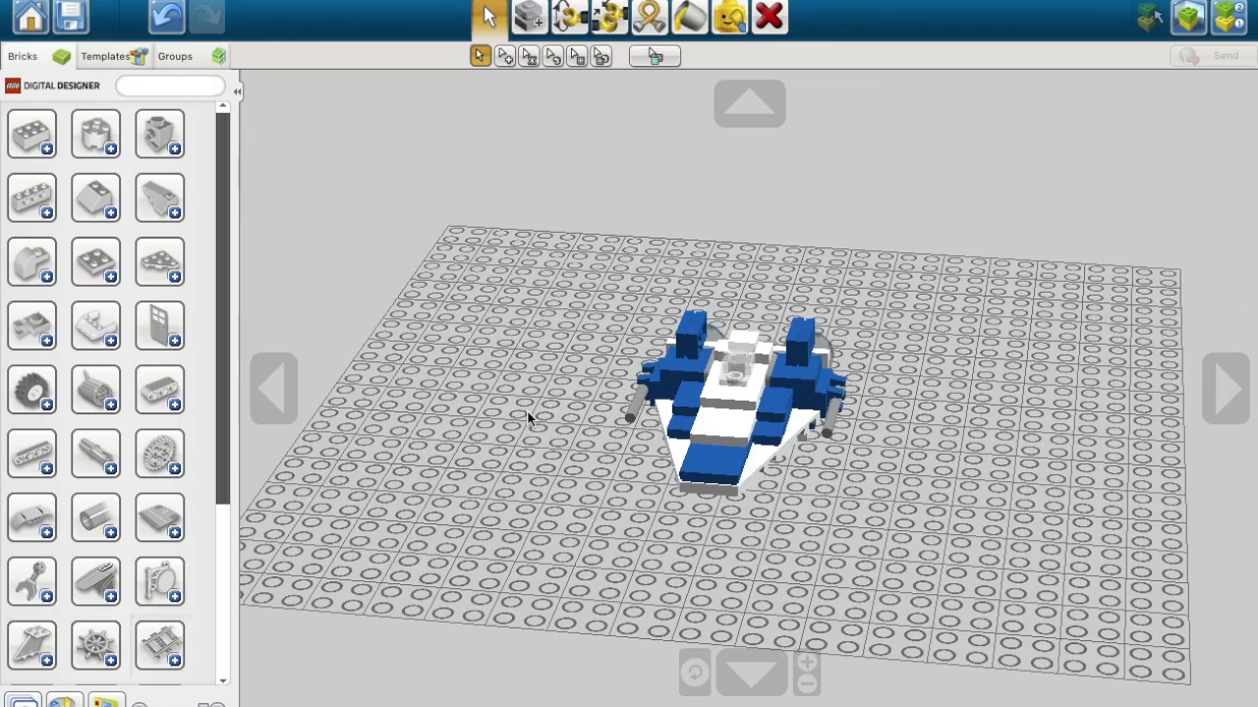
mouse_move(307, 393)
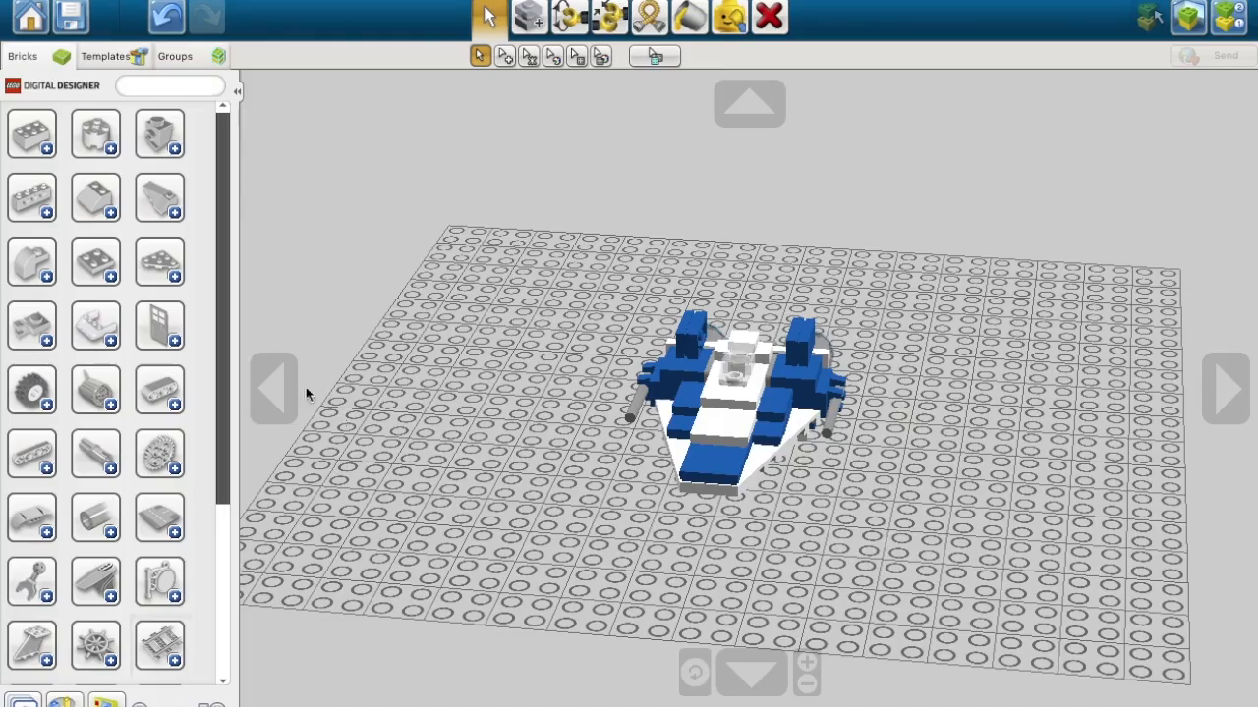
mouse_move(1226, 389)
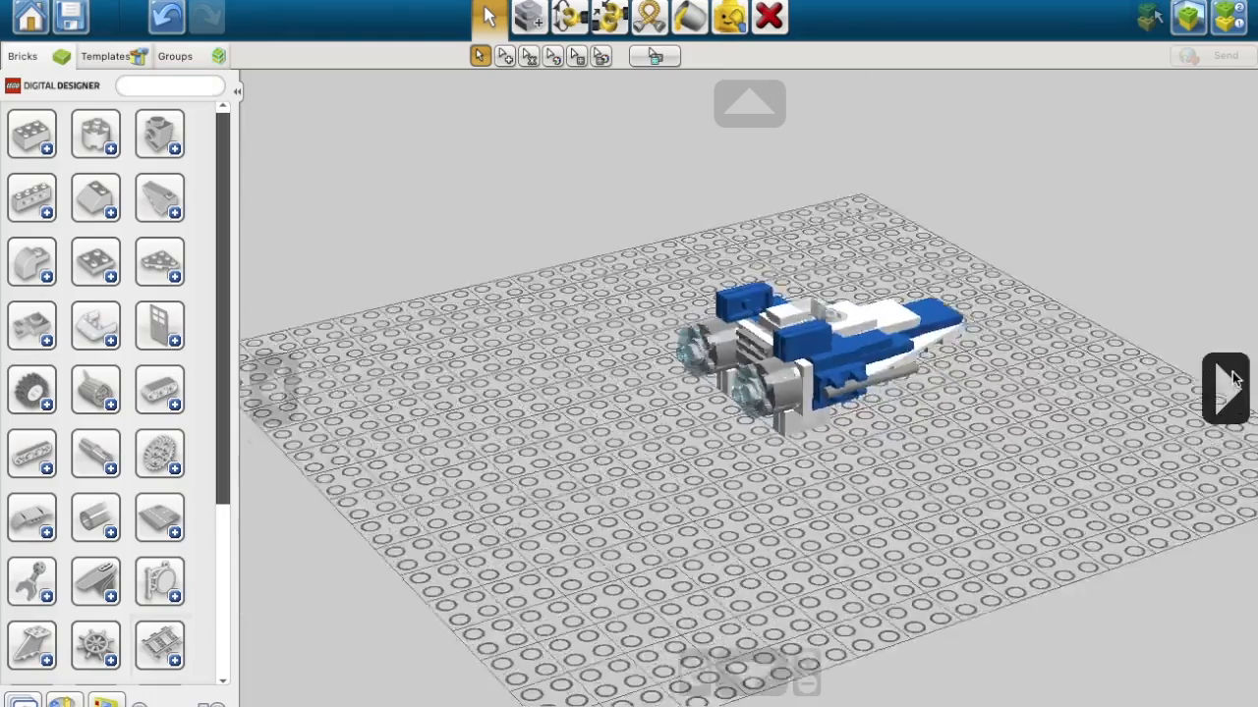
click(1226, 389)
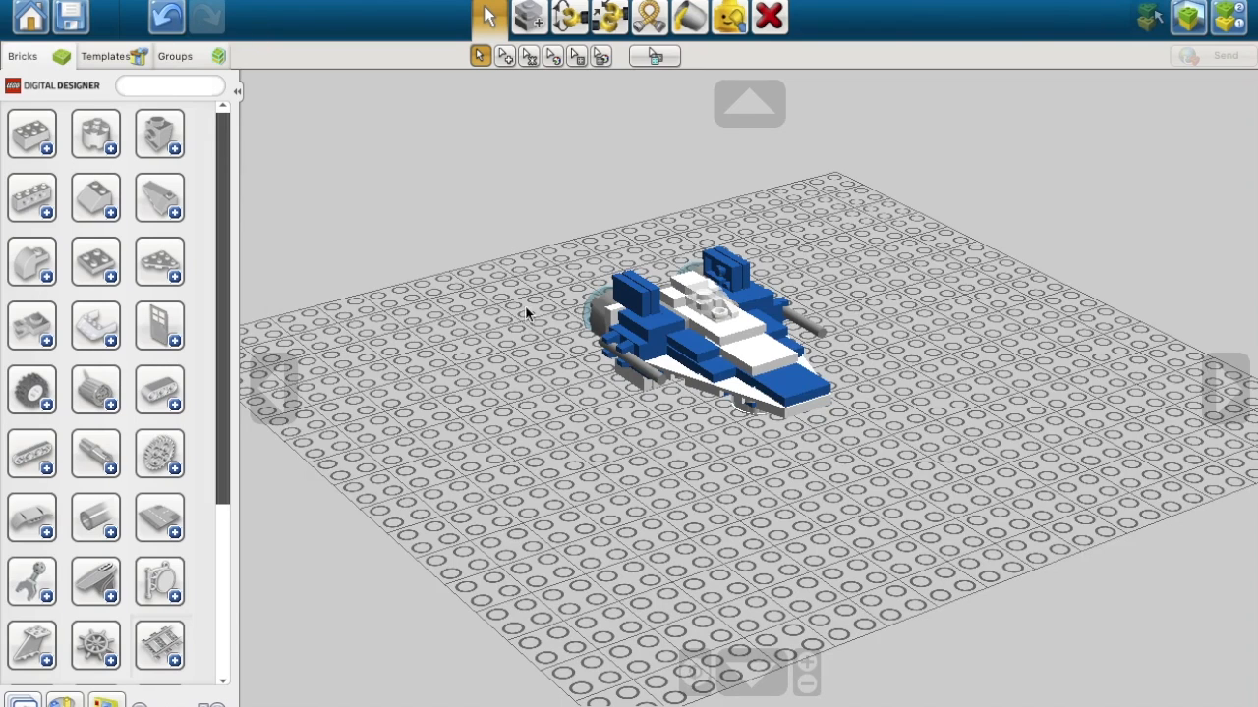
mouse_move(491, 279)
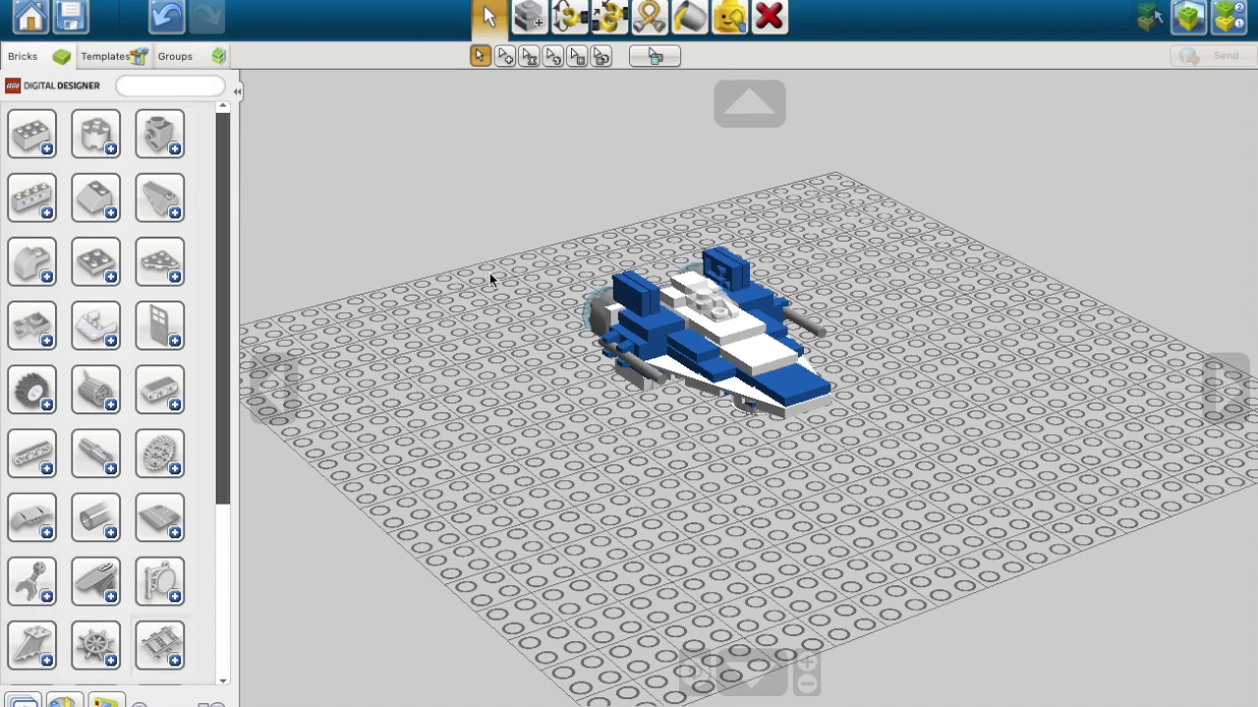
click(531, 16)
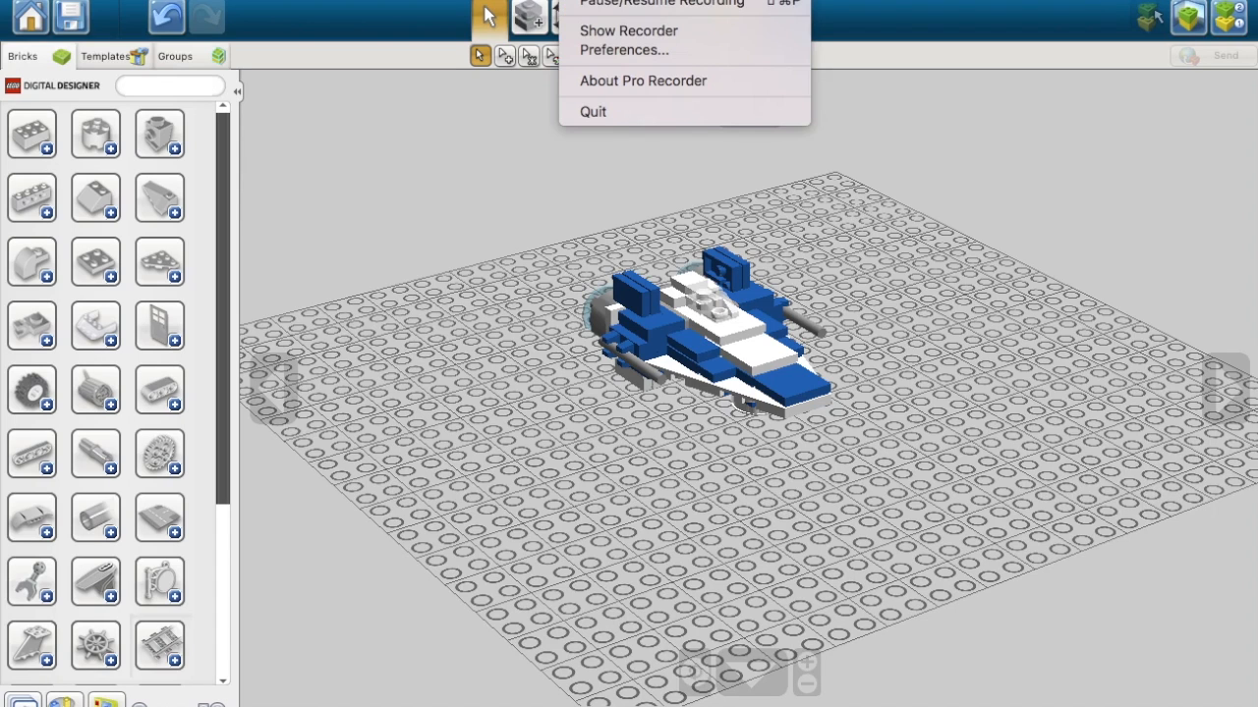